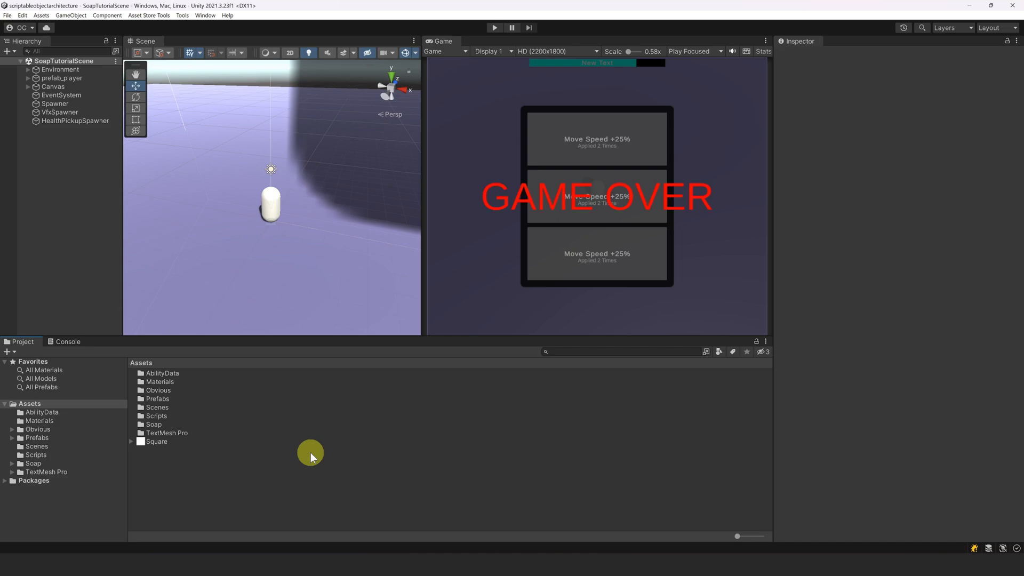
pyautogui.moveTo(320, 449)
pyautogui.write('W')
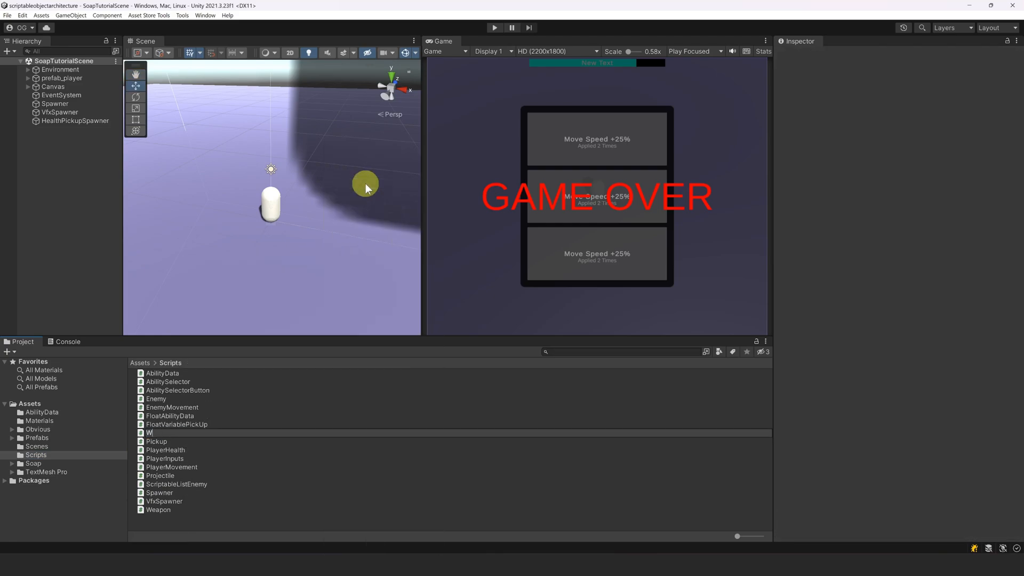
# Name the new C# script WeaponAbilityData in the Scripts folder
pyautogui.write('eaponAbilityData')
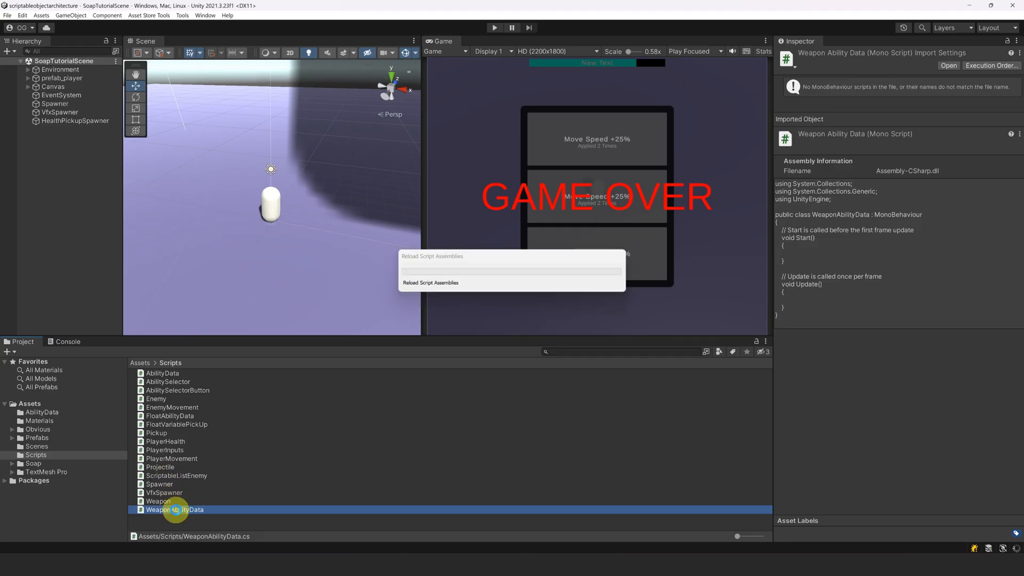
# Make WeaponAbilityData inherit AbilityData, add a GetDescription override and CreateAssetMenu attribute
pyautogui.doubleClick(174, 509)
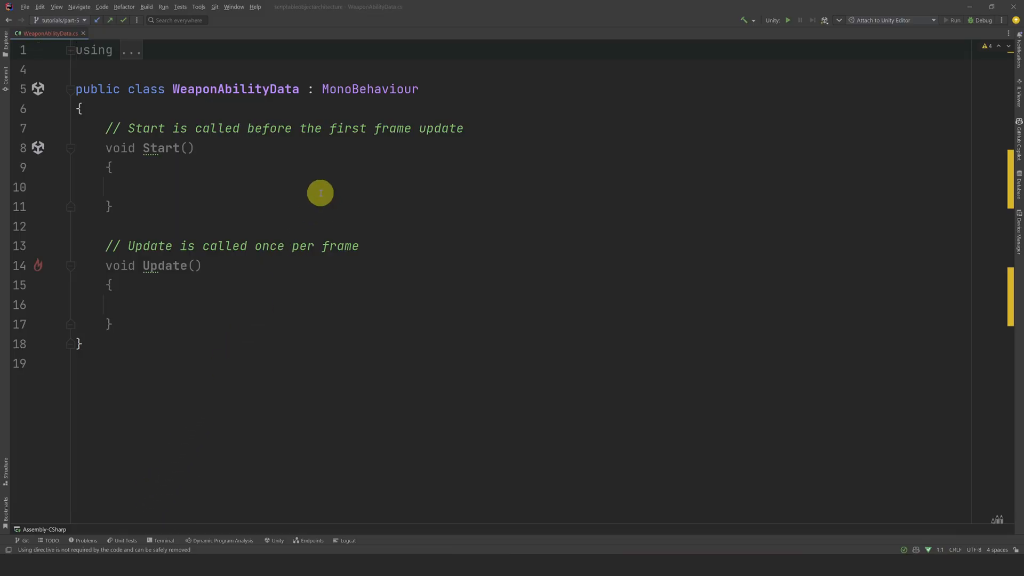
pyautogui.write('AbilityData')
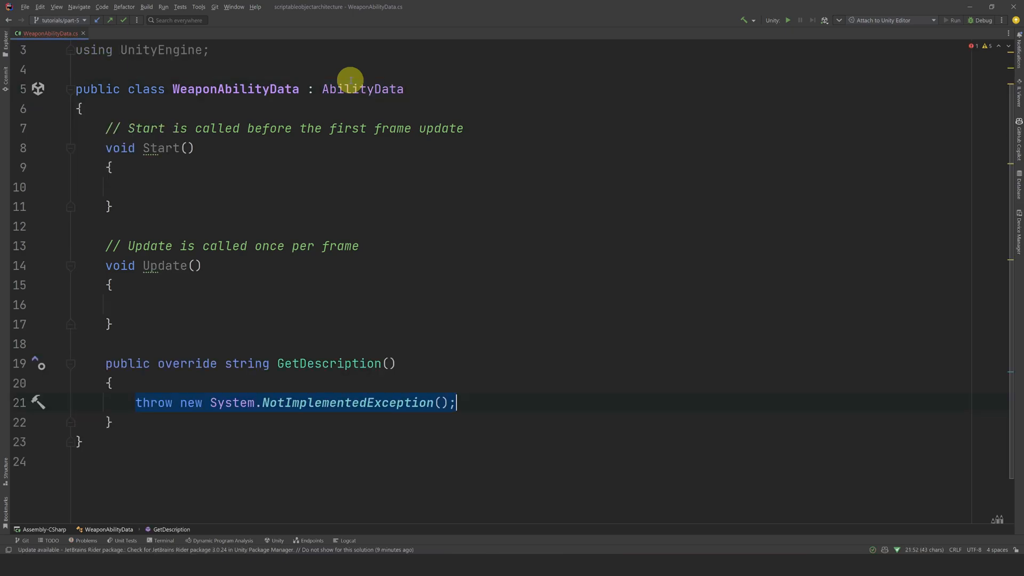
pyautogui.write('return _description;')
pyautogui.write('[CreateAssetMenu (')
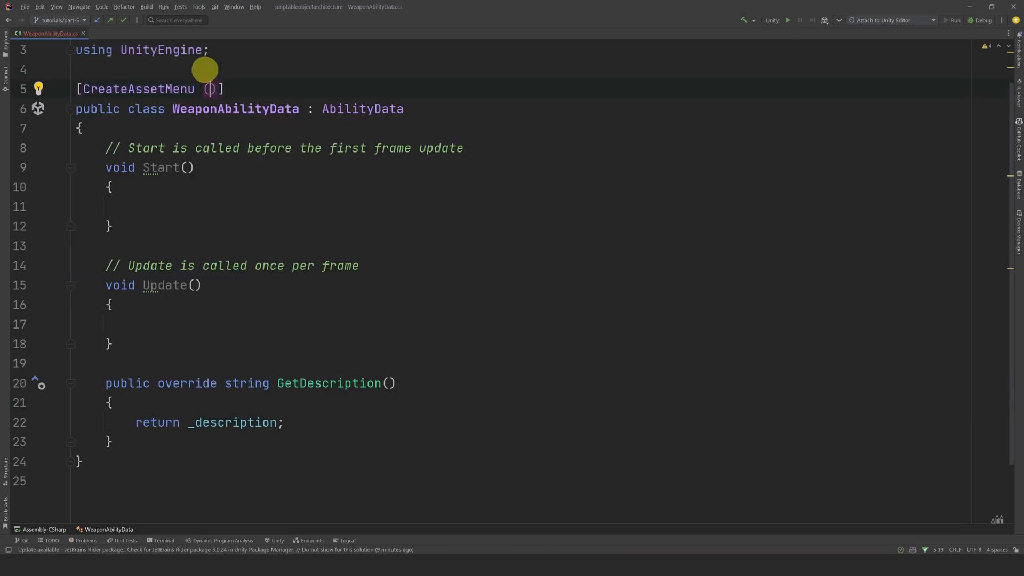
pyautogui.write('menuName = "Abi"')
pyautogui.write('[SerializeField] private GameObject')
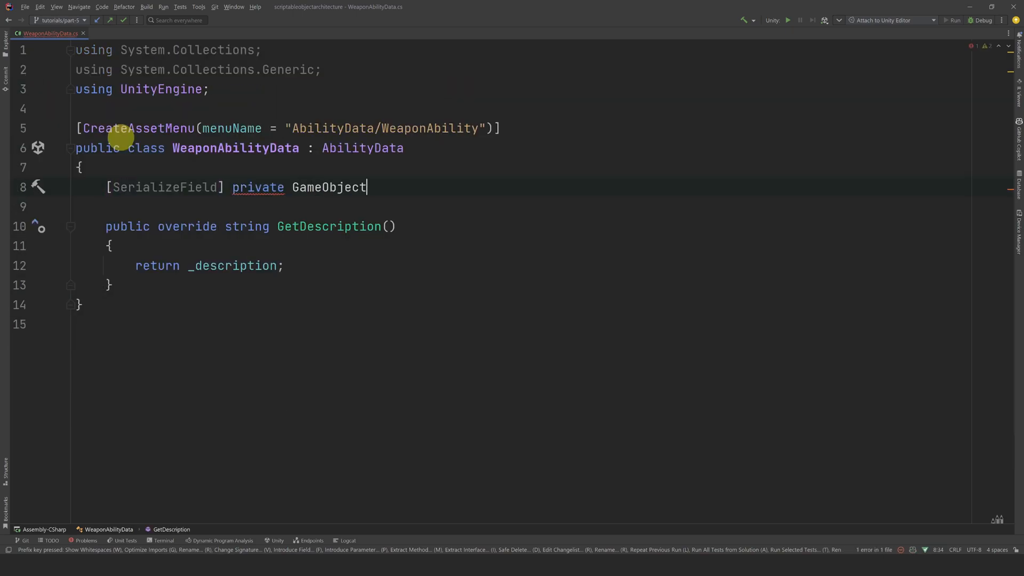
# Declare serialized _prefab and TransformVariable _playerTransform fields in WeaponAbilityData
pyautogui.write('_prefab;')
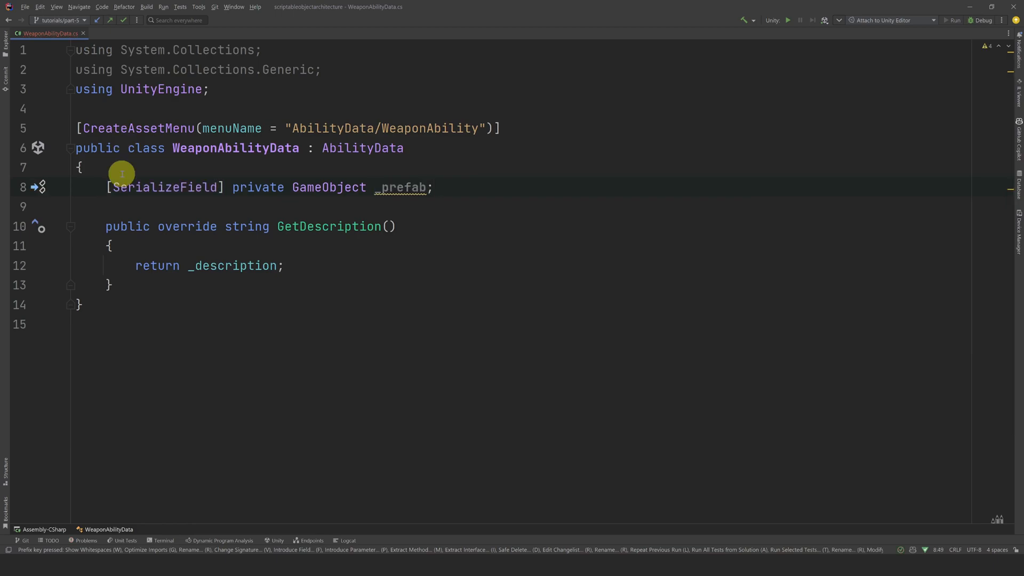
pyautogui.write('[SerializeField]')
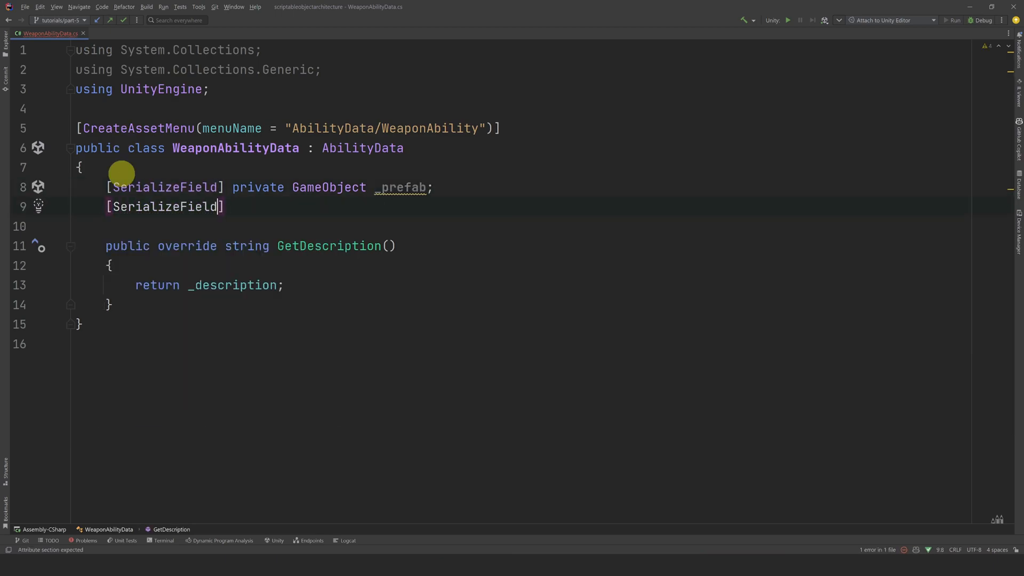
pyautogui.write('private T')
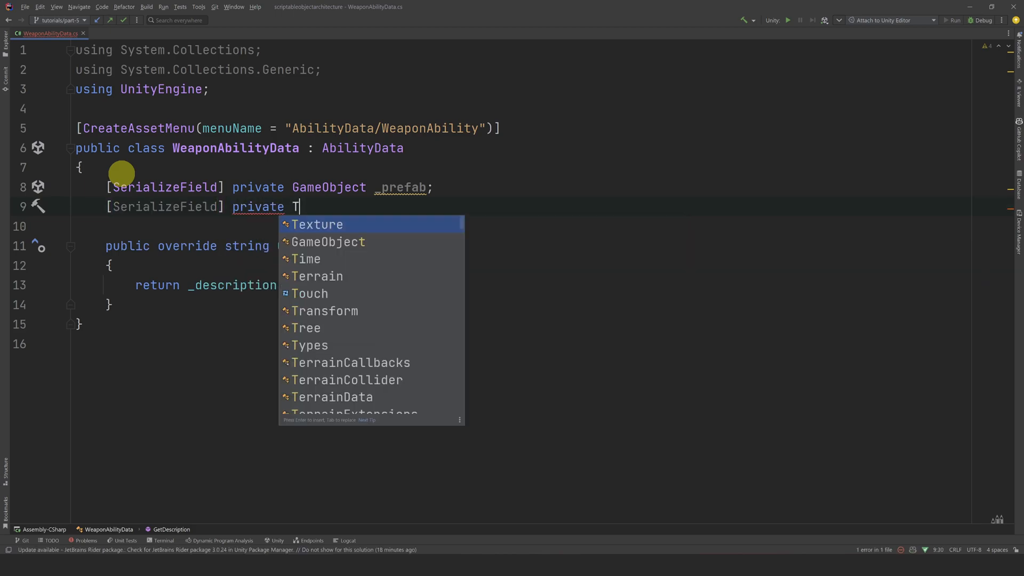
pyautogui.write('ransformVar')
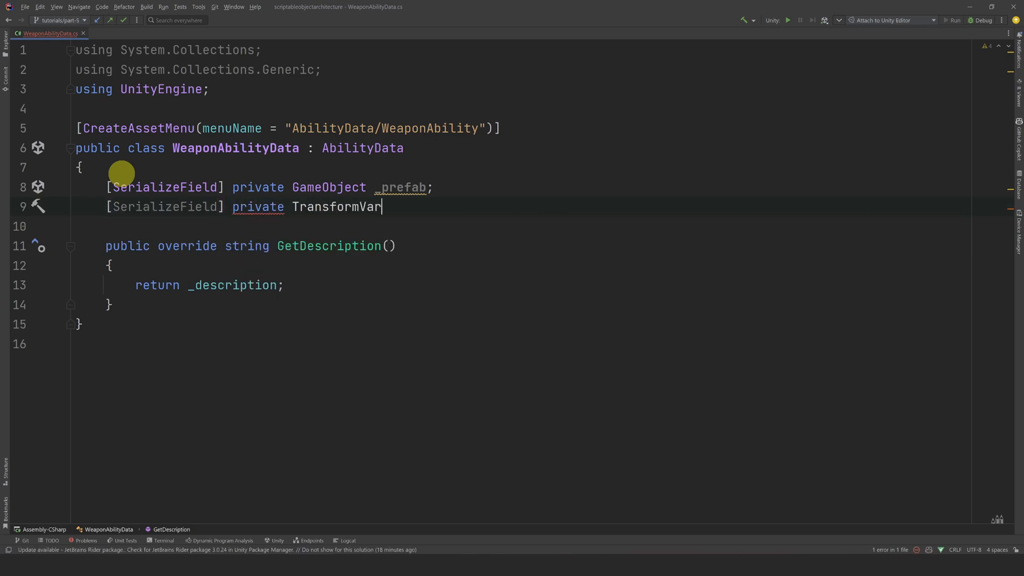
pyautogui.write('iable_')
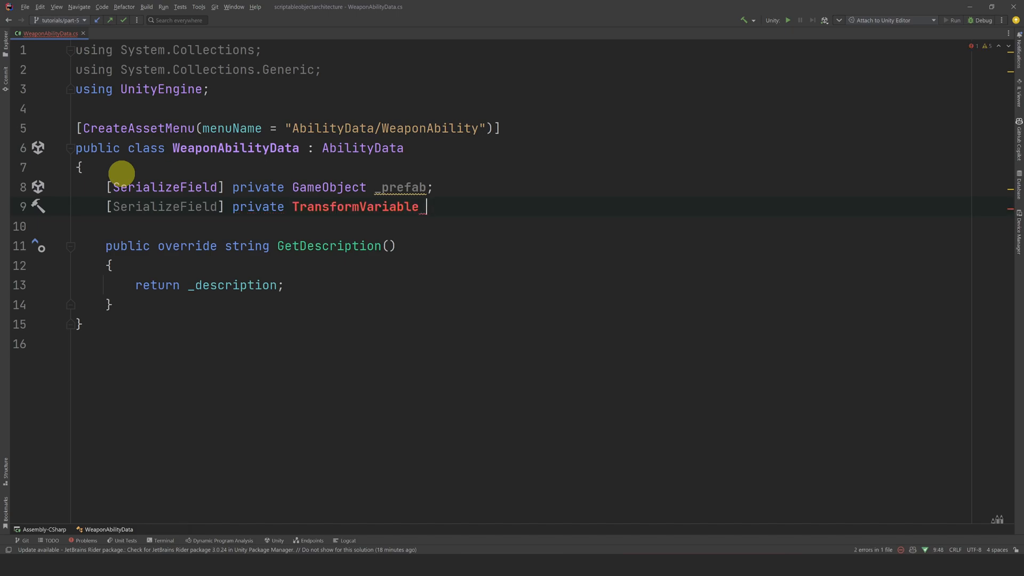
pyautogui.write('_playerTransf')
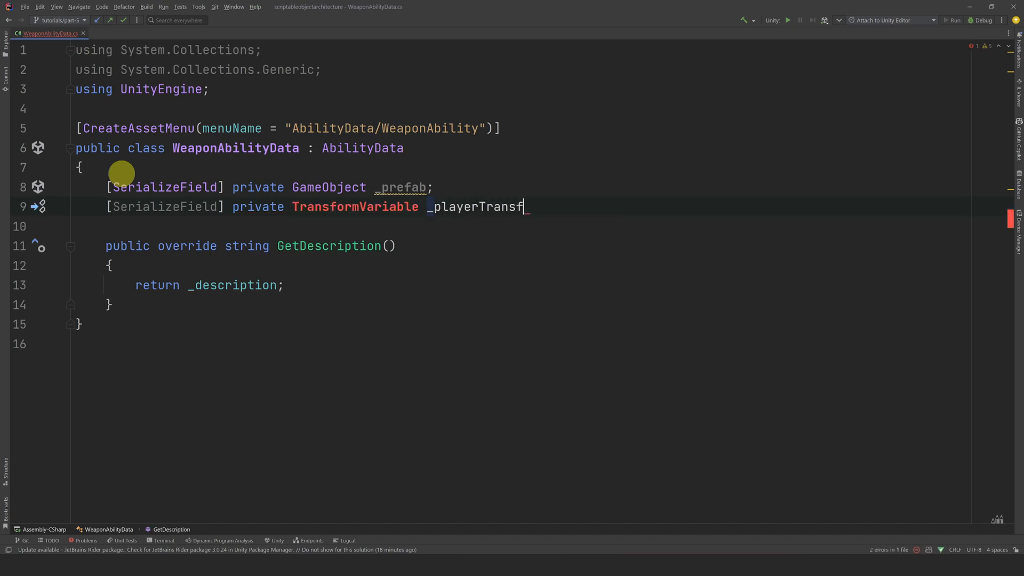
pyautogui.write('orm;')
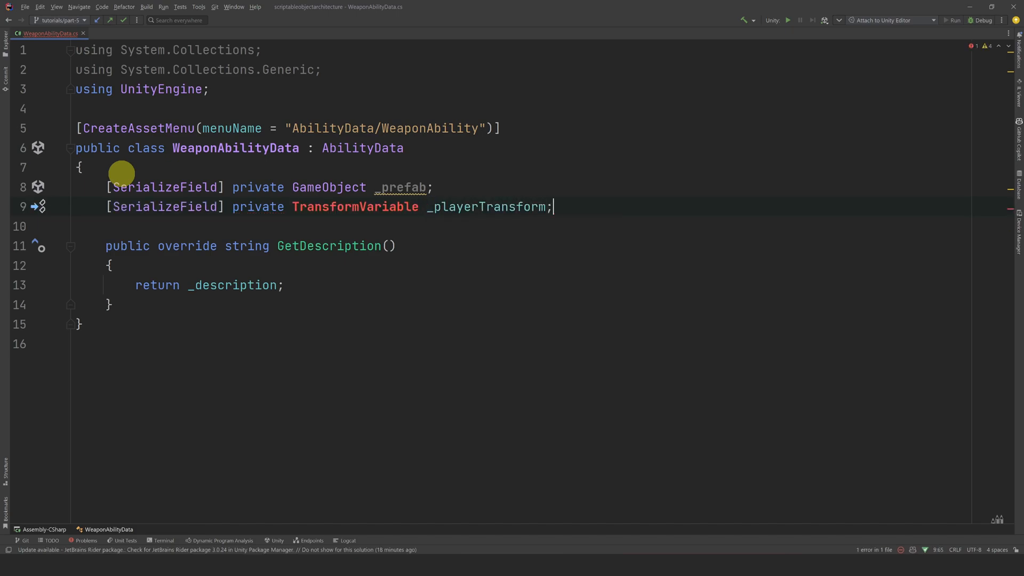
pyautogui.moveTo(339, 244)
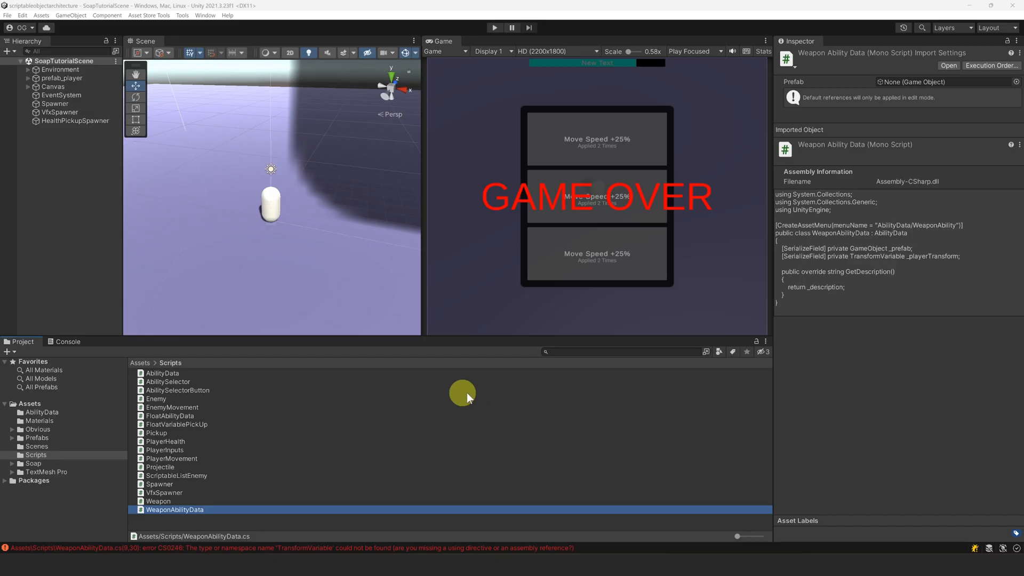
# Generate a Transform type with the Soap Wizard and confirm its creation
pyautogui.click(183, 15)
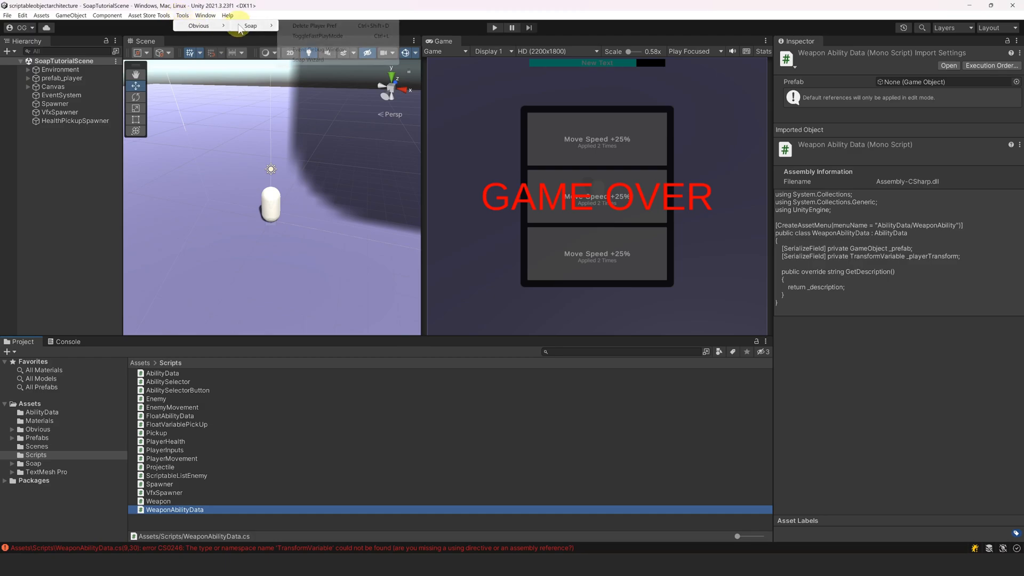
pyautogui.click(250, 26)
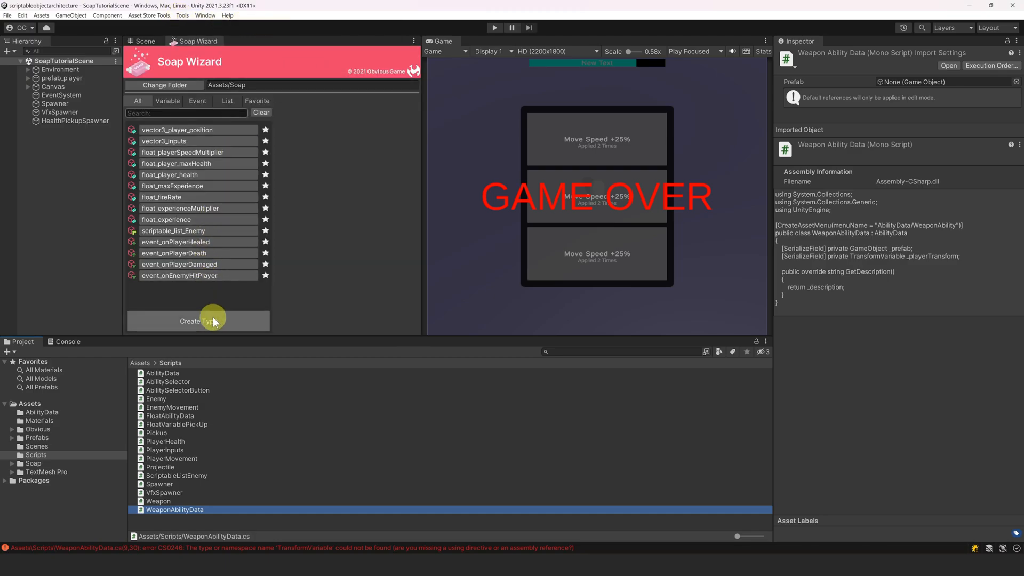
pyautogui.click(198, 321)
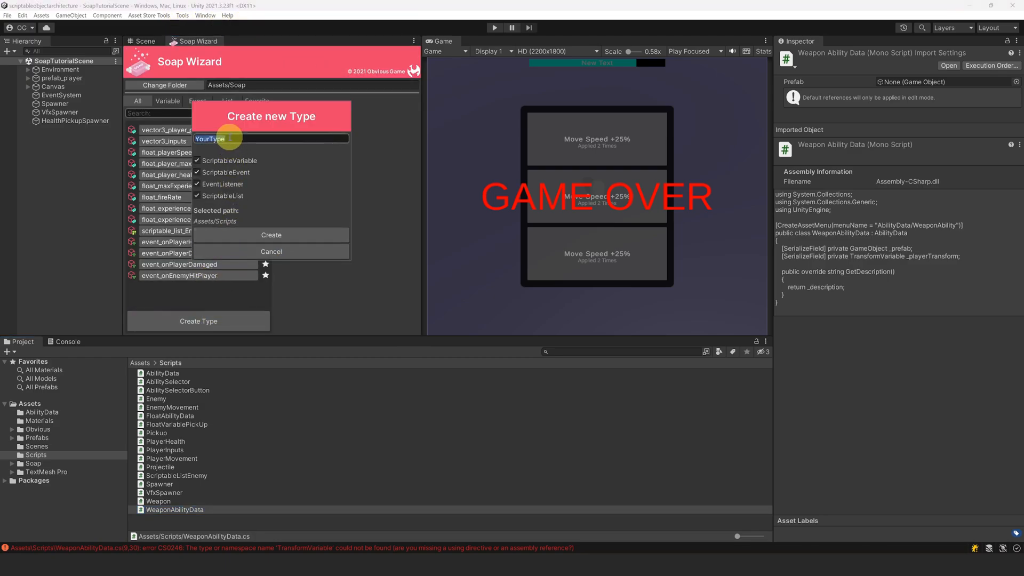
pyautogui.write('Transform')
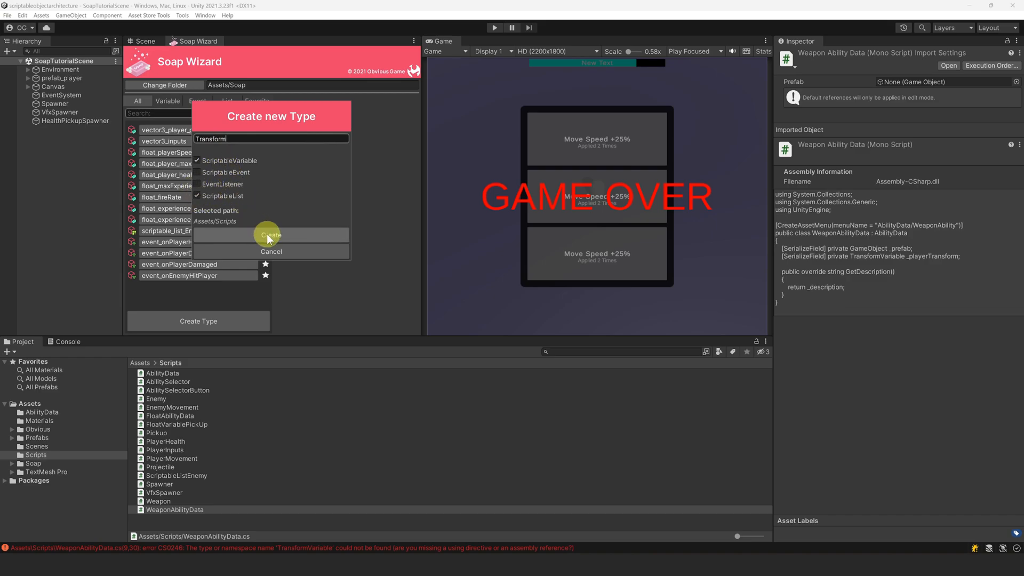
pyautogui.click(270, 236)
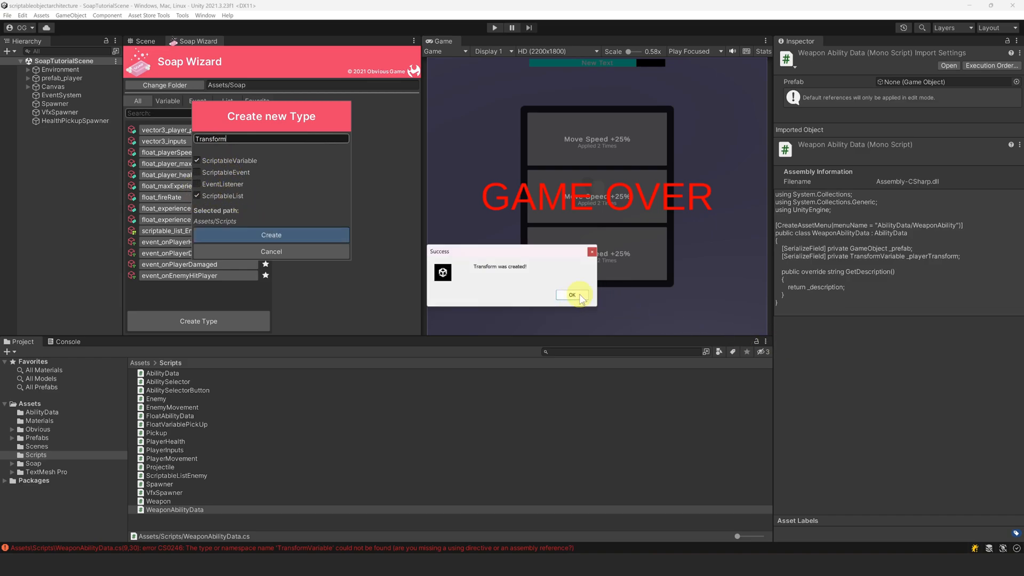
pyautogui.click(570, 295)
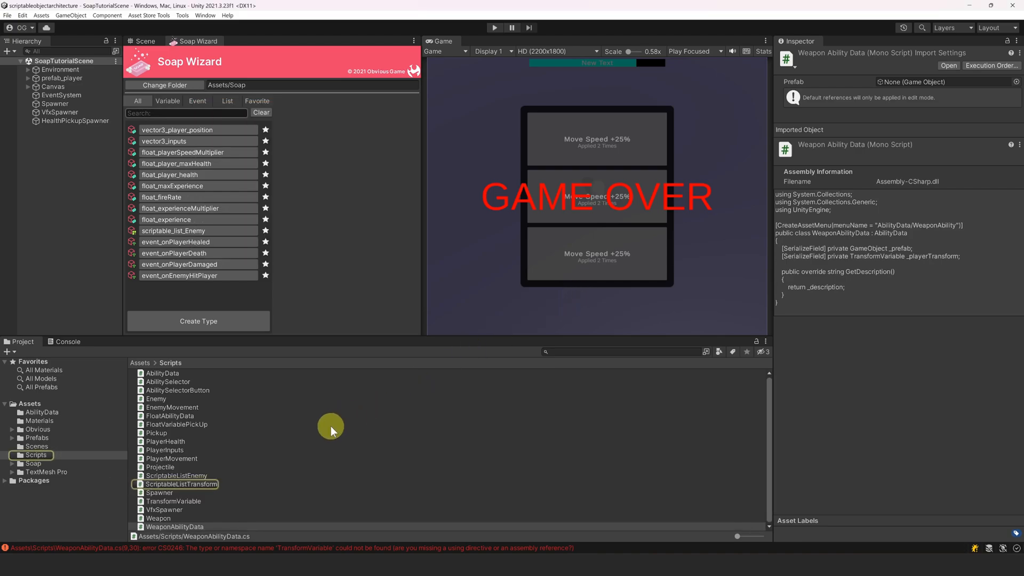
# Add a using Obvious.Soap directive and a Vector3[] _offsets array to WeaponAbilityData
pyautogui.doubleClick(197, 535)
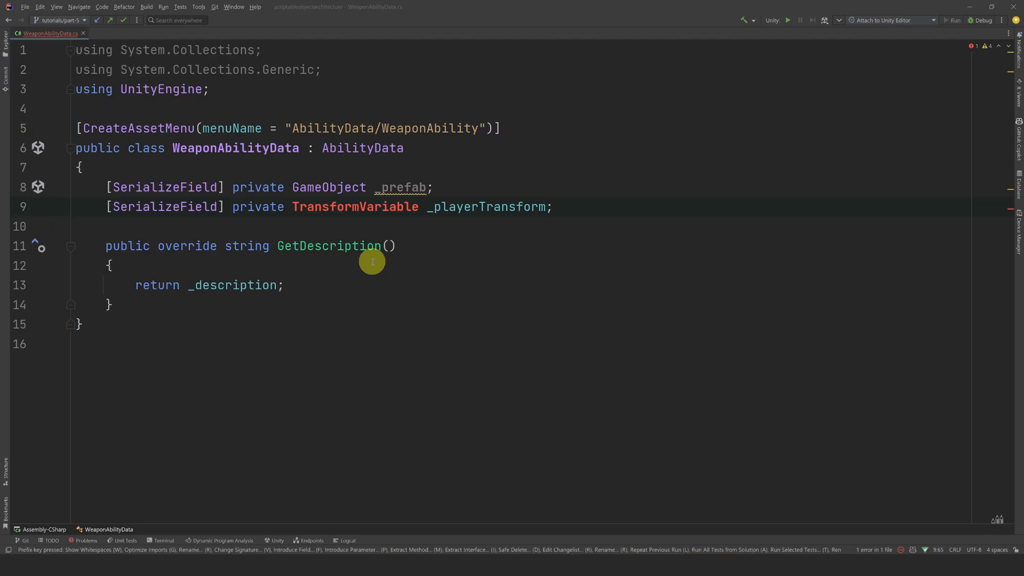
pyautogui.moveTo(241, 105)
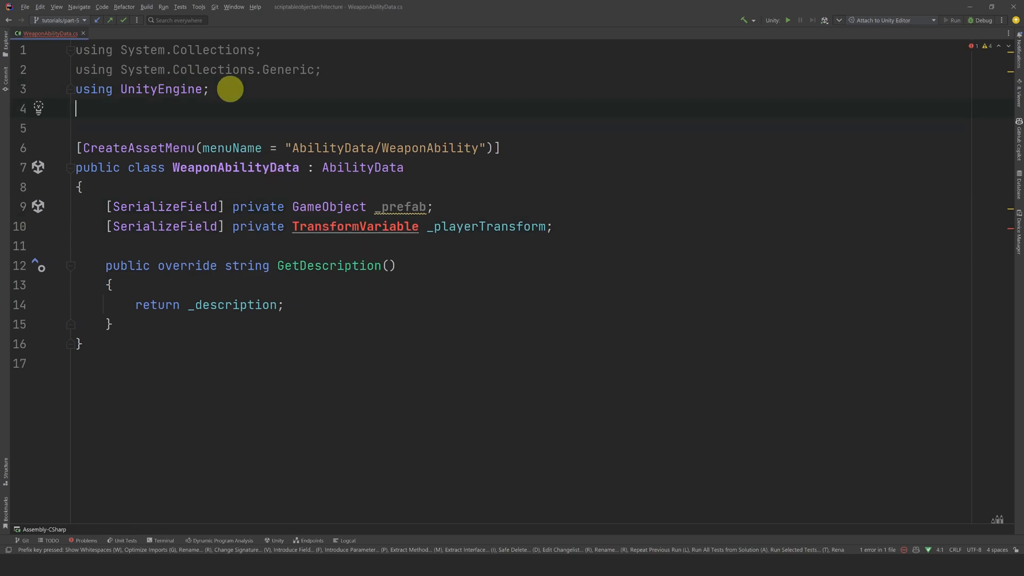
pyautogui.write('using')
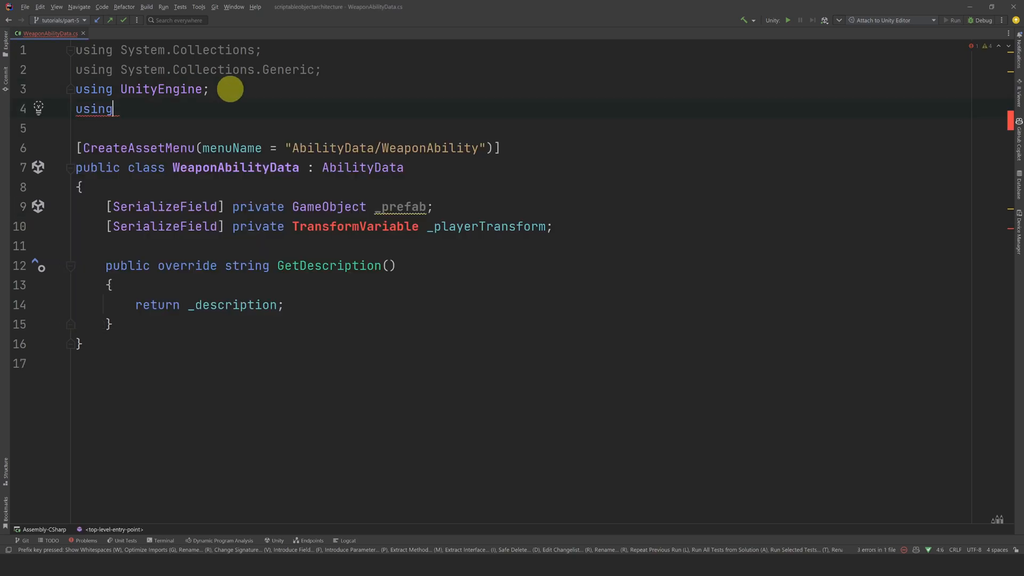
pyautogui.write('Obvious.Soap')
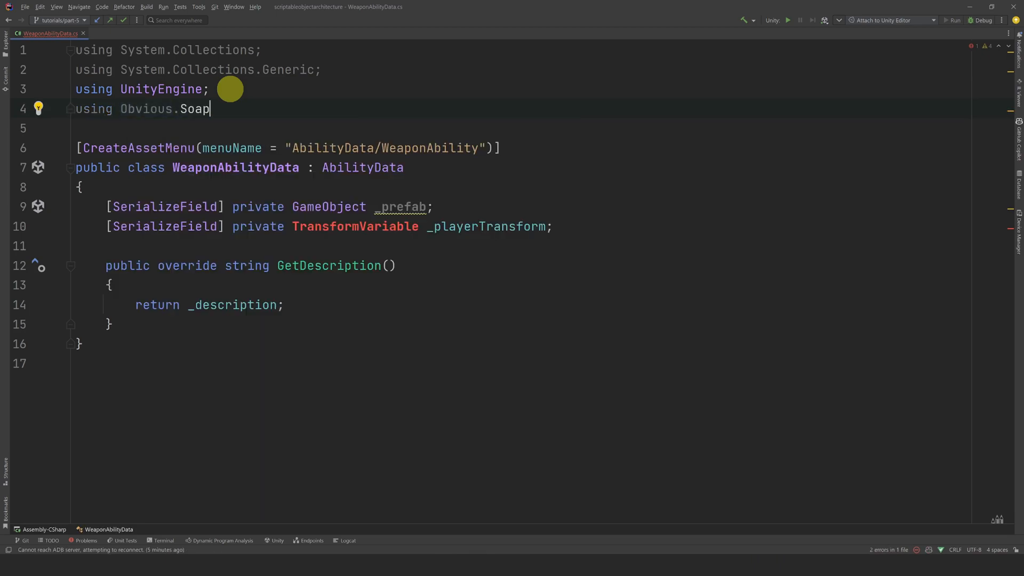
pyautogui.write(';')
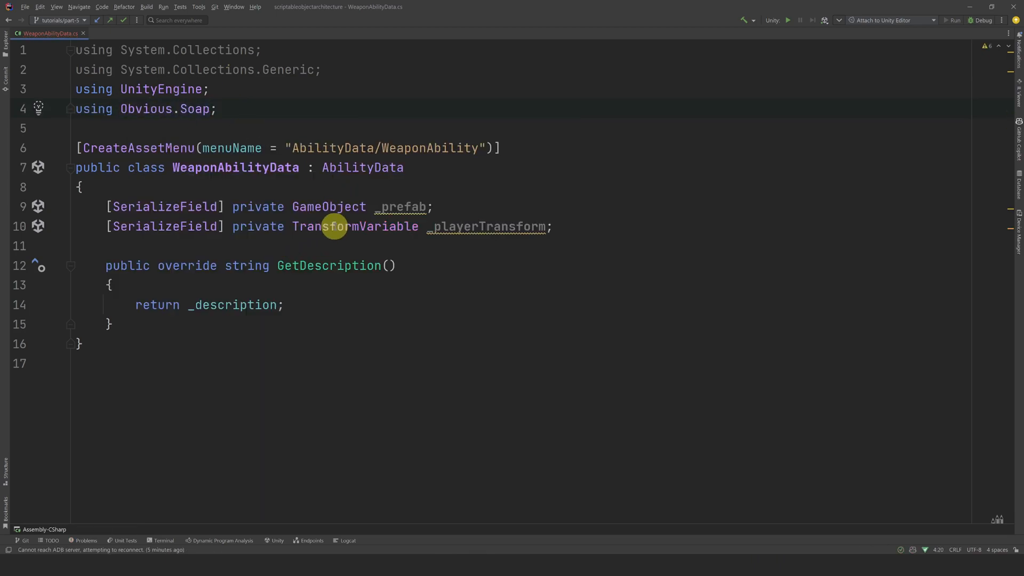
pyautogui.write('private V')
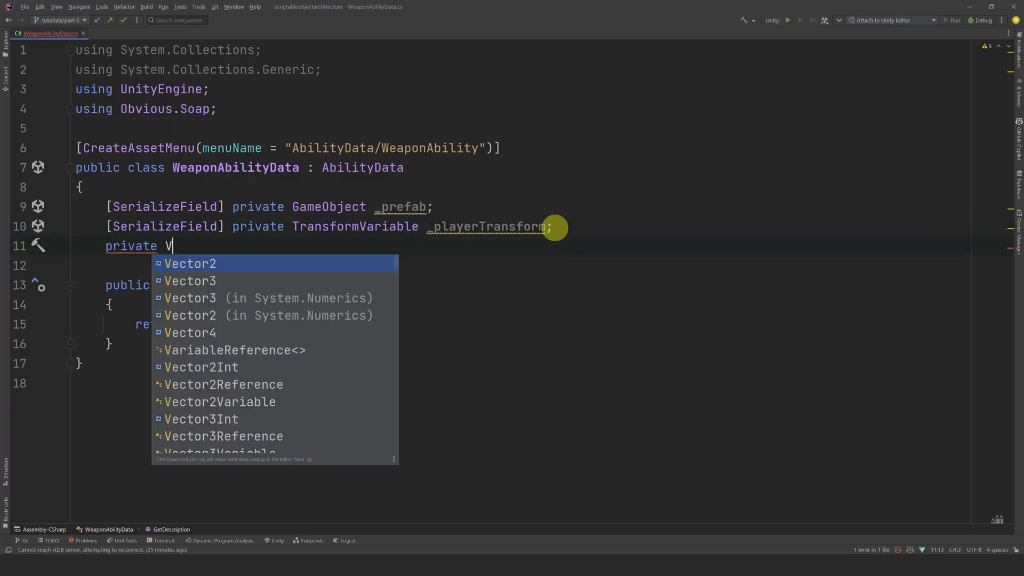
pyautogui.write('ector3[] _offsets = new[')
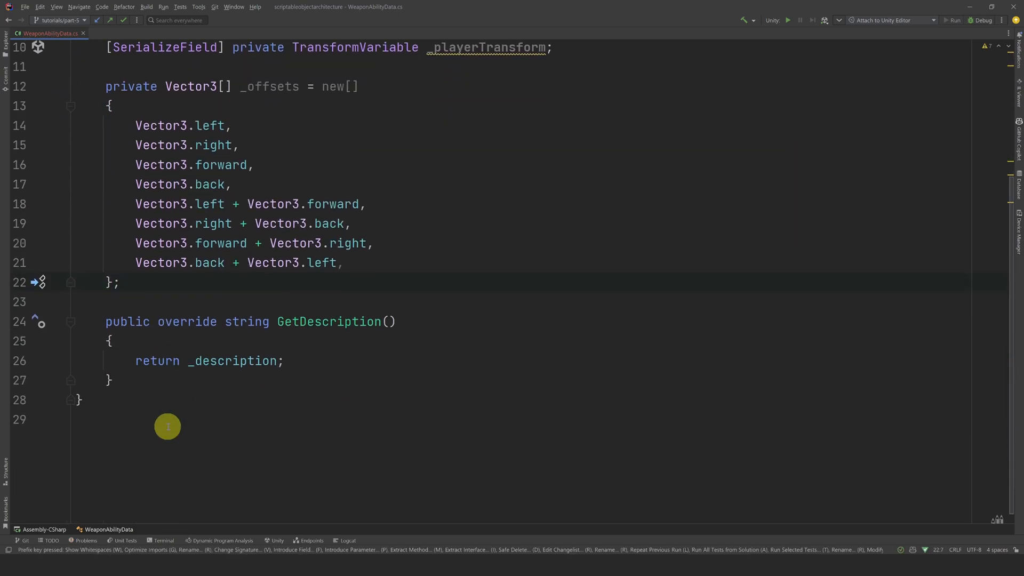
# Write Apply to spawn the weapon under _playerTransform at _offsets[ApplyCount % _offsets.Length]
pyautogui.write('public override void Apply(')
pyautogui.write('var weapon = Instantiate(_prefab,')
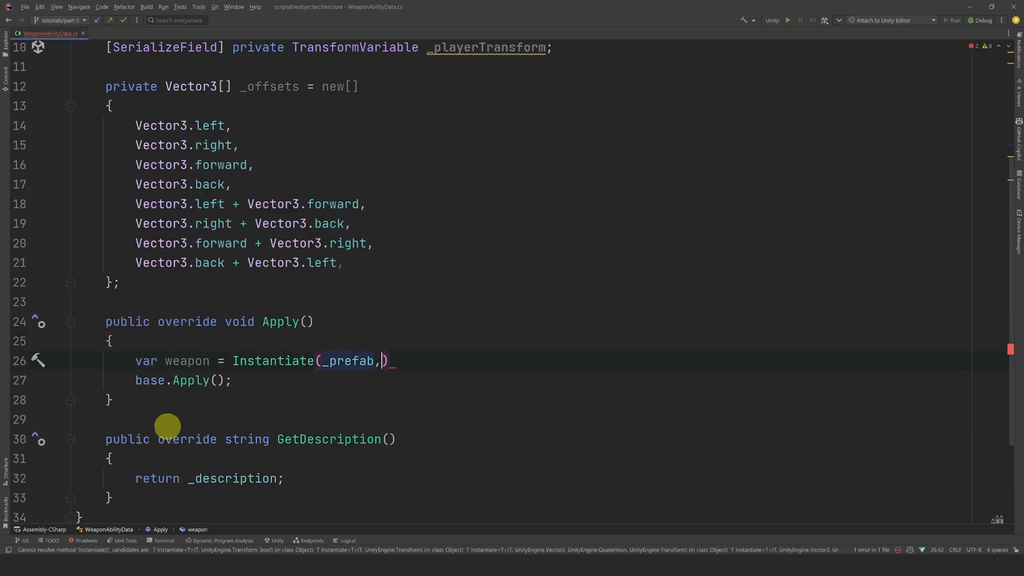
pyautogui.write('_playerTransform')
pyautogui.write('weapon.transform.localPosition = _offsets[')
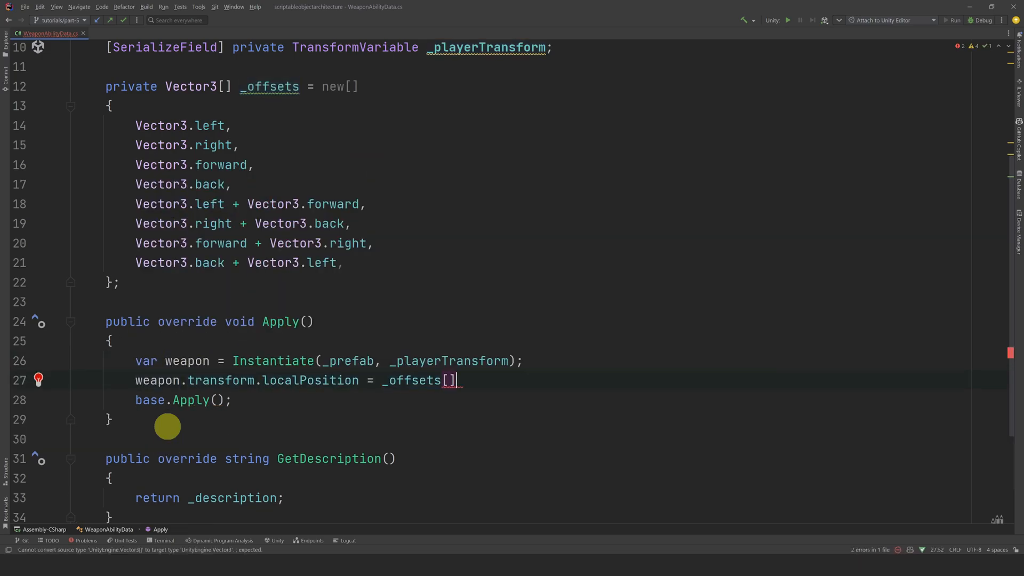
pyautogui.write('ApplyCount%')
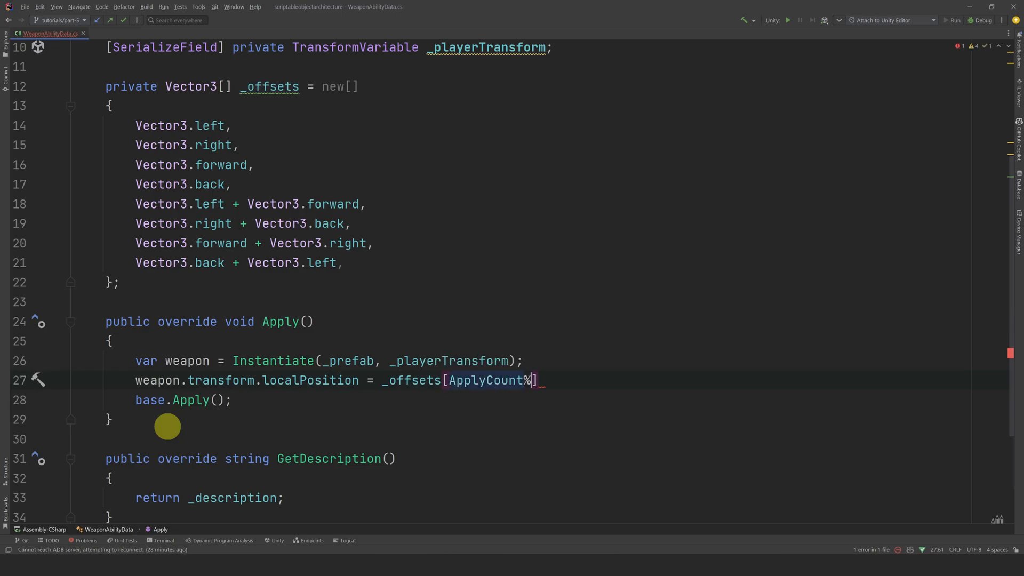
pyautogui.write('%_offsets.Length')
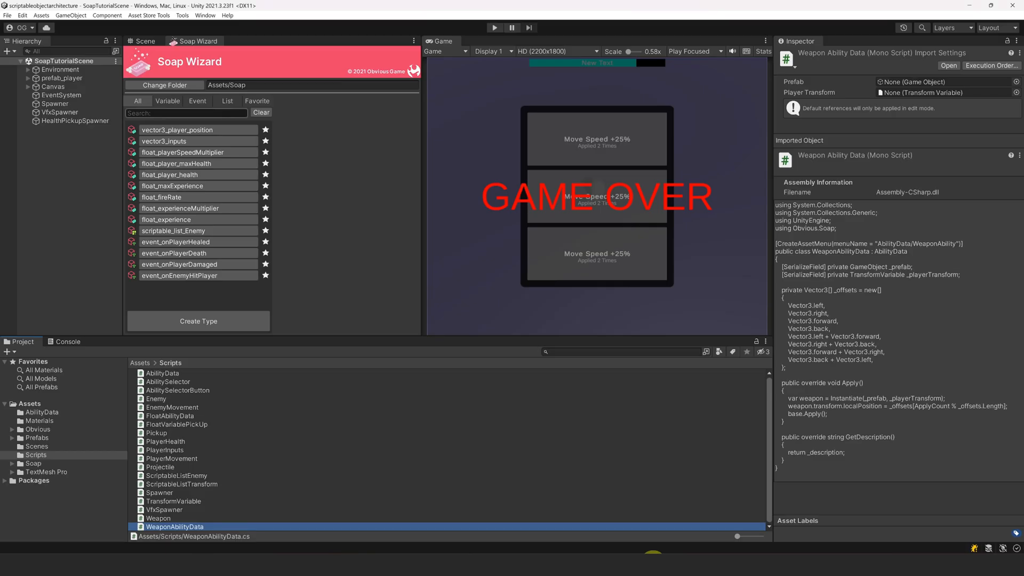
# Create a WeaponAbilityData asset named ability_weapon in the AbilityData folder
pyautogui.click(41, 412)
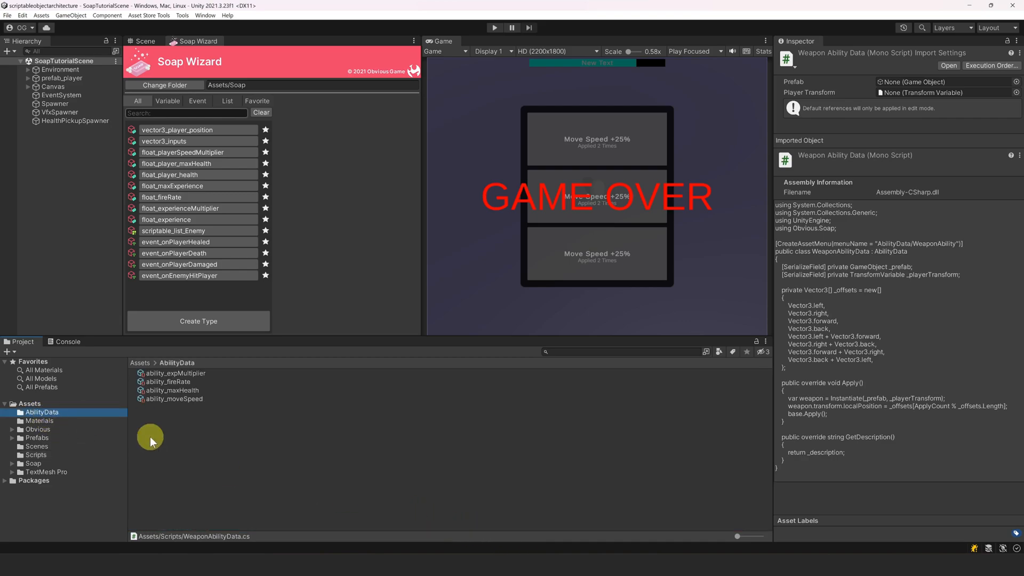
pyautogui.rightClick(150, 437)
pyautogui.write('a')
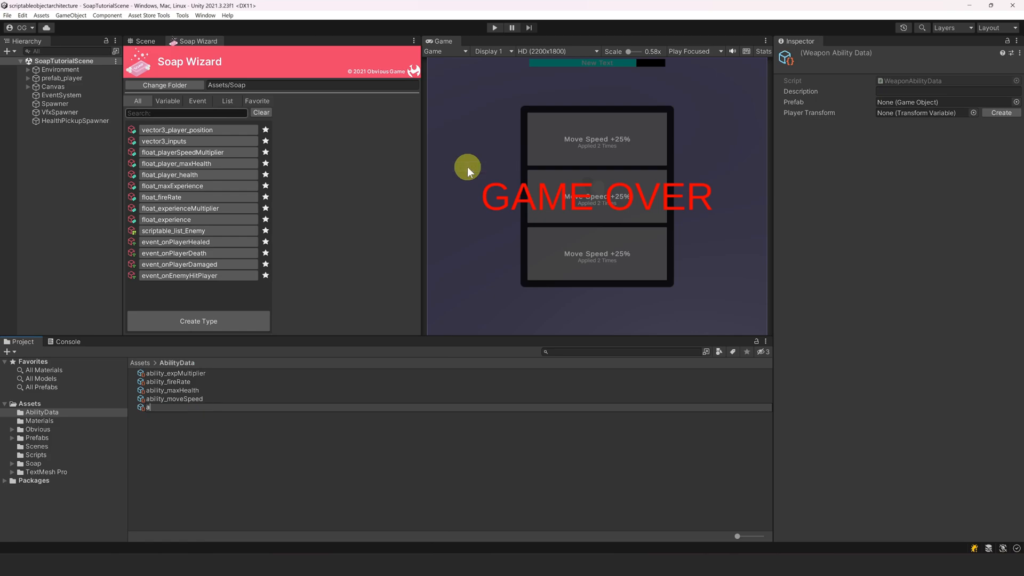
pyautogui.write('bility_weapon')
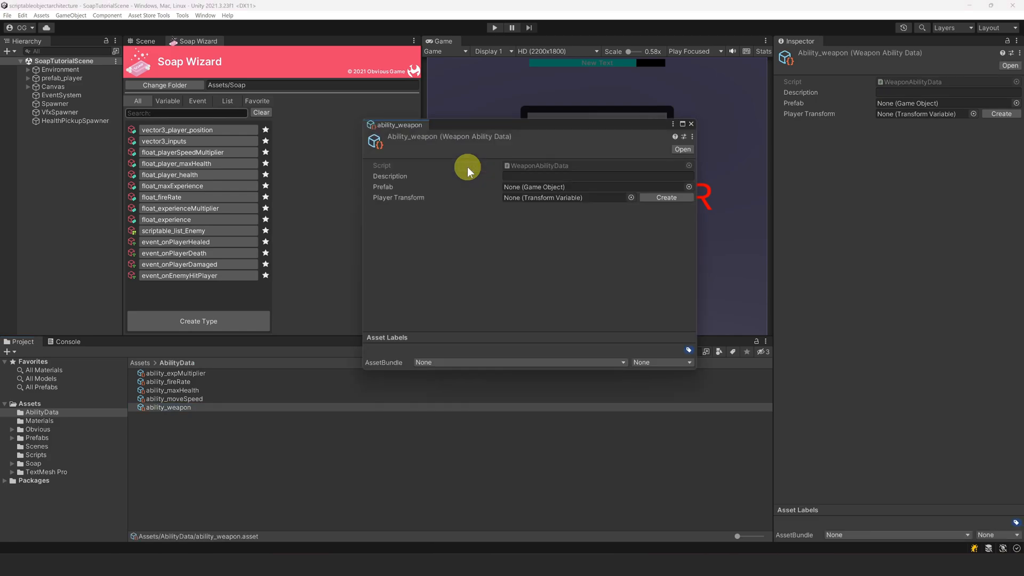
# Set ability_weapon's description to 'Weapon +1' and create a new _playerTransform variable
pyautogui.click(596, 176)
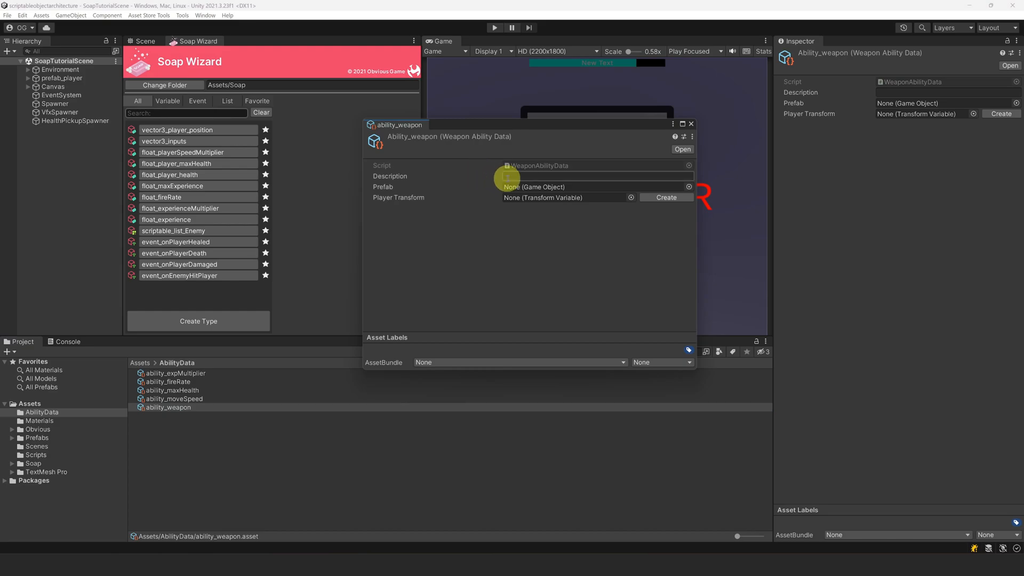
pyautogui.write('Weapon +1')
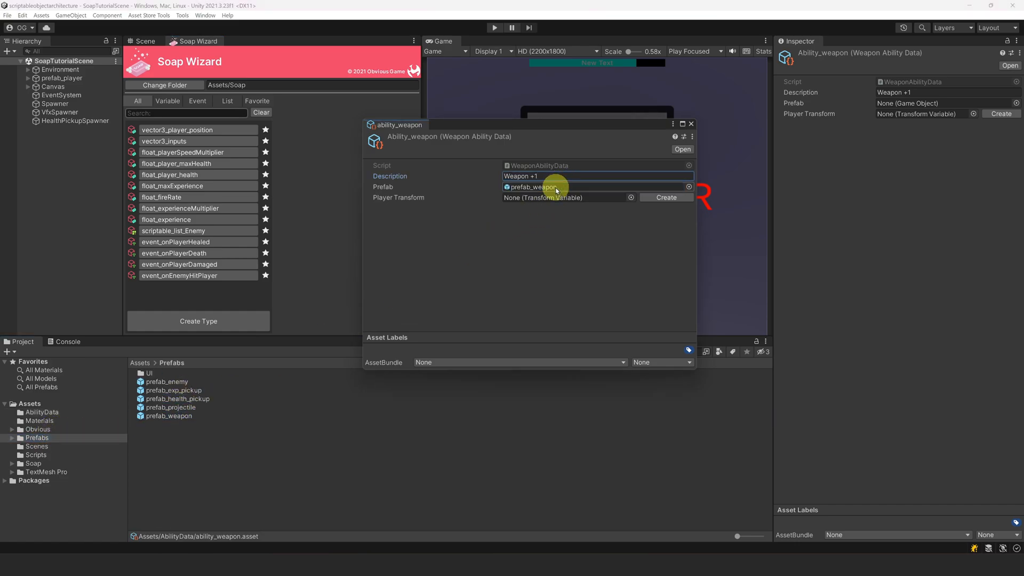
pyautogui.click(7, 463)
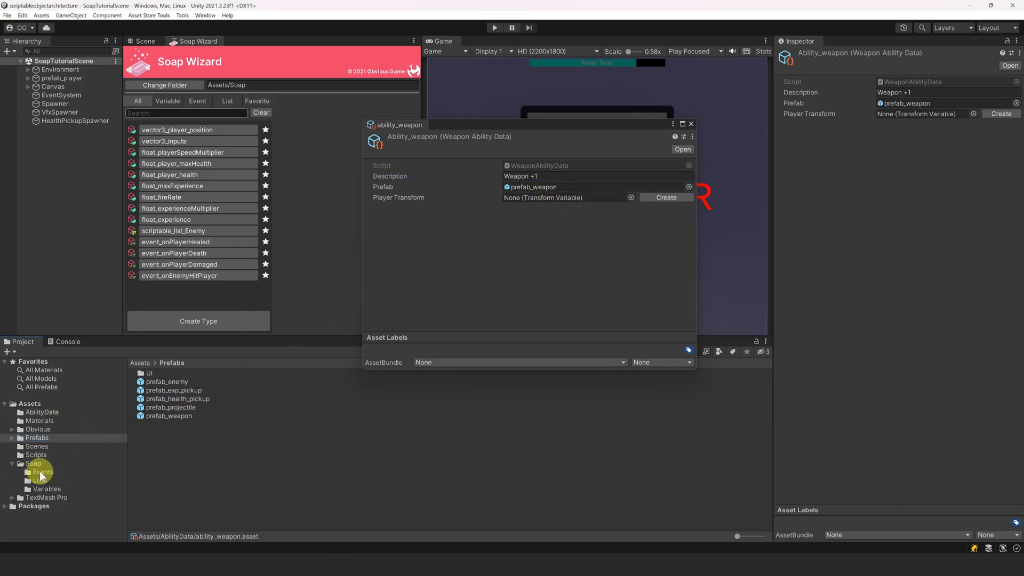
pyautogui.click(46, 489)
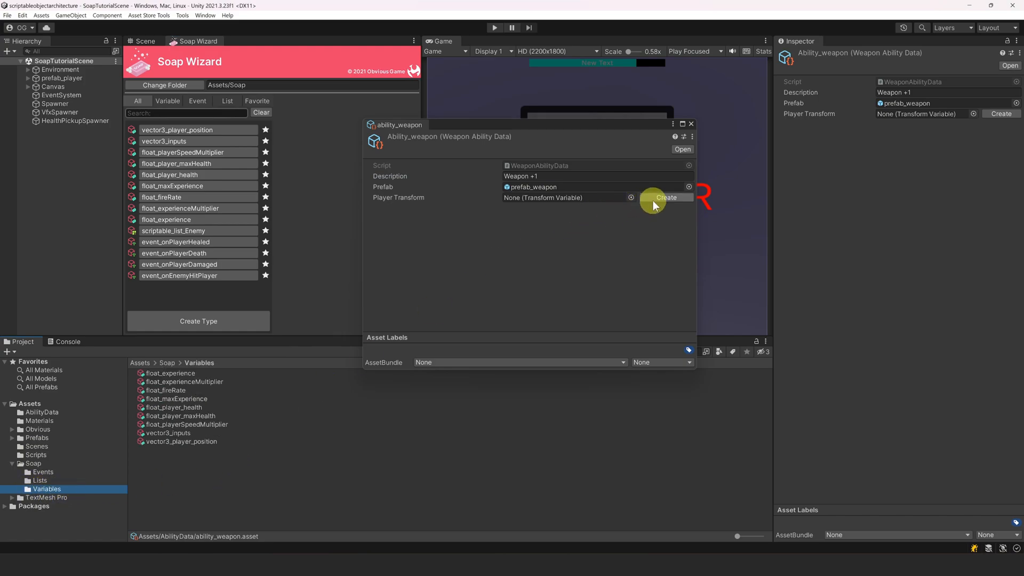
pyautogui.click(666, 198)
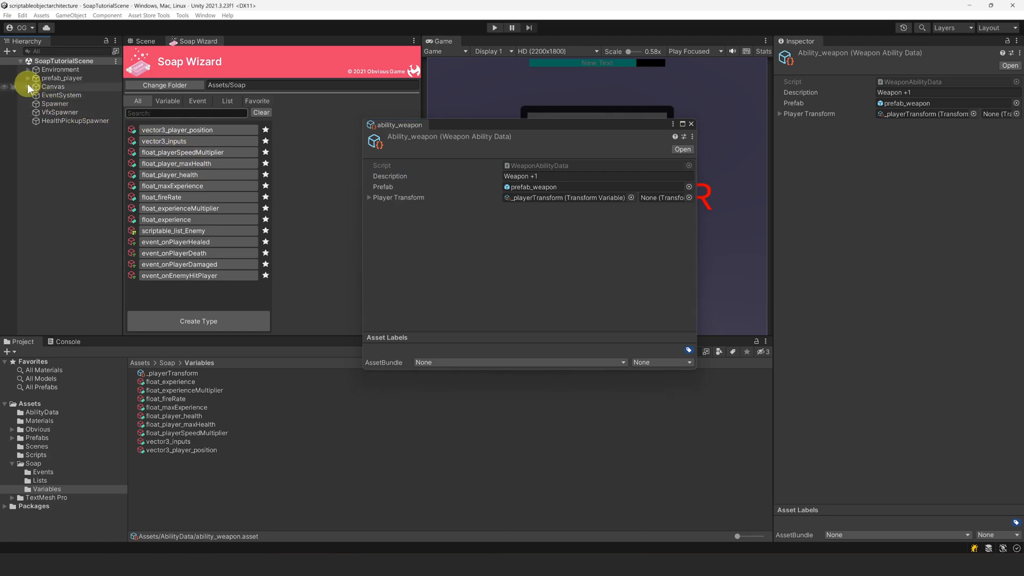
# Add ability_weapon as the fifth entry in AbilitySelector's Ability Datas list
pyautogui.click(71, 129)
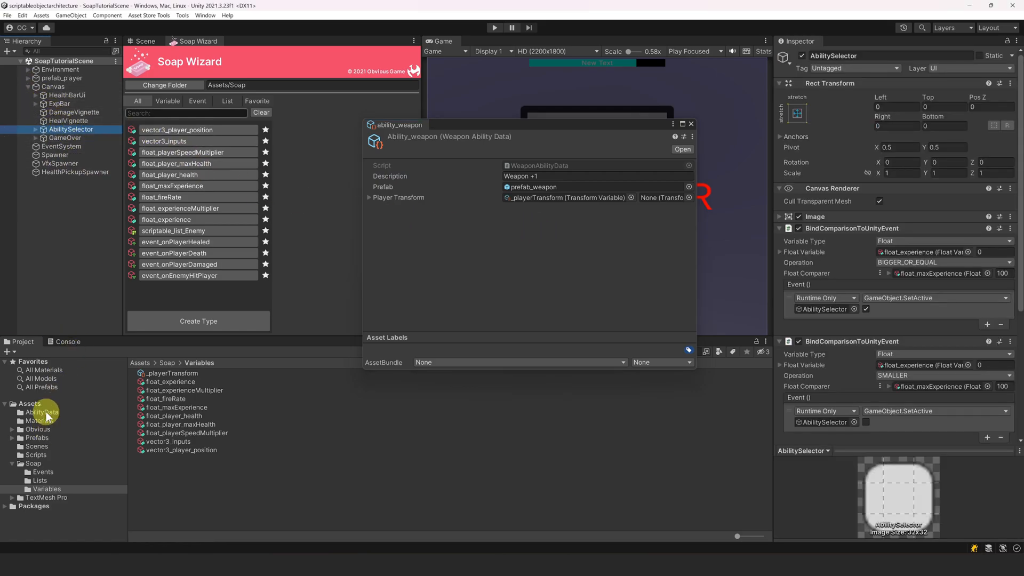
pyautogui.click(41, 412)
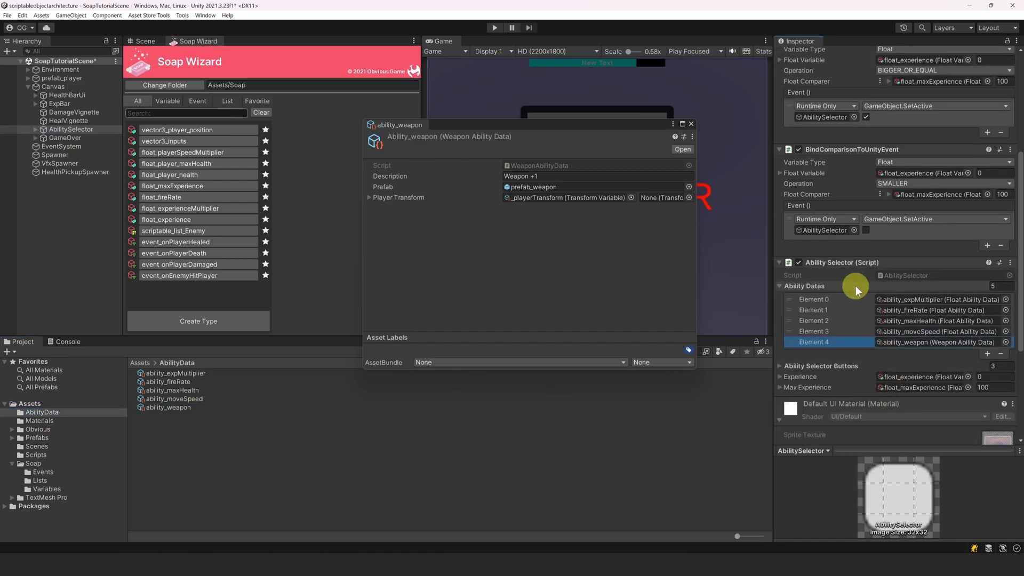
pyautogui.moveTo(871, 339)
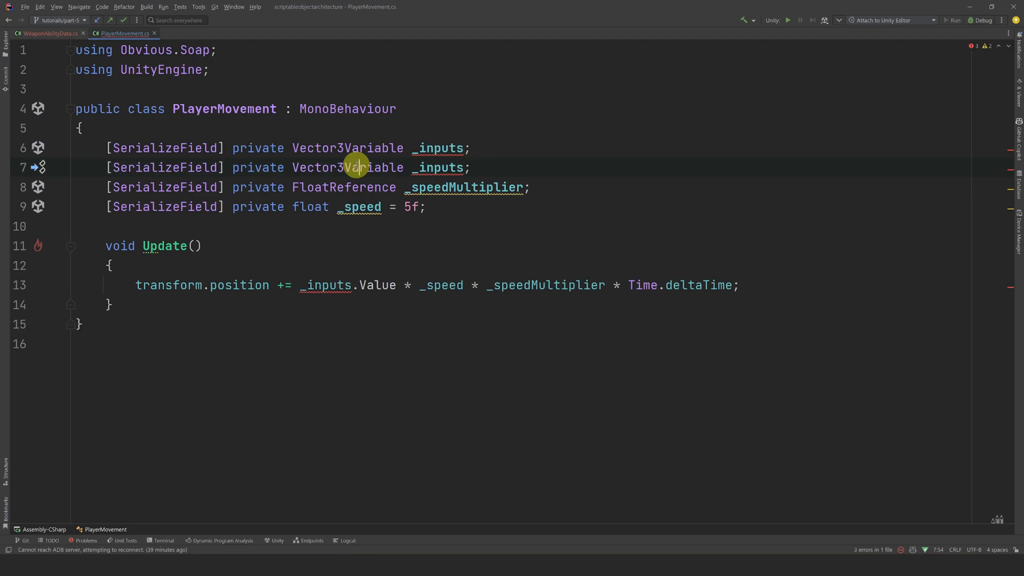
# Add a serialized TransformVariable _playerTransform field below _inputs in PlayerMovement
pyautogui.write('TransformVariable')
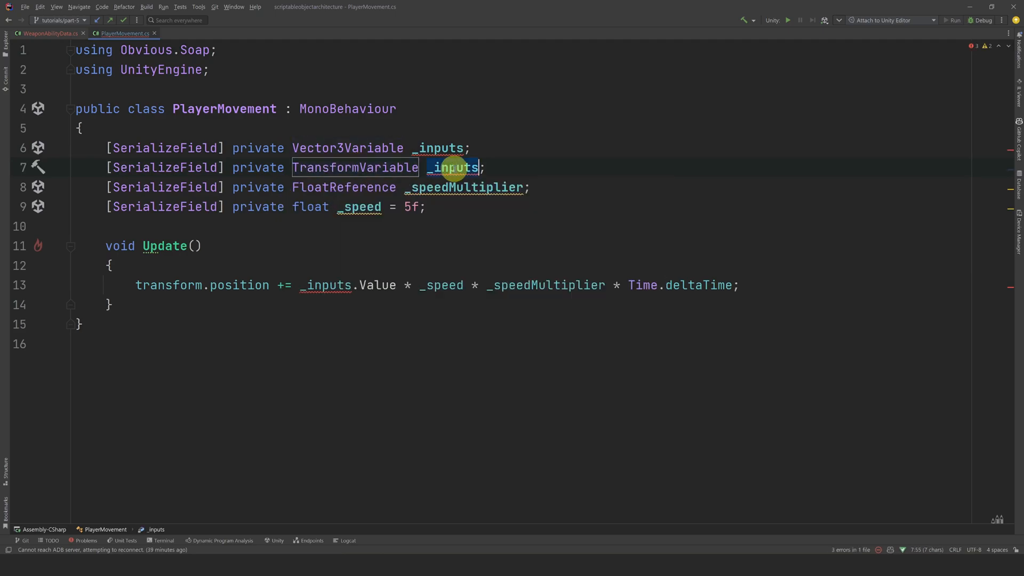
pyautogui.write('_playerTransform')
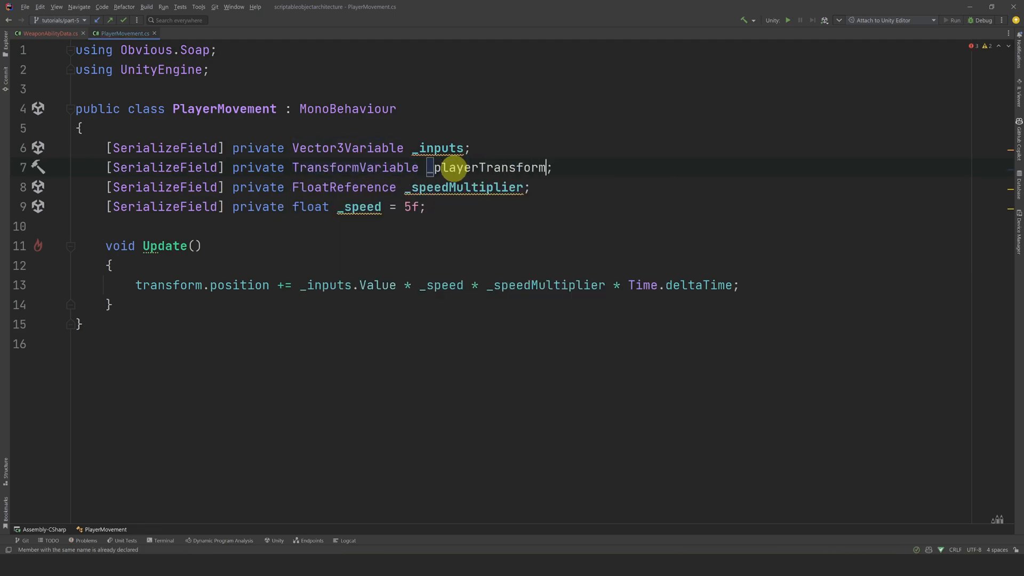
pyautogui.write('Aw')
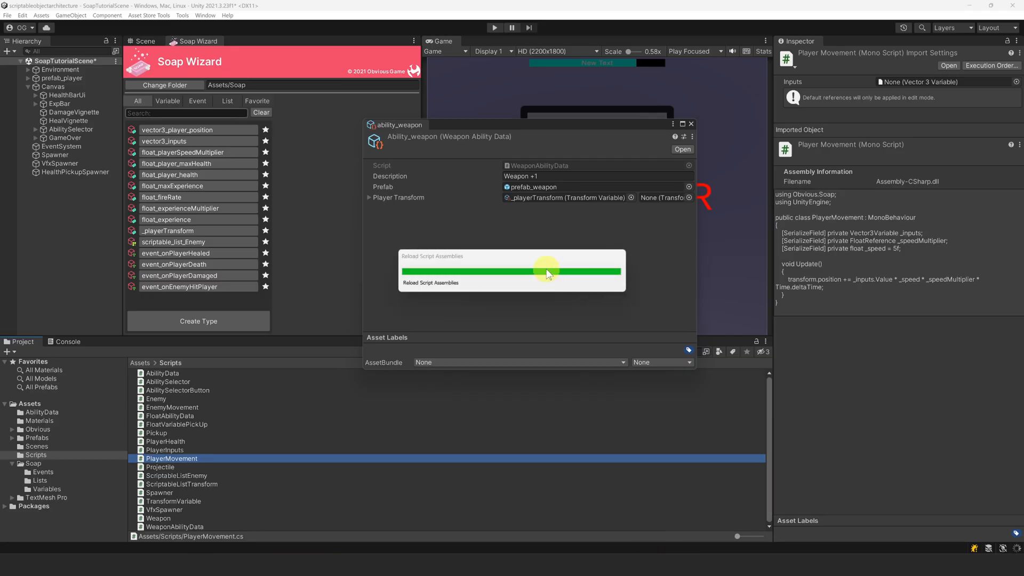
# Close the ability_weapon window and place prefab_health_pickup in the scene
pyautogui.click(62, 78)
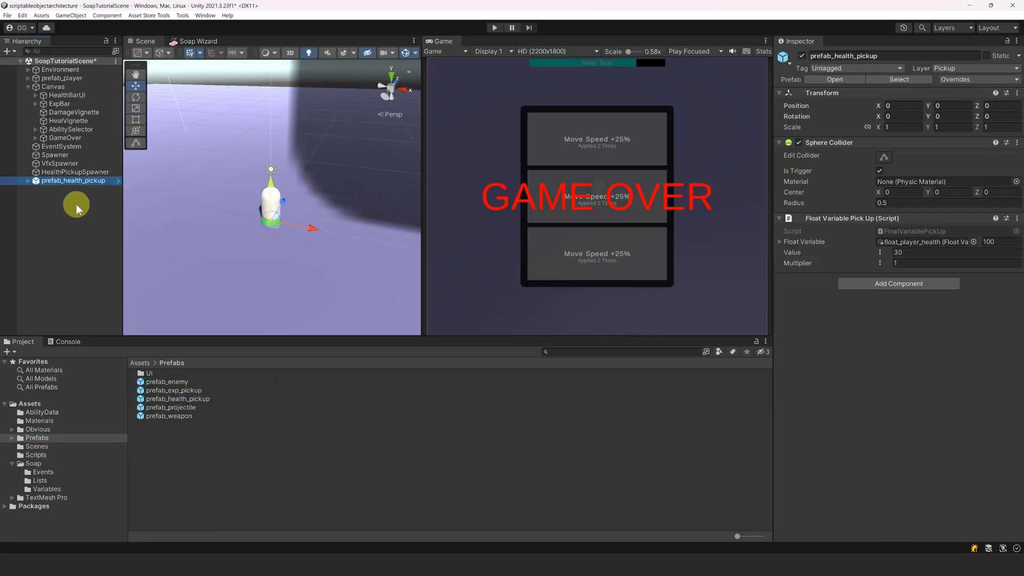
pyautogui.rightClick(74, 181)
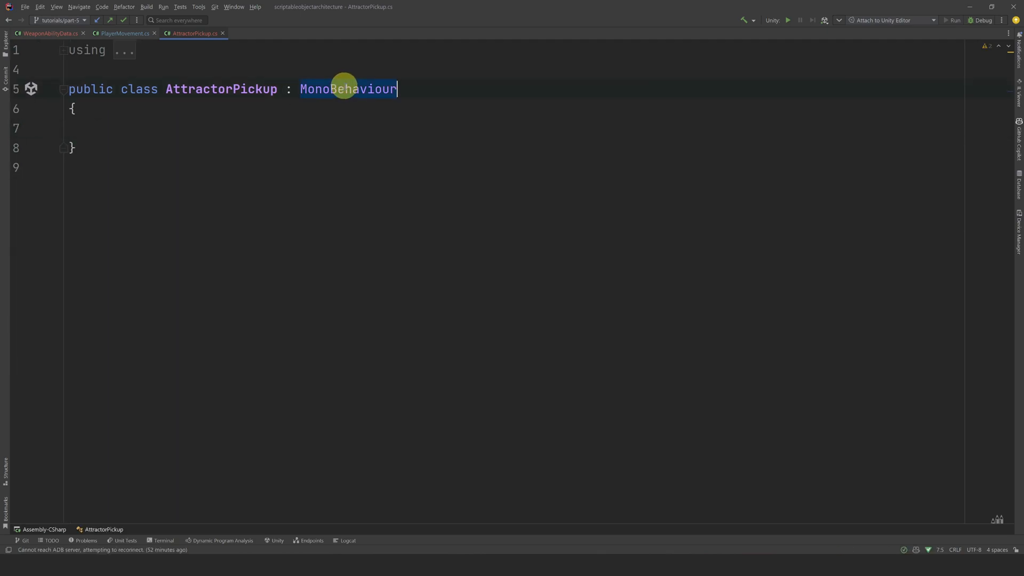
# Make AttractorPickup derive from Pickup with _radius 20, _speed, _playerTransform and _scriptableListTransform fields
pyautogui.write('Pickup')
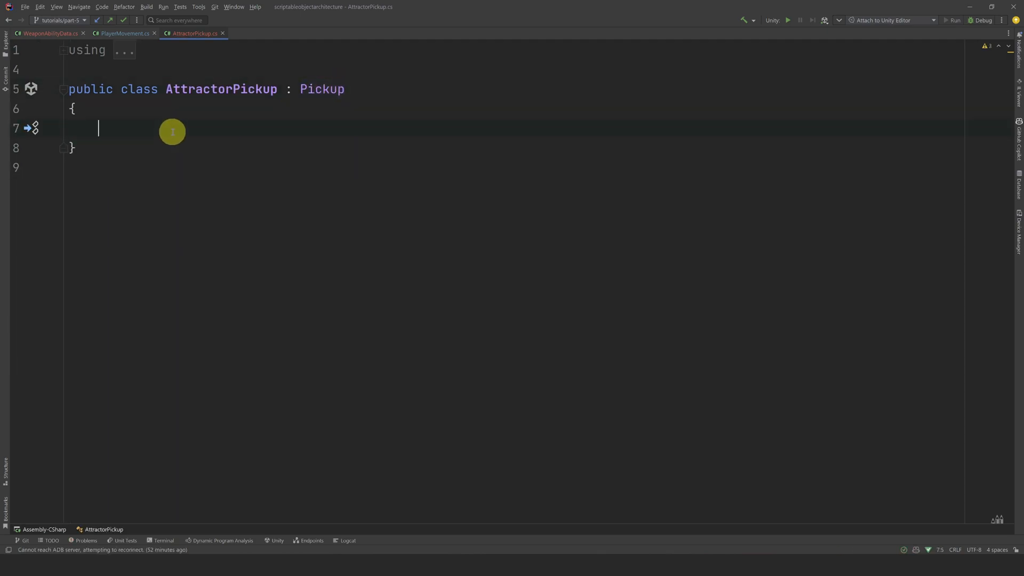
pyautogui.write('[SerializeField] private f')
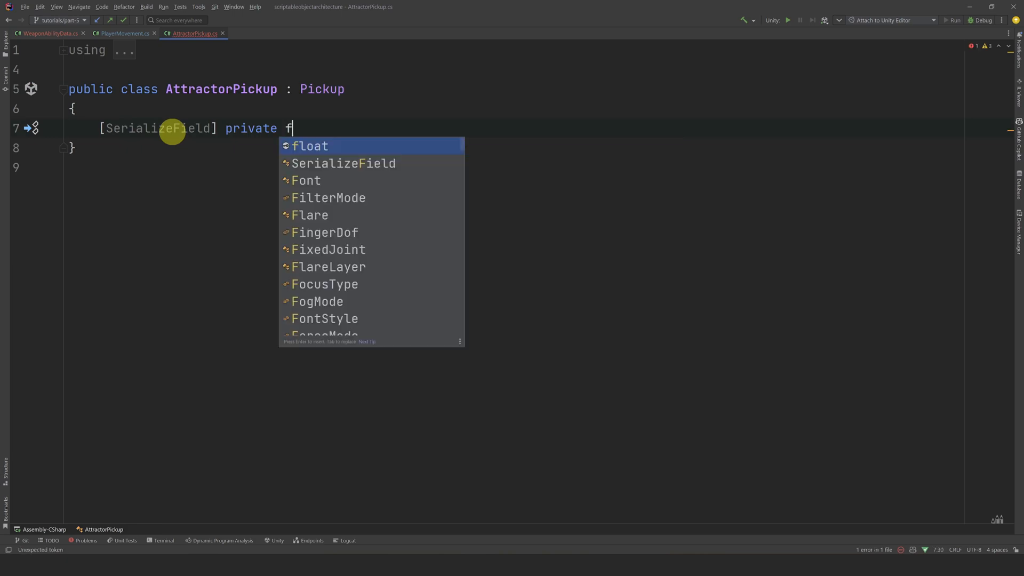
pyautogui.write('loat radius =20f;')
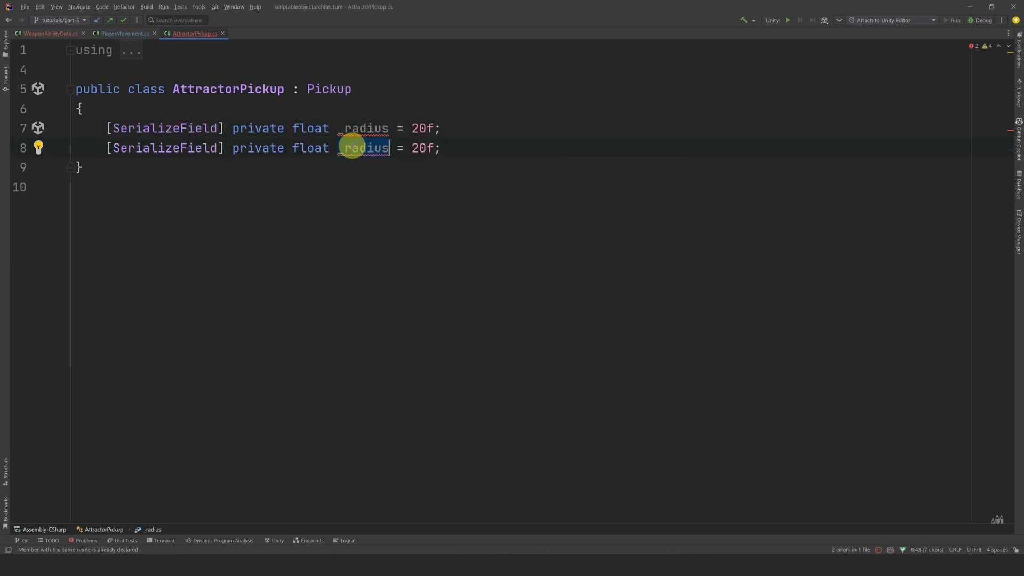
pyautogui.write('_speed')
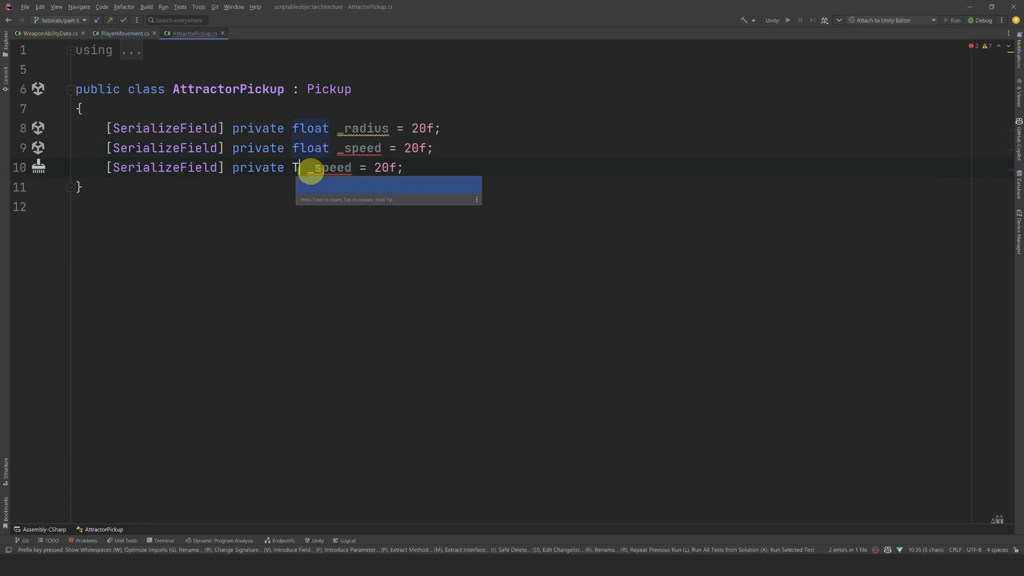
pyautogui.write('TransformVariable')
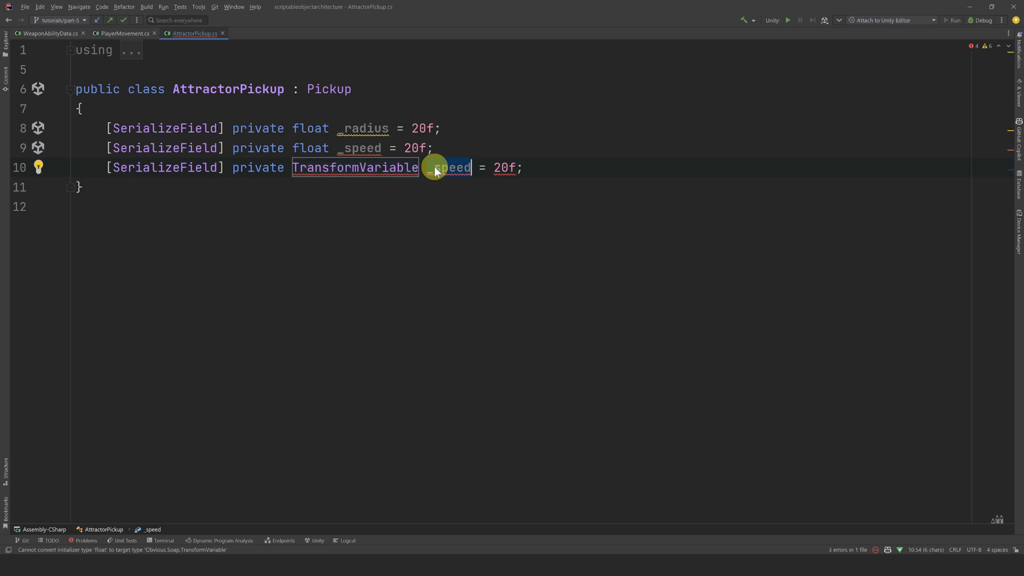
pyautogui.write('playerTransform')
pyautogui.write('[SerializeField] private ScriptableListTransform _scriptableListTransform;')
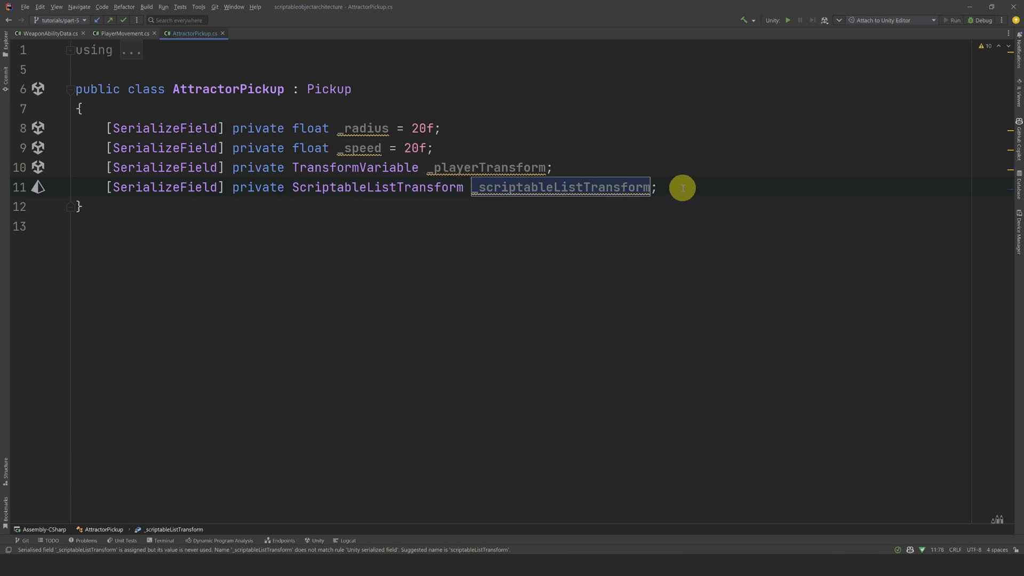
pyautogui.click(658, 187)
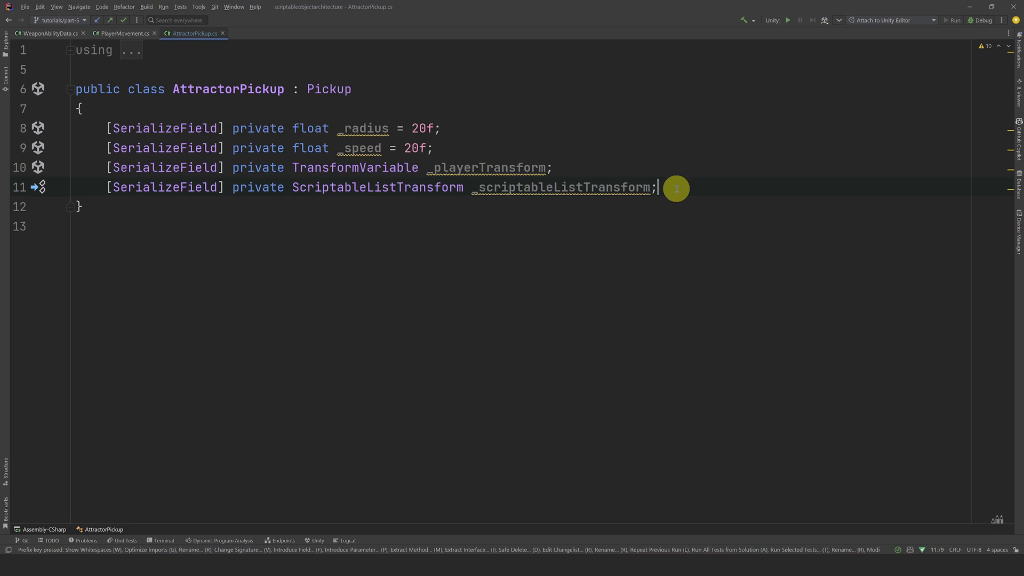
# Add a Cr_Attract coroutine with step comments, ending with destroy self
pyautogui.write('private Ie')
pyautogui.write('//find all exp pickups in')
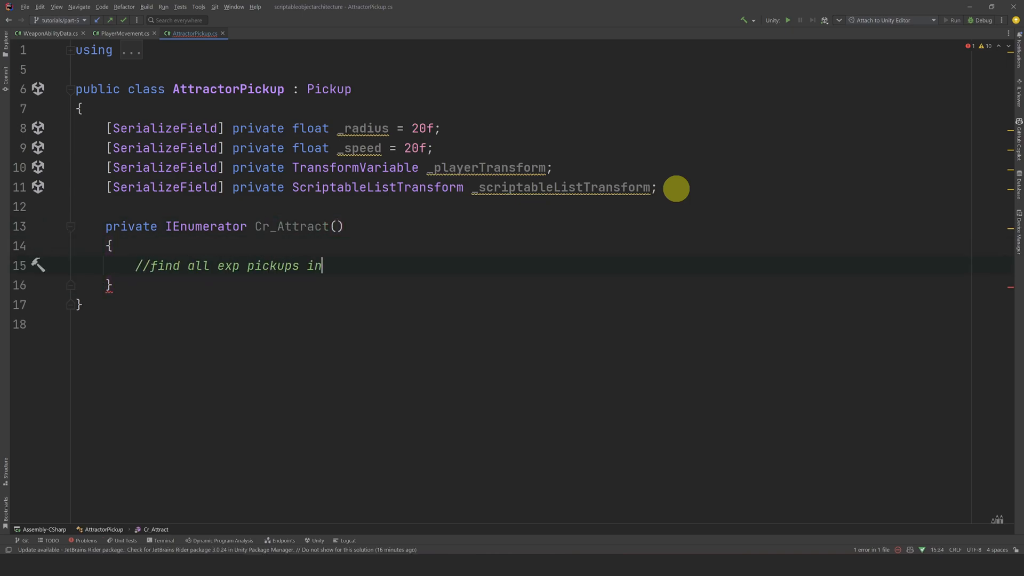
pyautogui.write('range')
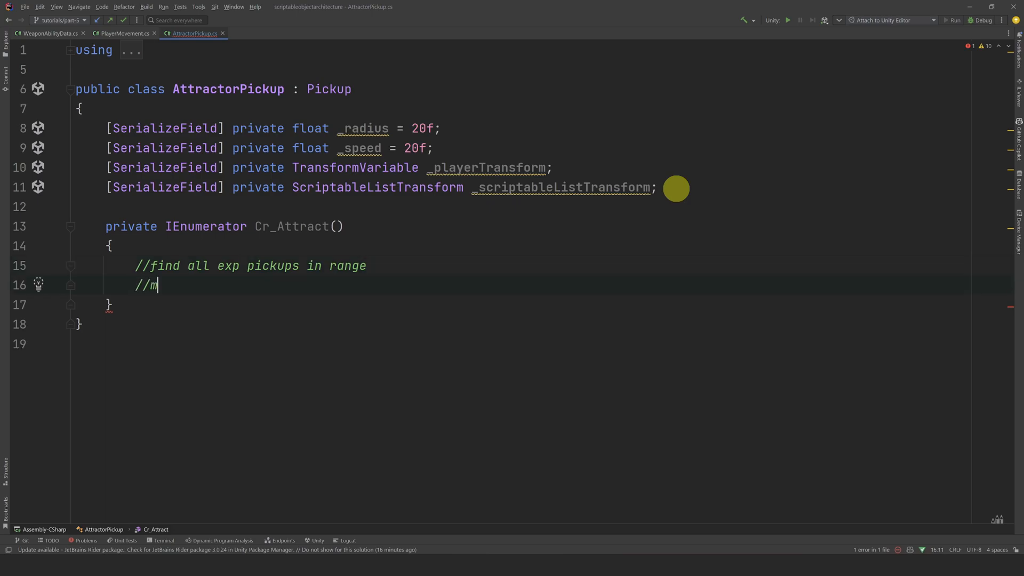
pyautogui.write('ove them all to the player')
pyautogui.write('//wait until they are absorbed')
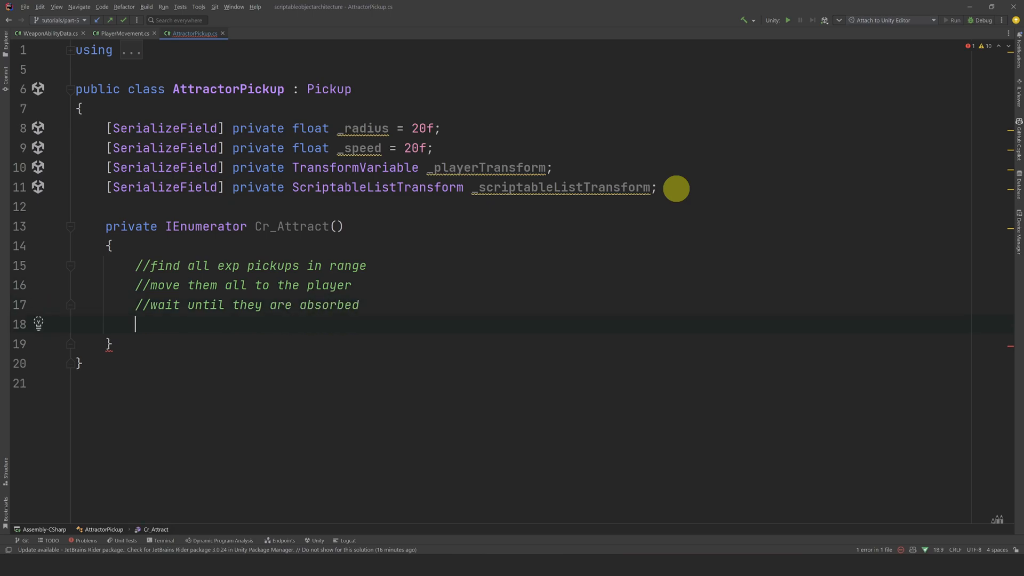
pyautogui.write('//destroy self')
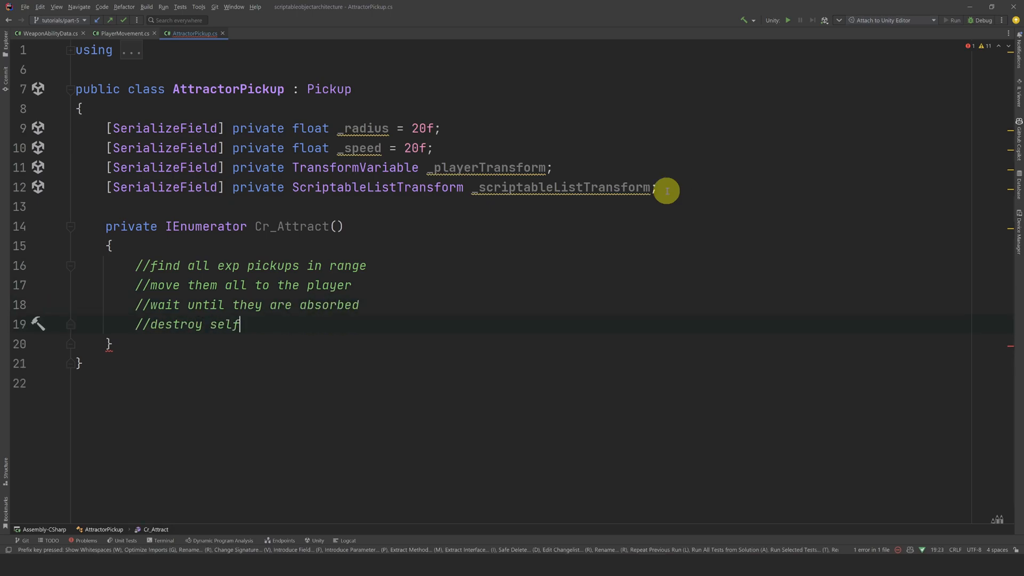
# Build pickupsInRange from _scriptableListTransform entries within _radius
pyautogui.write('var pickupsI')
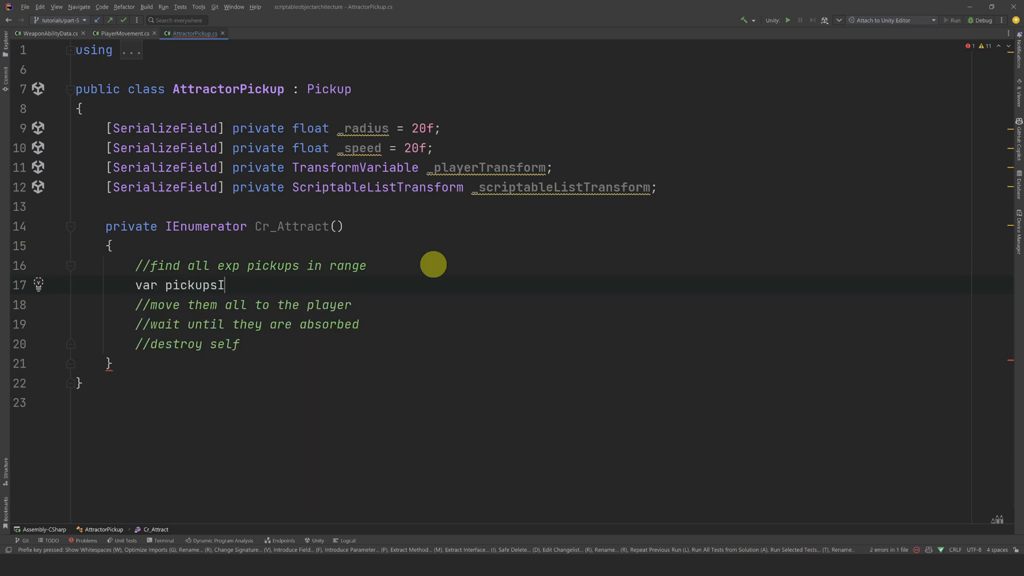
pyautogui.write('nRange = new List<Transform>()')
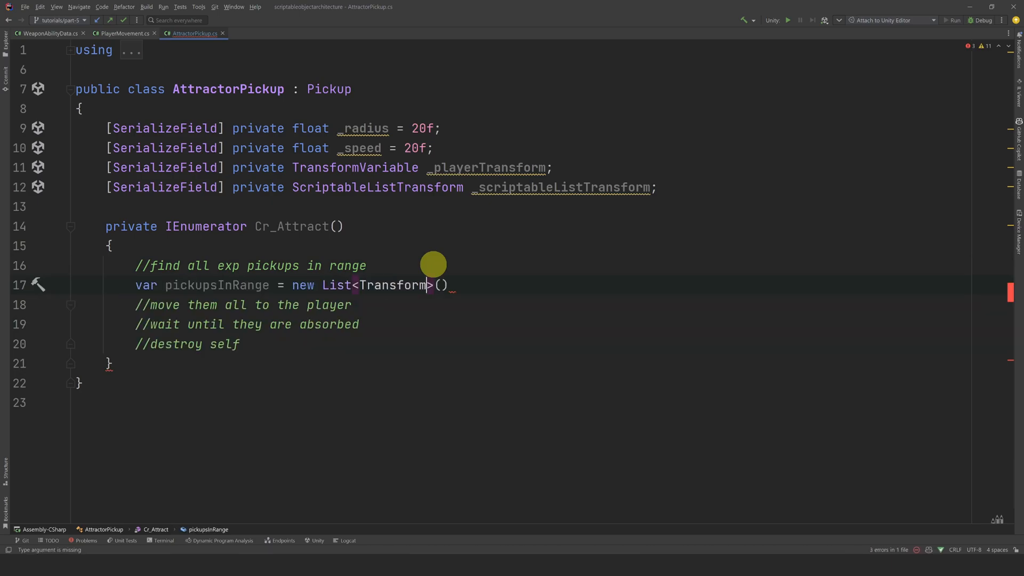
pyautogui.write('_scriptableListTransform.Where(x=> Vector3.Distance(x.transform.position, transform.position) < _radius));')
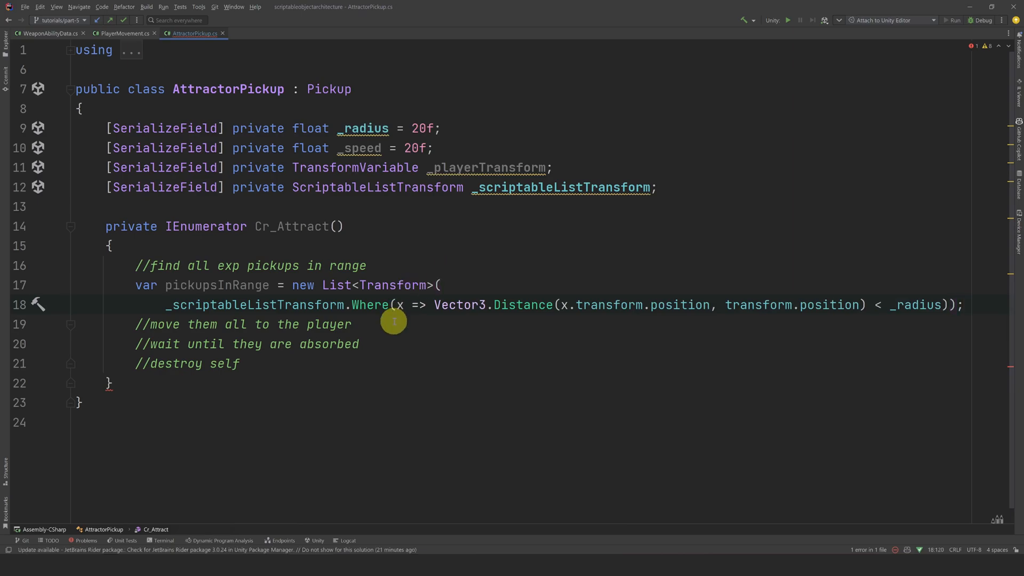
# Add 'public event Action OnPickedup' to Pickup.cs and invoke it in OnTriggerEnter before Destroy
pyautogui.click(353, 323)
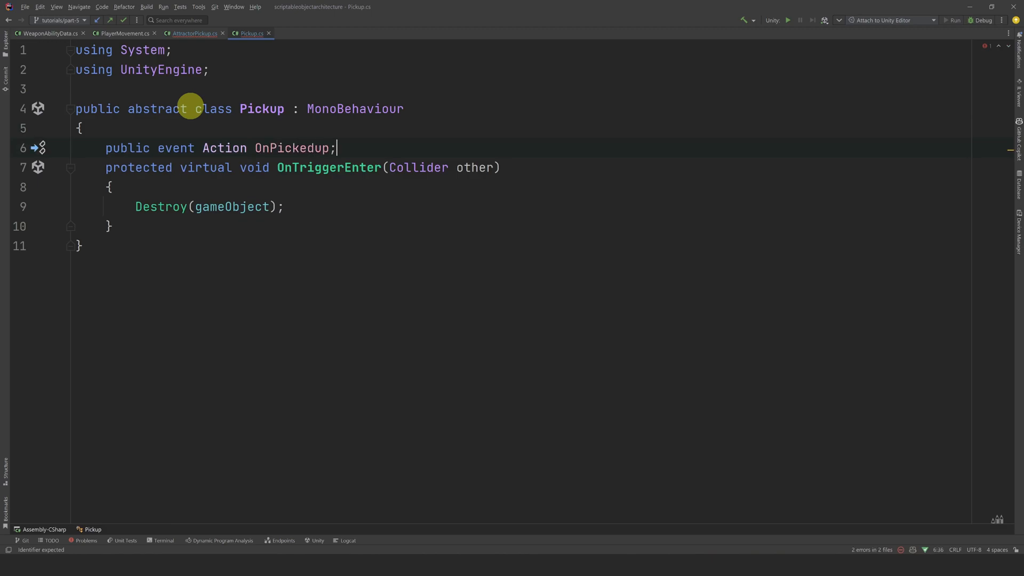
pyautogui.write('OnPickedup?.Invoke();')
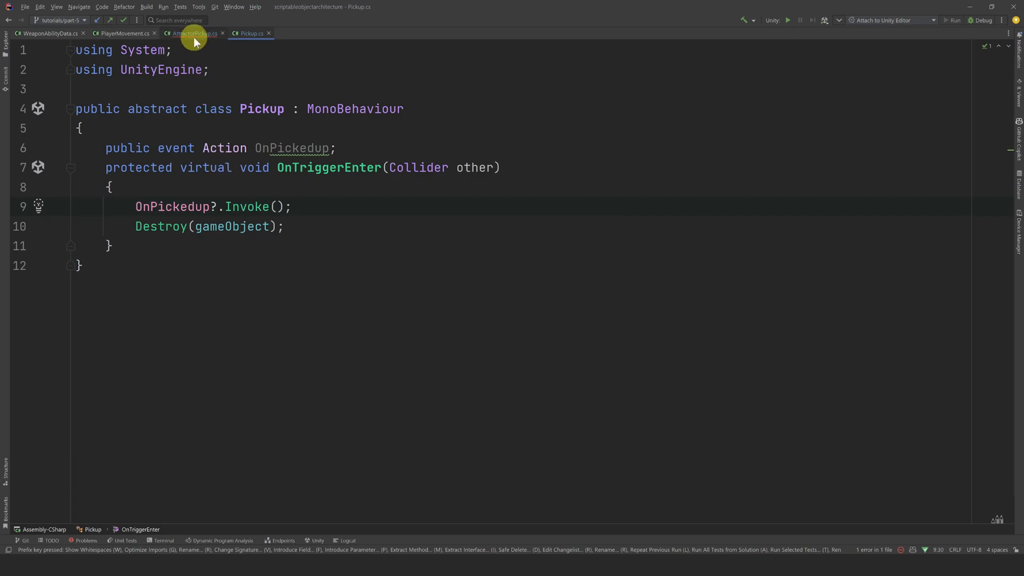
# In AttractorPickup.cs, store pickupsInRange.Count and subscribe each pickup's OnPickedup to decrement it
pyautogui.click(193, 33)
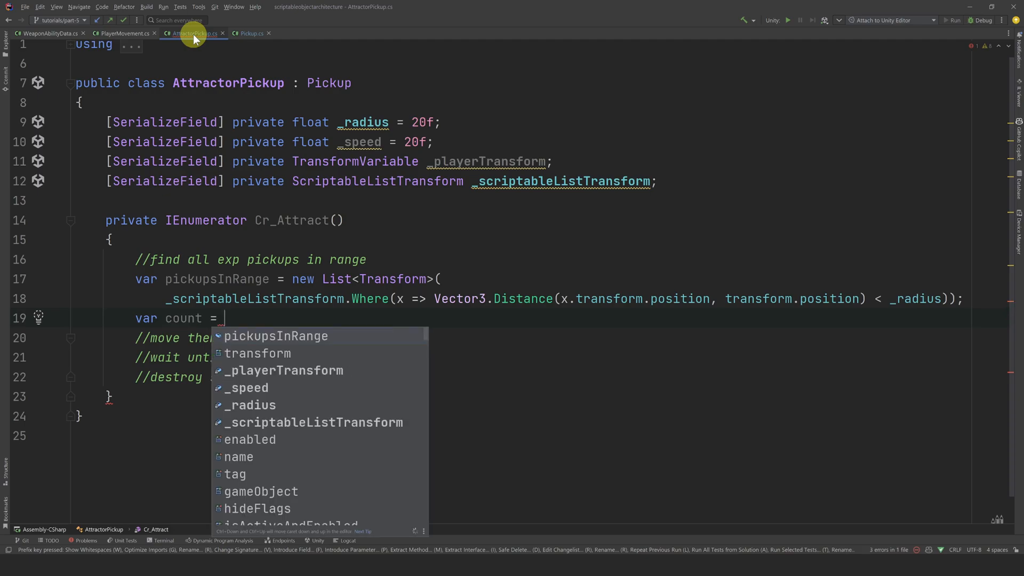
pyautogui.write('pickupsInRange.Count;')
pyautogui.write('foreach (var VARIABLE in pickupsInRange')
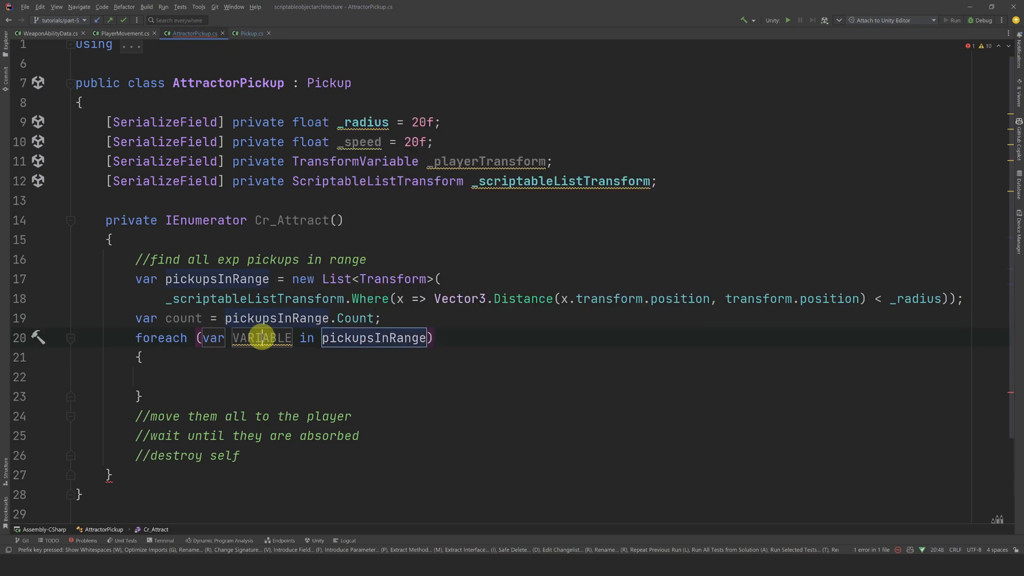
pyautogui.write('var pickup = p.')
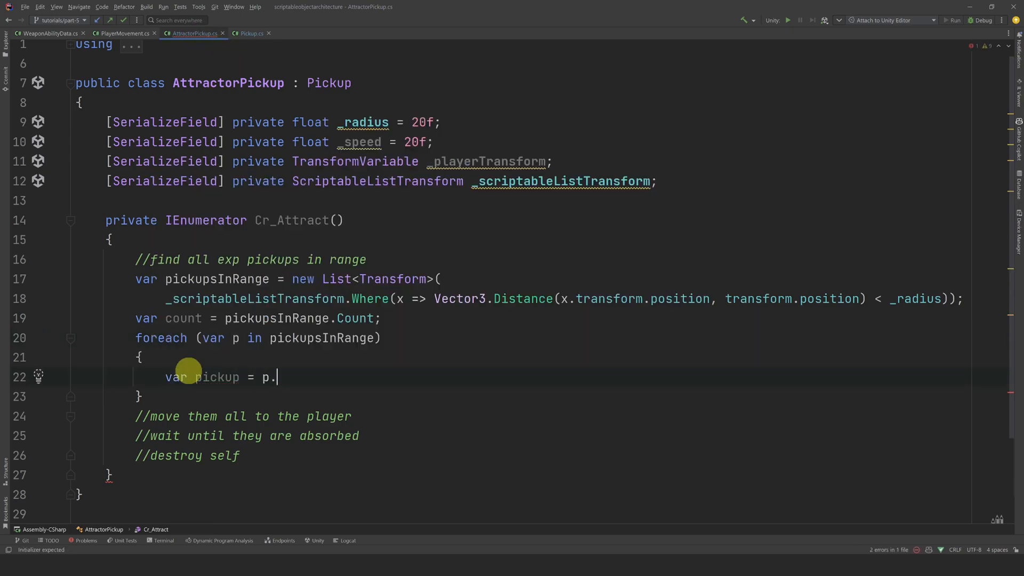
pyautogui.write('GetComponent<Pickup>();')
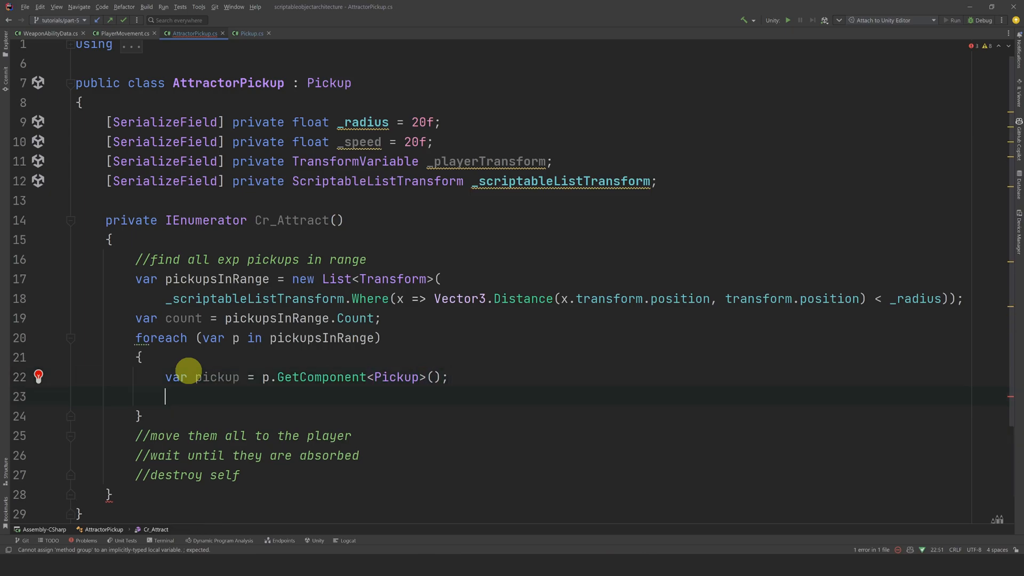
pyautogui.write('pickup.OnPickedup += () => { count--; };')
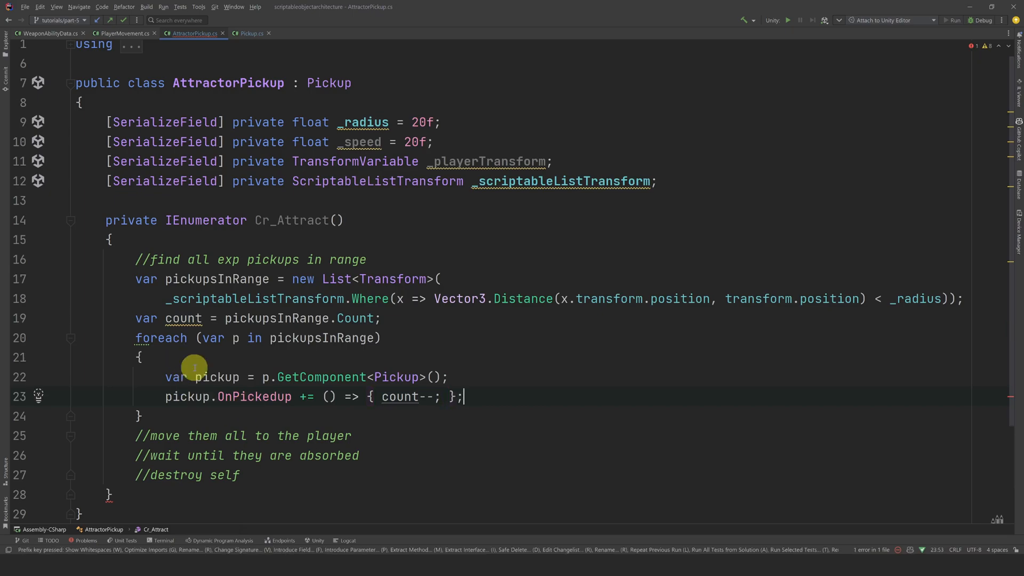
pyautogui.write('//we could have made a list of p')
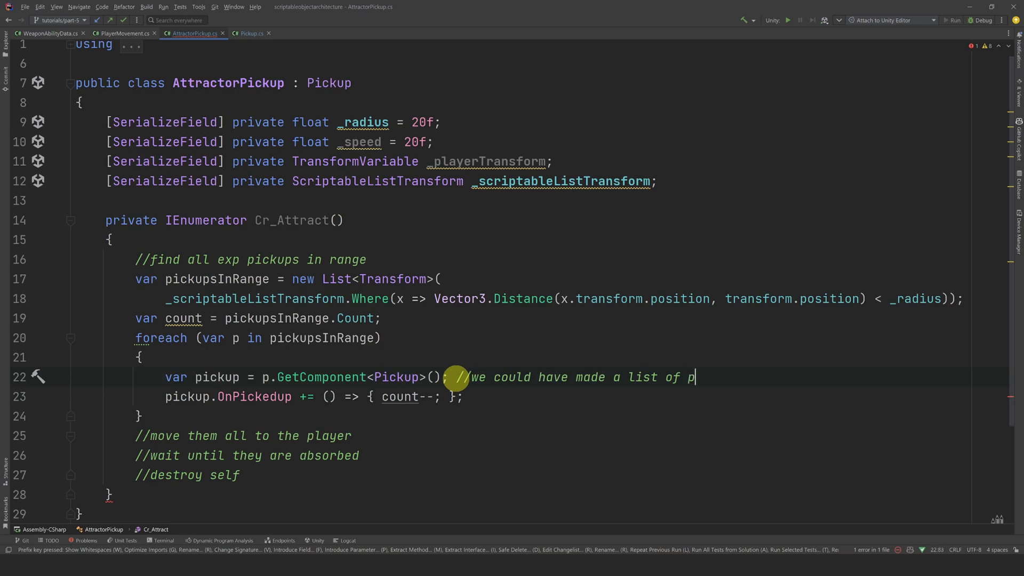
# Finish the comment and start a while (count > 0) loop with a reverse for loop over pickupsInRange
pyautogui.write('ickups instead to avoid get')
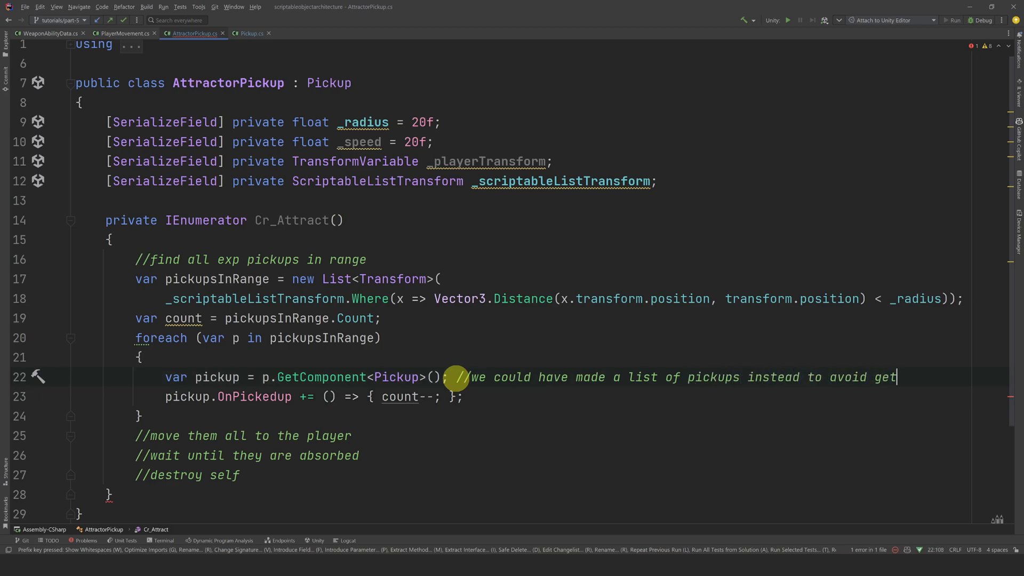
pyautogui.write('component.')
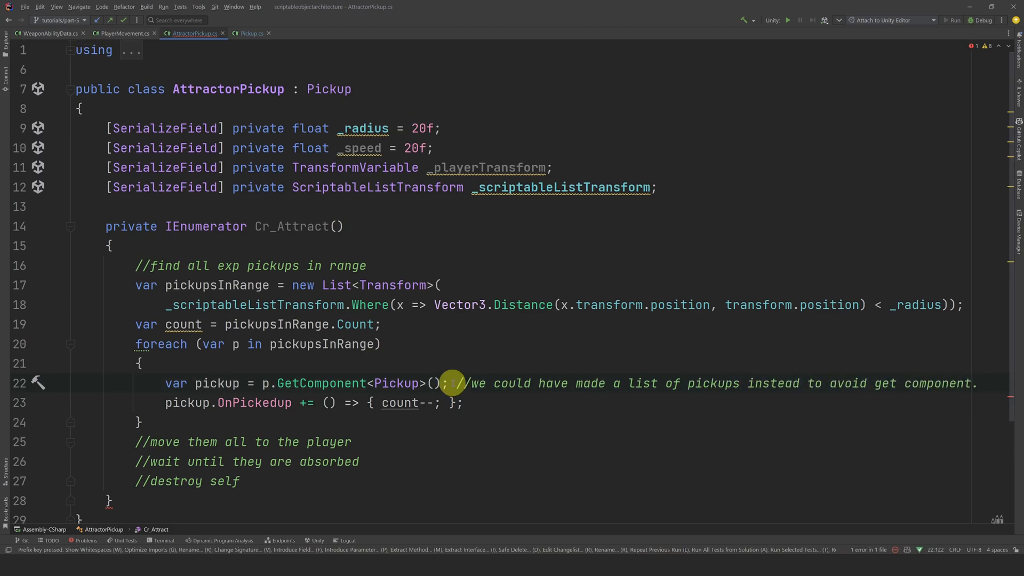
pyautogui.write('while (count>0')
pyautogui.write('for (int i = 0; i < UPPER; i++')
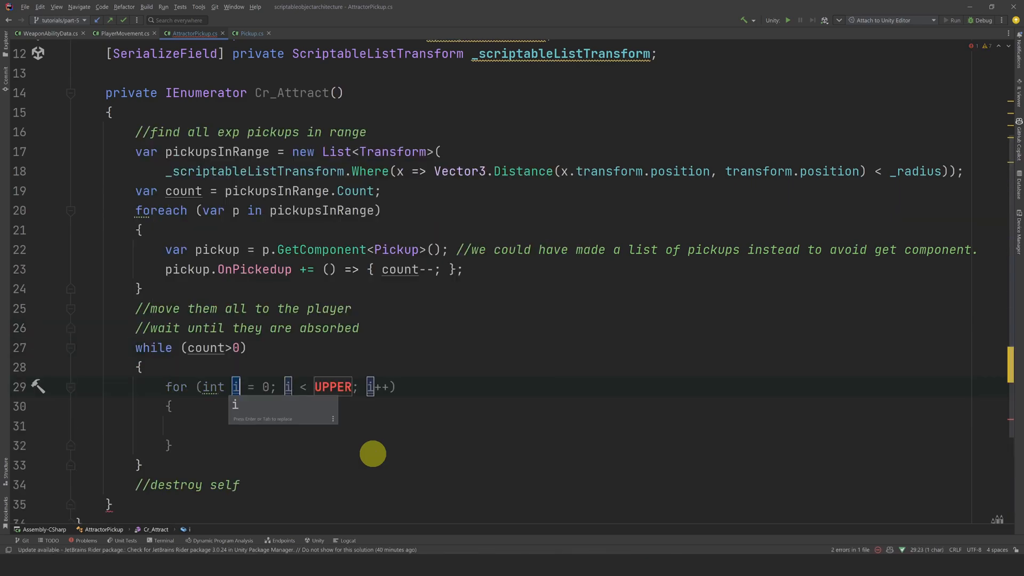
pyautogui.write('pickupsInRange.Count-1')
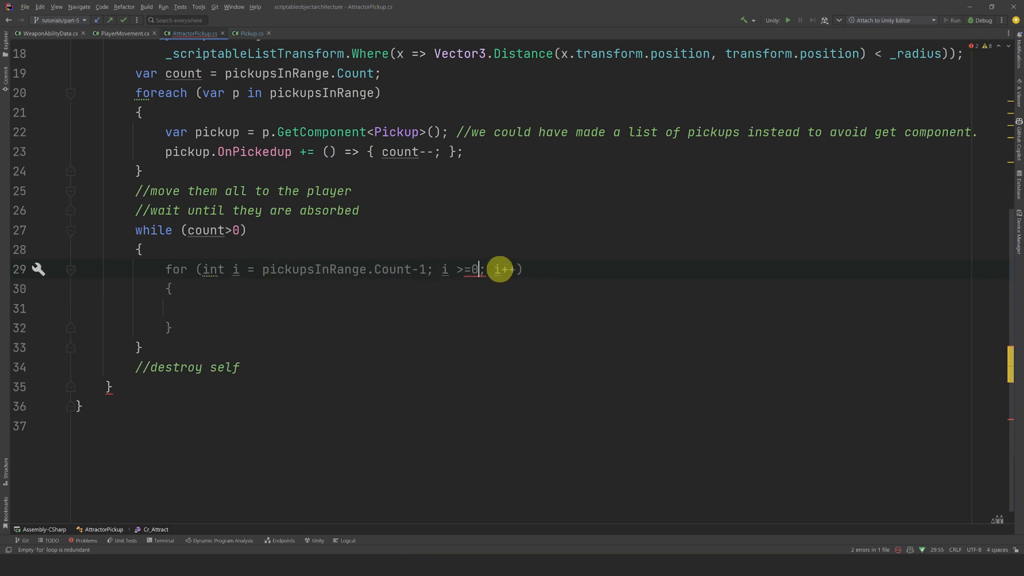
pyautogui.write('--')
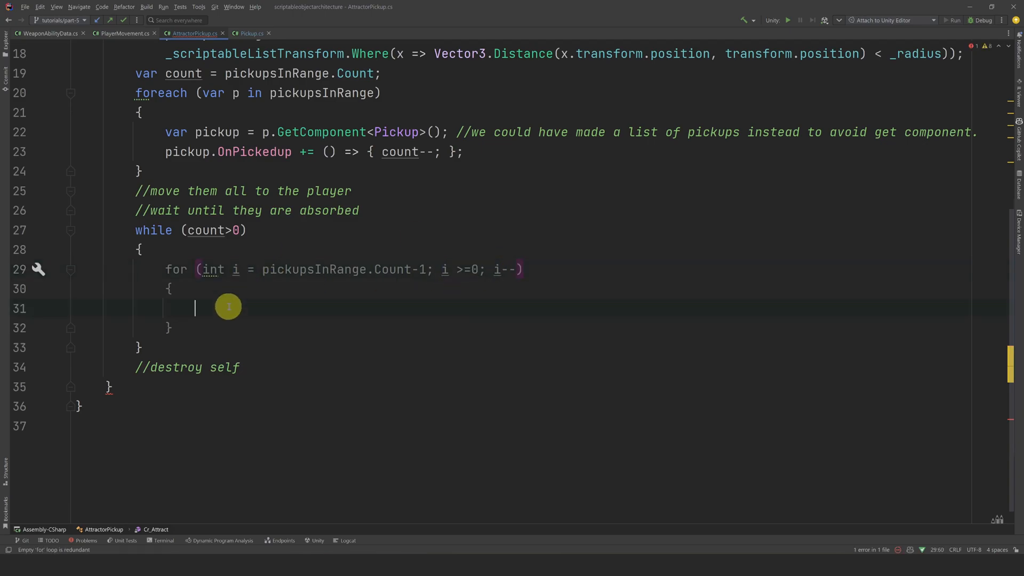
# Move each non-null pickup toward the player at _speed, then yield return null
pyautogui.write('var pickup = pickupsInRange[i];')
pyautogui.write('if (')
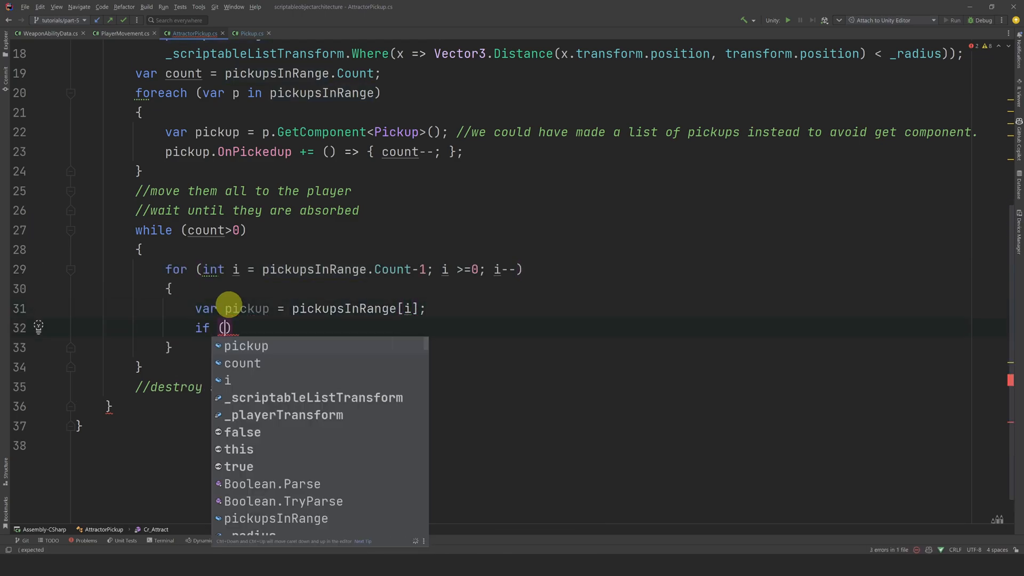
pyautogui.write('continue;')
pyautogui.write('var dir')
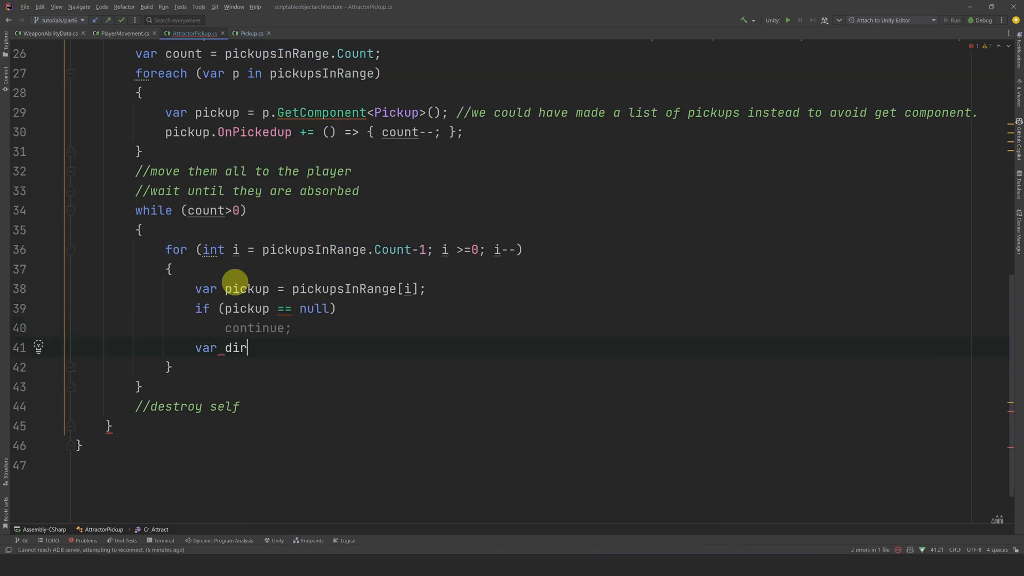
pyautogui.write('=(_playerTransform.Value.position')
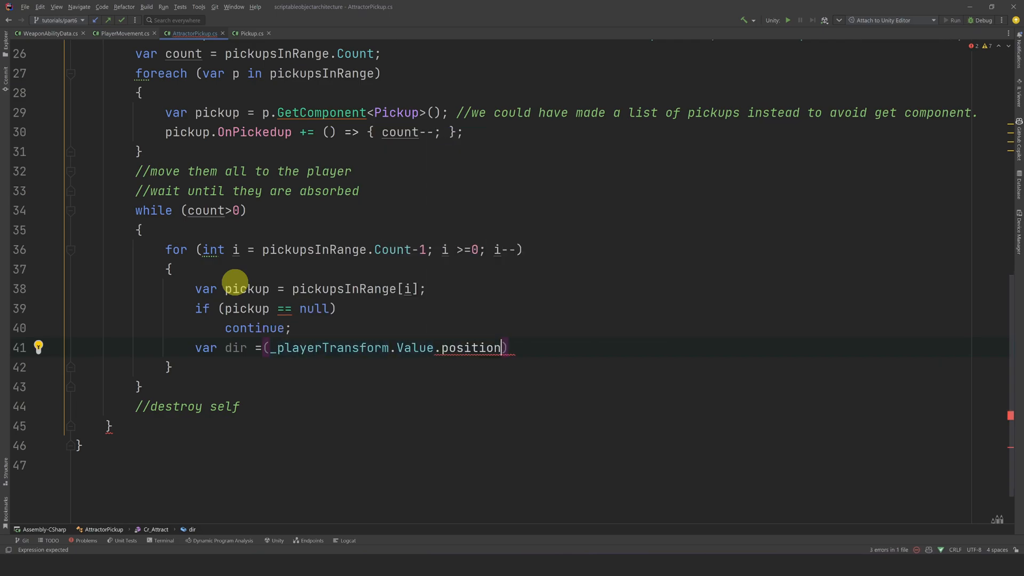
pyautogui.write('-pickup.position).normalized')
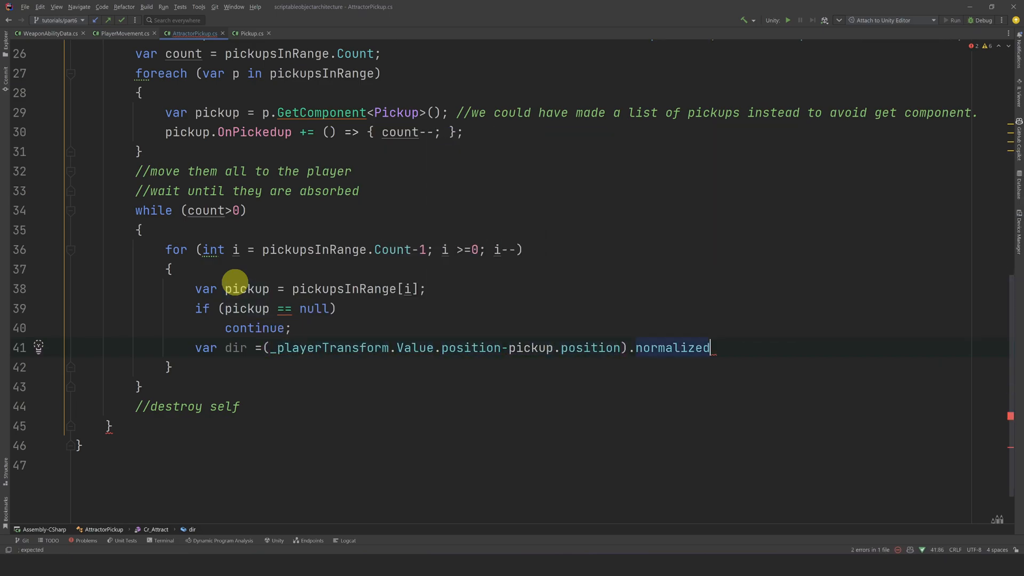
pyautogui.write('pickup.position +=')
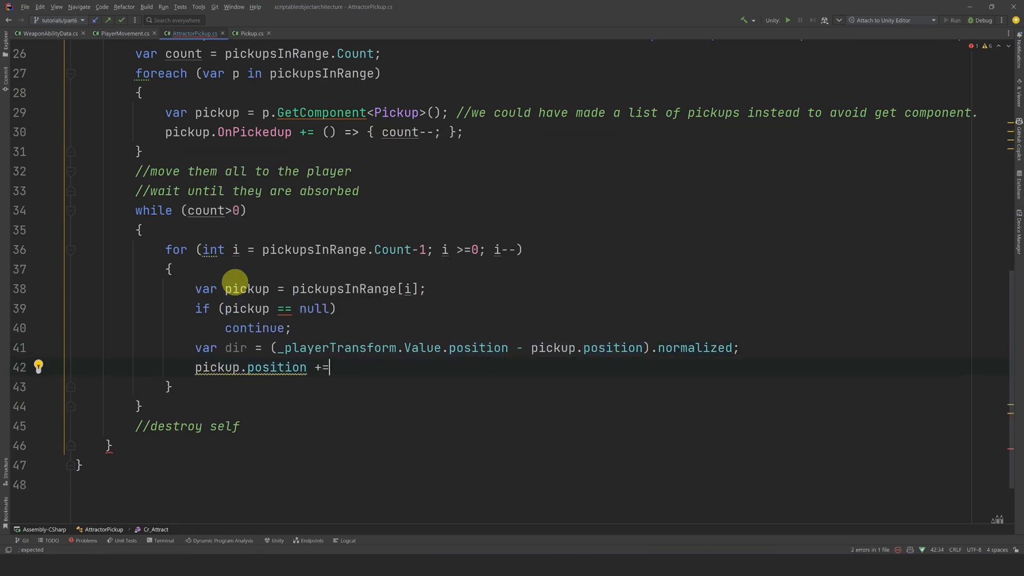
pyautogui.write('dir *_speed * Time.deltaTime;')
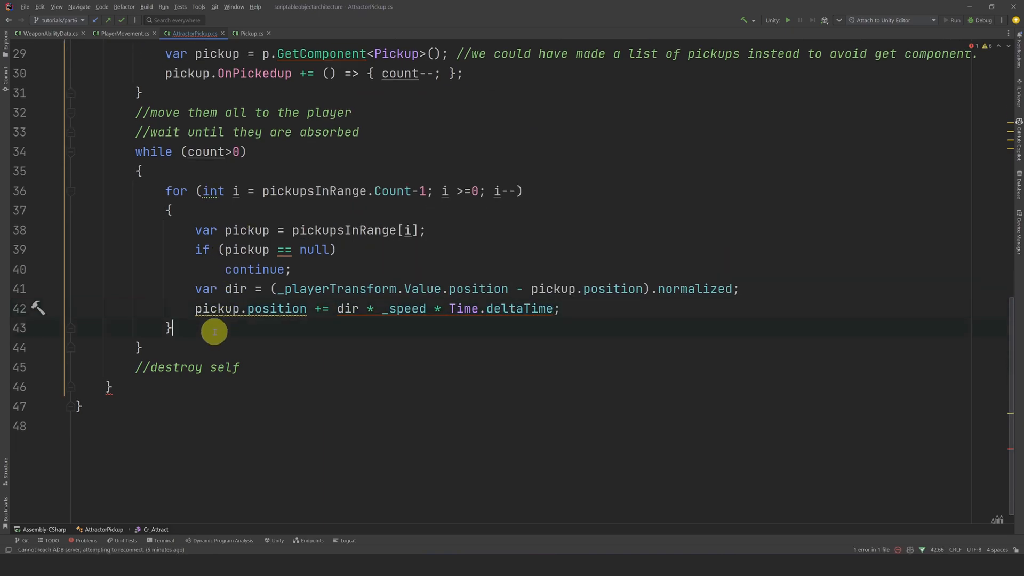
pyautogui.write('yield return null;')
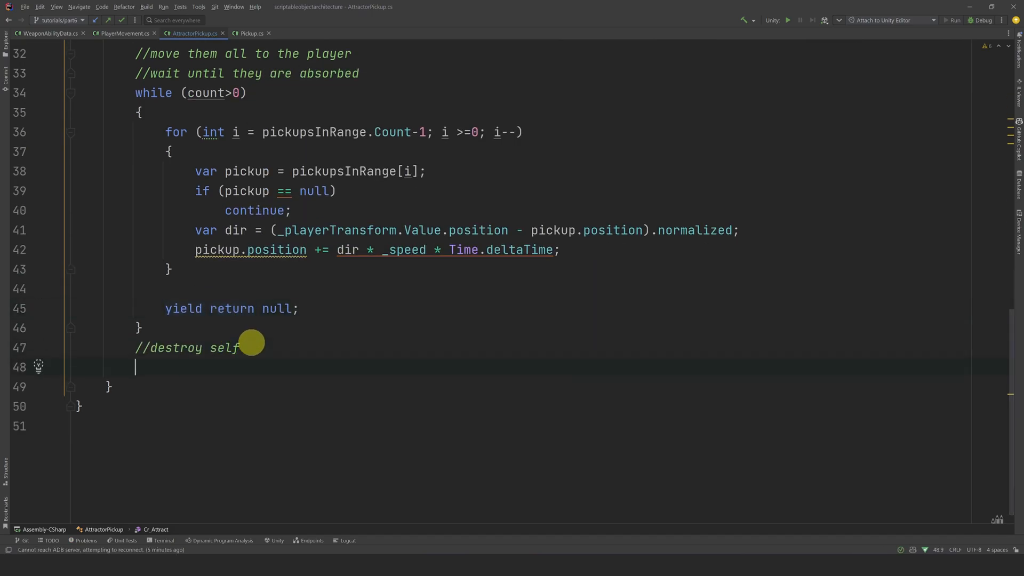
# Add Destroy(gameObject) and an OnTriggerEnter override starting Cr_Attract and disabling the collider
pyautogui.write('Destroy(gameObject);')
pyautogui.write('GetComponent<Collider>(')
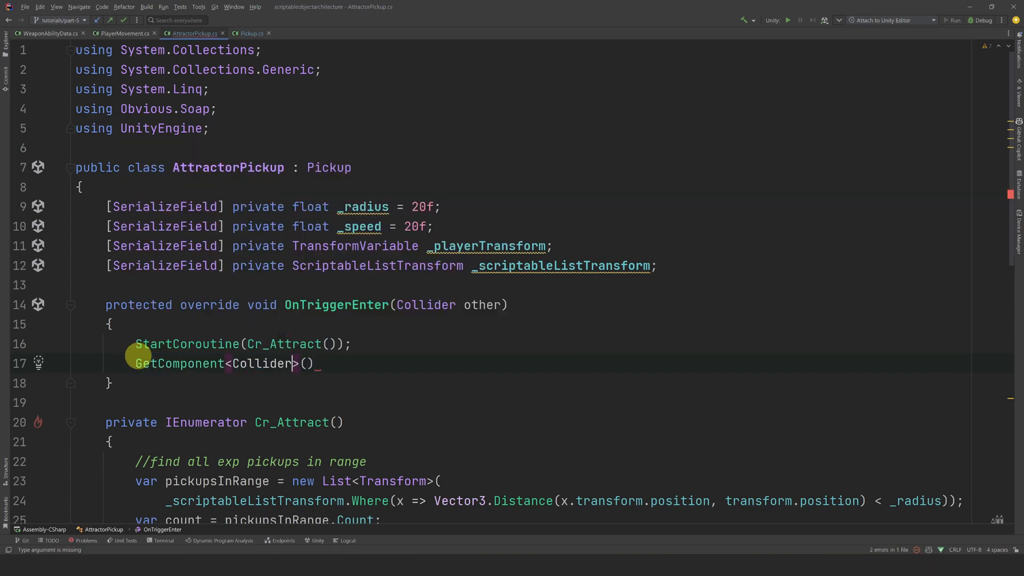
pyautogui.write('.enabled =')
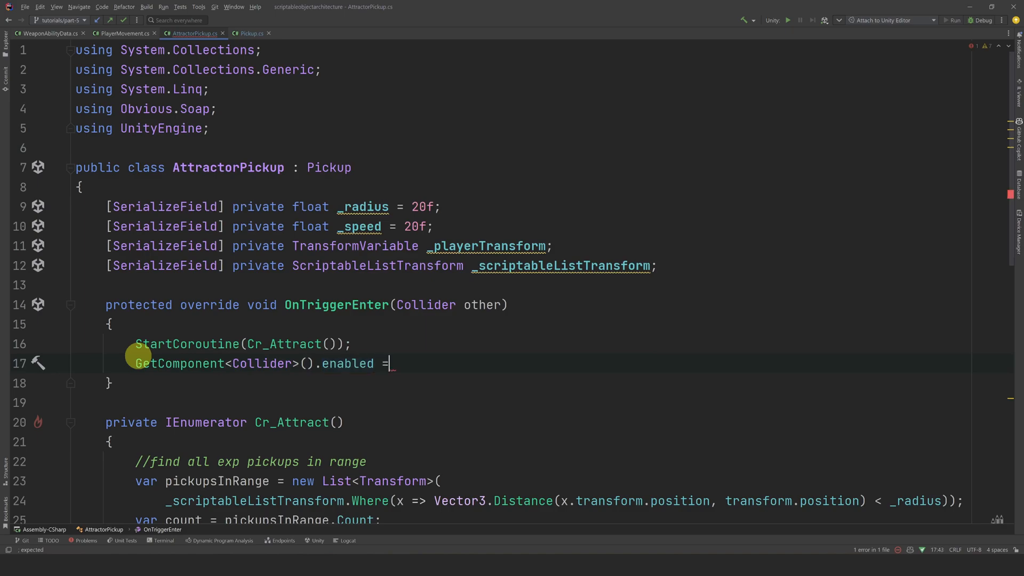
pyautogui.write('false;')
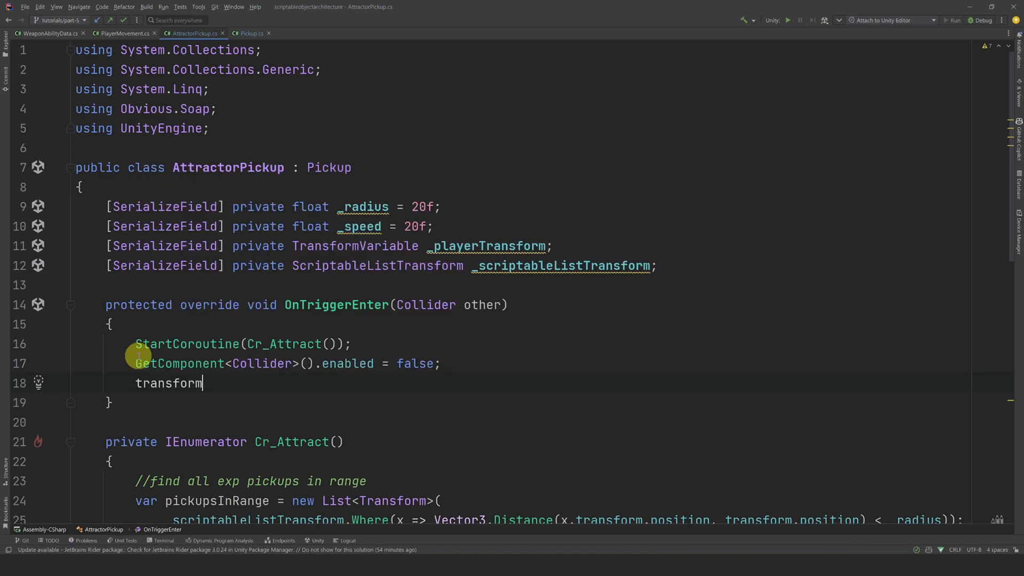
pyautogui.write('.GetChild(0')
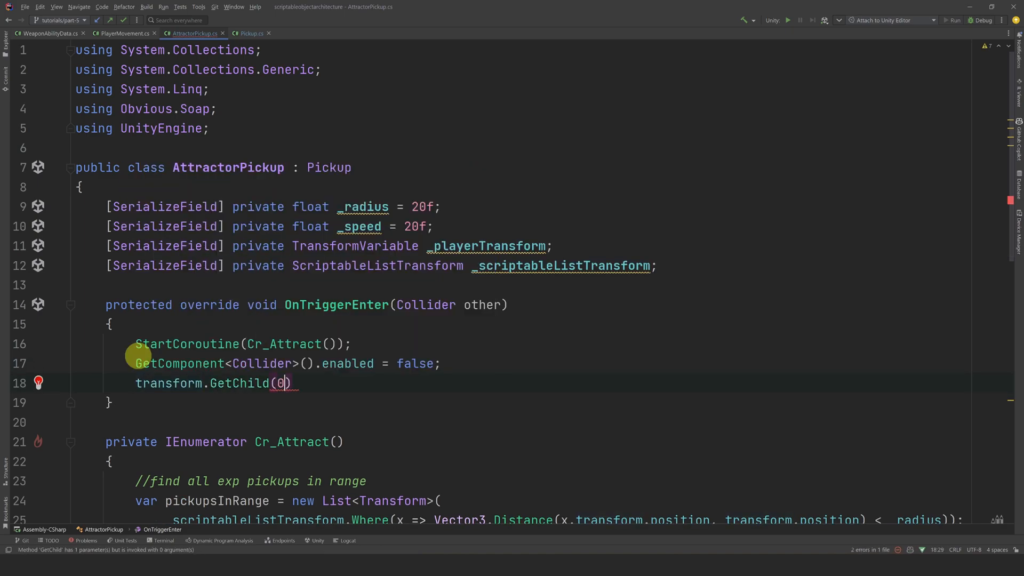
pyautogui.write('.gameObject =')
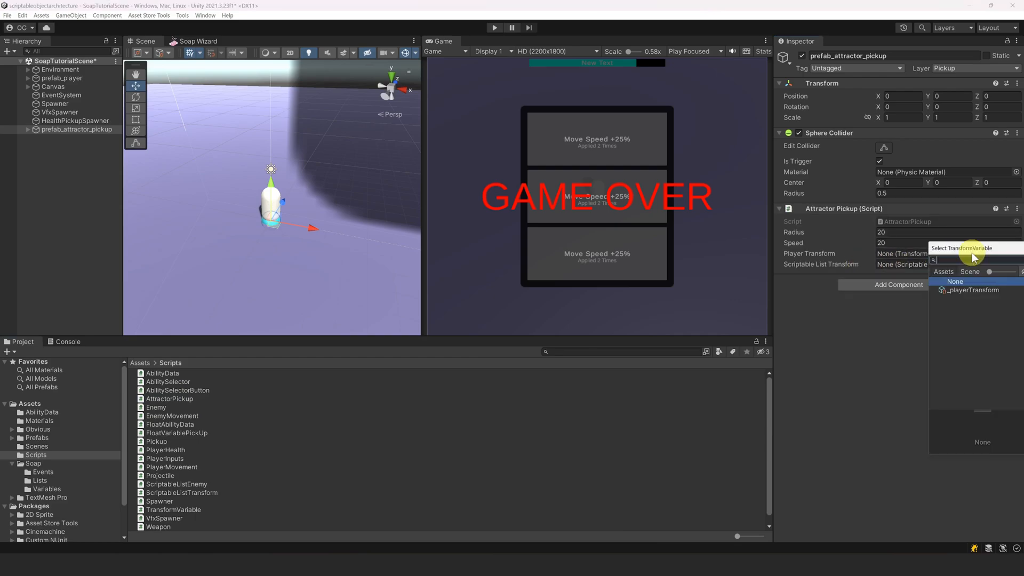
# Assign _playerTransform on the attractor pickup and create its _scriptableList_exp_pickups list asset
pyautogui.click(972, 290)
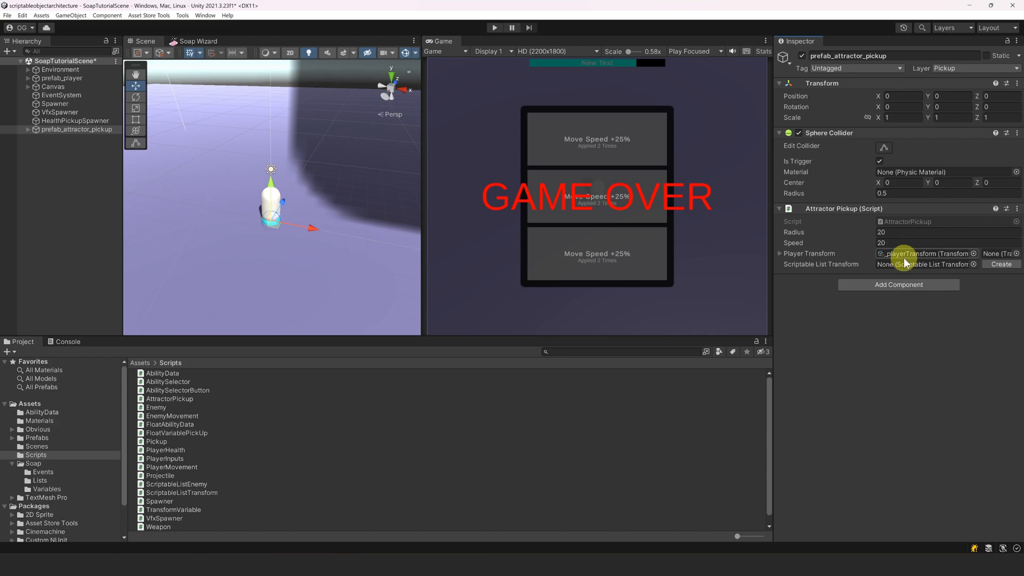
pyautogui.click(40, 480)
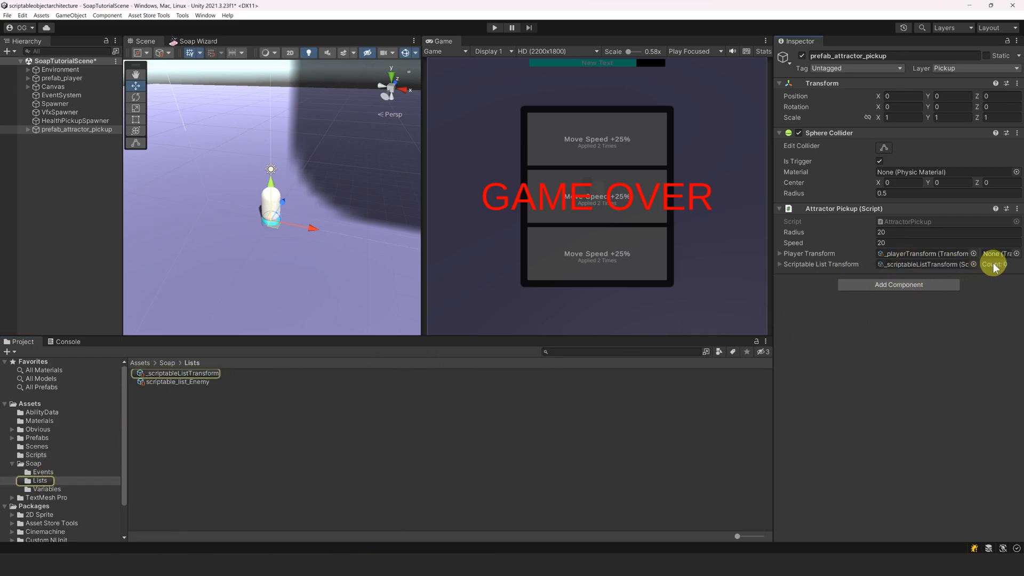
pyautogui.click(176, 373)
pyautogui.write('_exp_pickup')
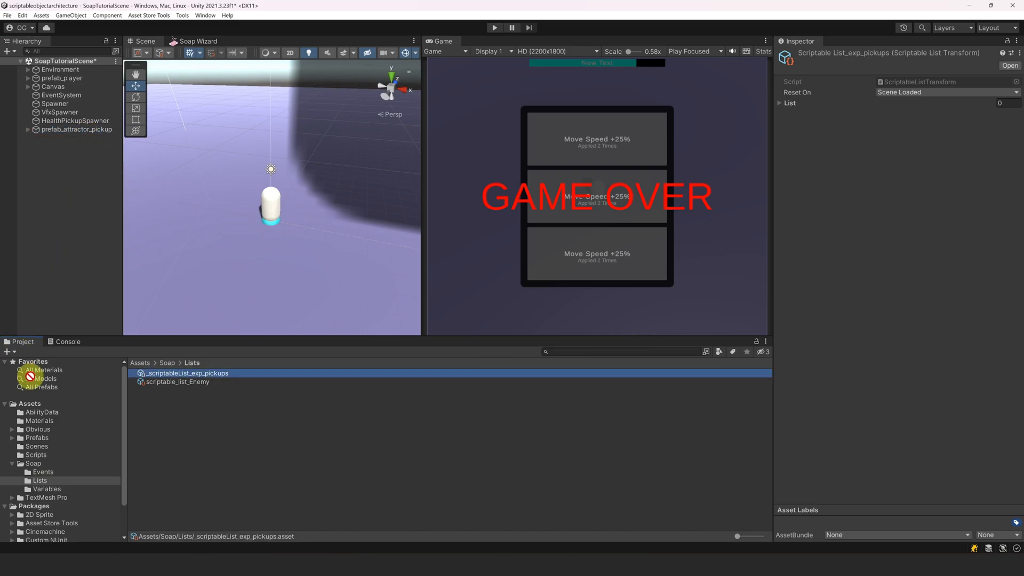
pyautogui.click(181, 381)
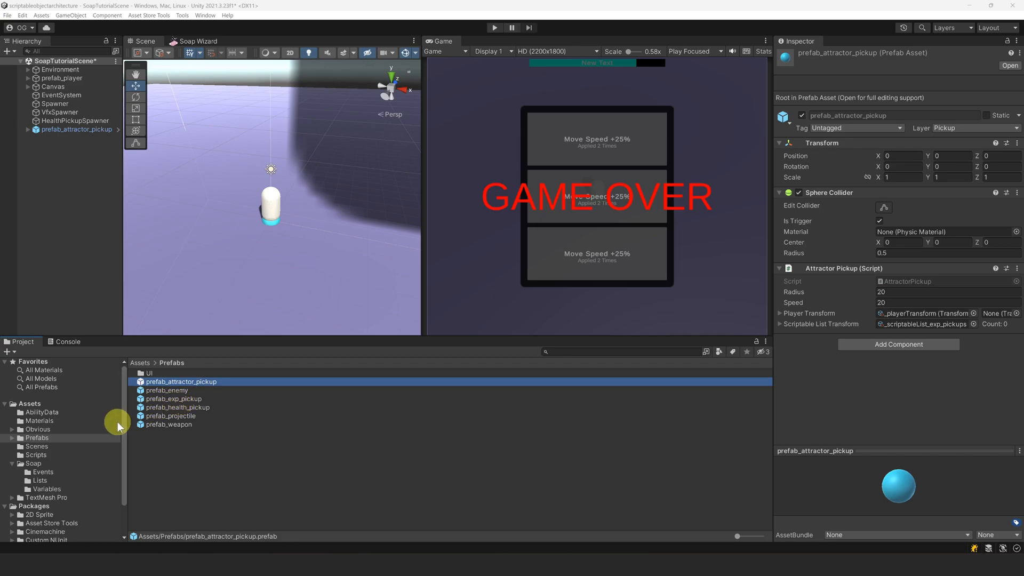
pyautogui.click(35, 455)
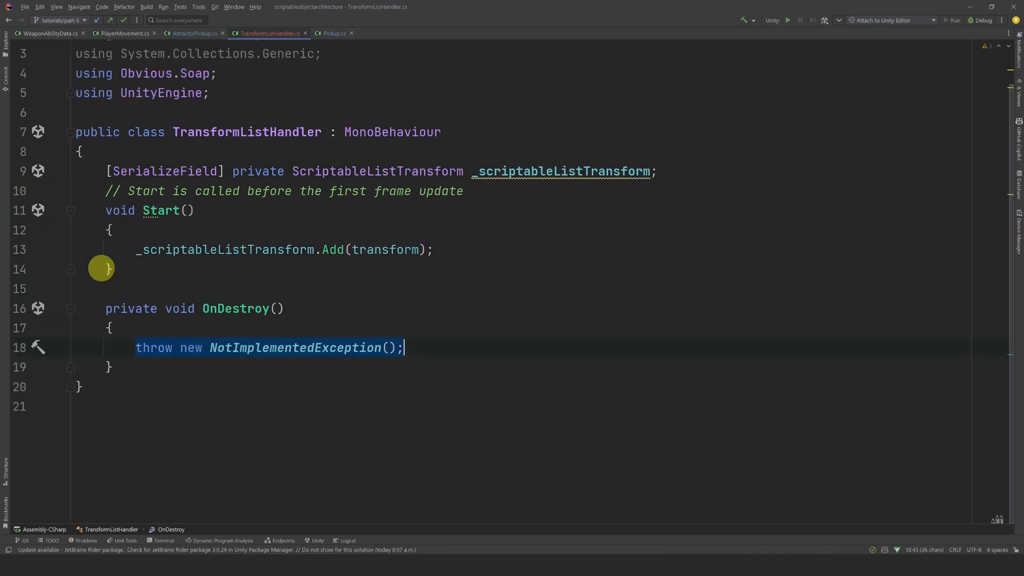
# Replace OnDestroy's NotImplementedException with _scriptableListTransform.Remove(transform)
pyautogui.write('_scriptableListTransform.Remove(transform);')
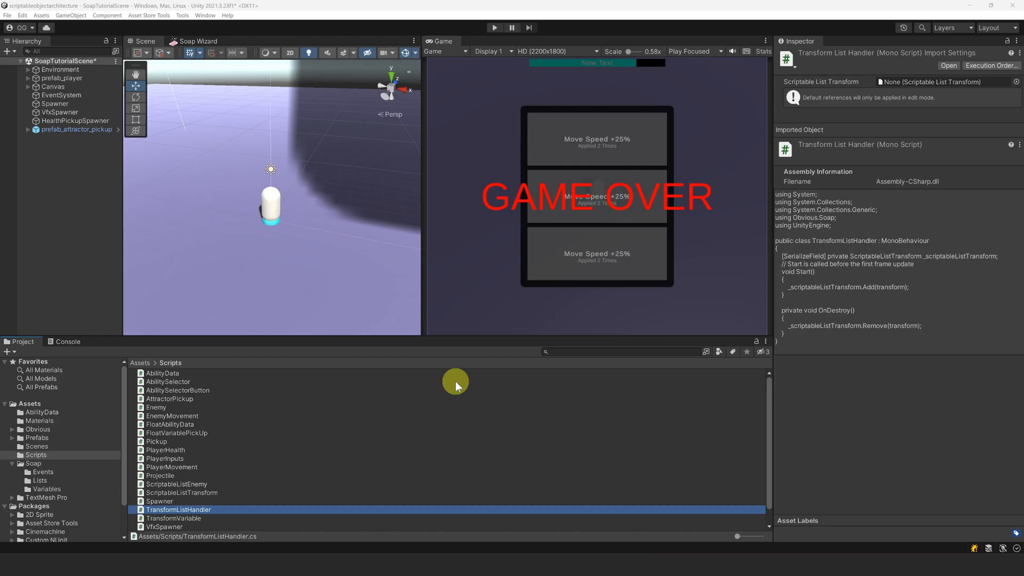
# Add a Transform List Handler to prefab_exp_pickup and assign its scriptable list
pyautogui.click(37, 437)
pyautogui.write('t')
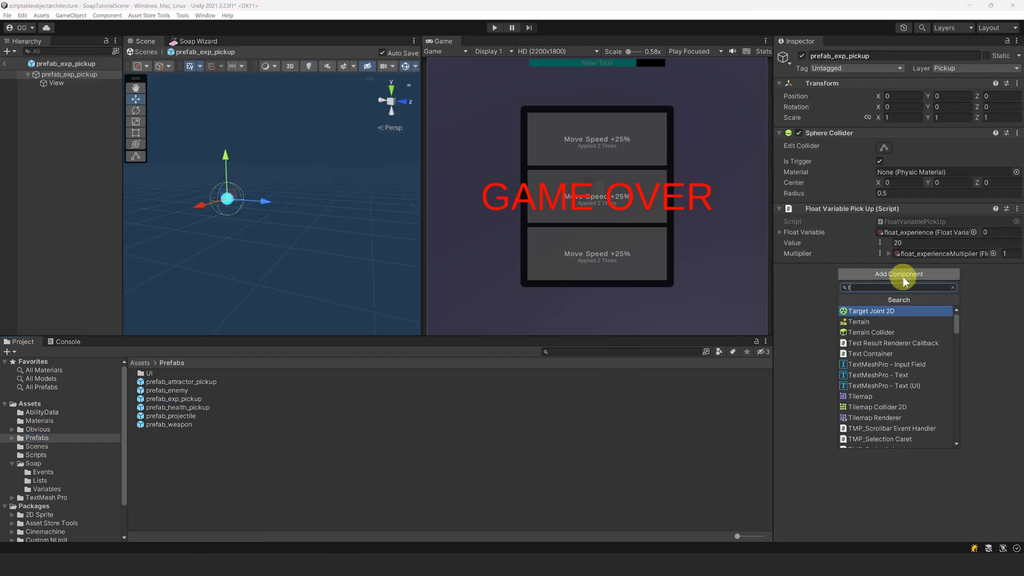
pyautogui.click(892, 310)
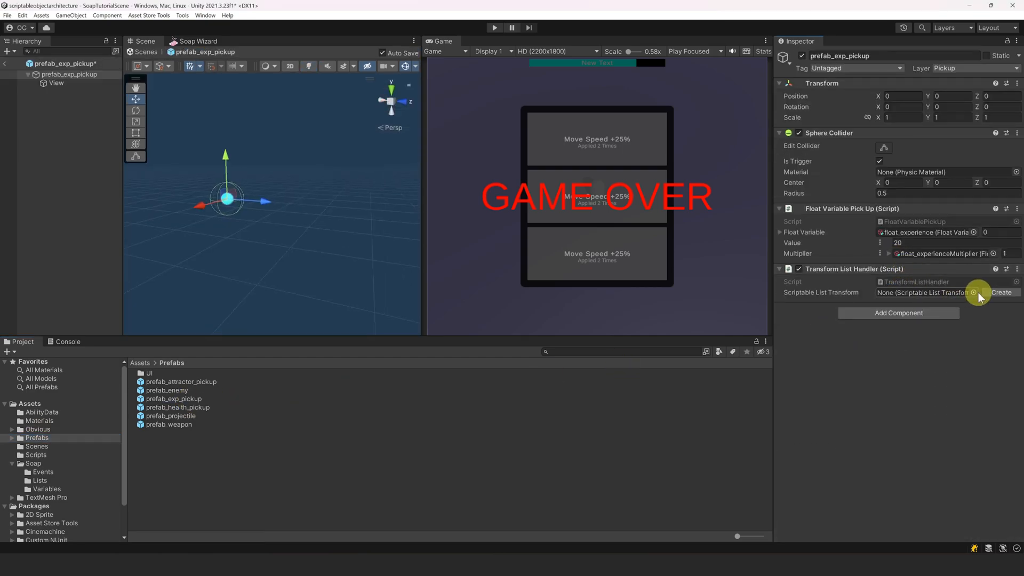
pyautogui.click(1002, 293)
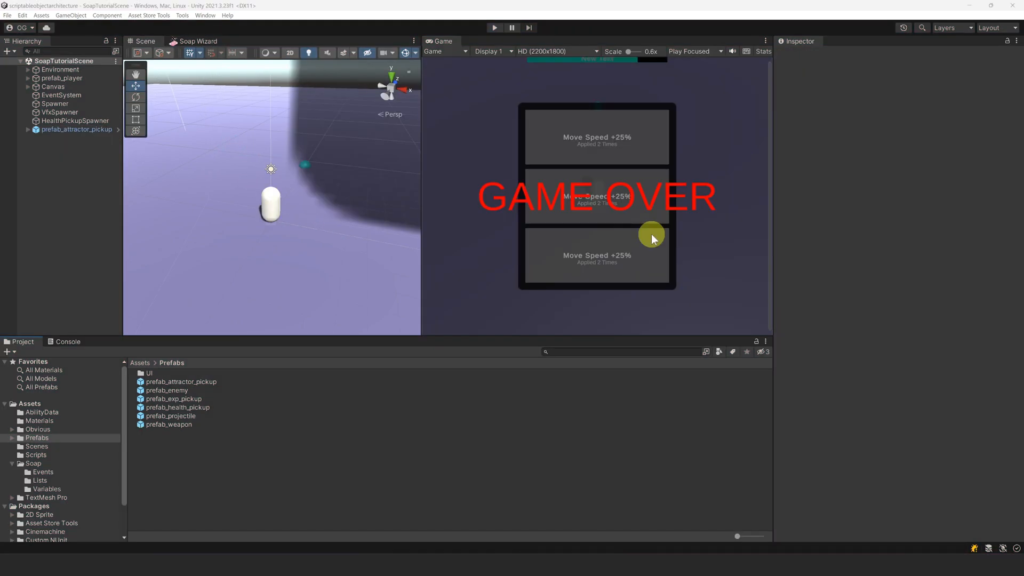
# Duplicate prefab_enemy as prefab_enemy_fast with obstacle3_mat material and rotation speed 700
pyautogui.rightClick(167, 390)
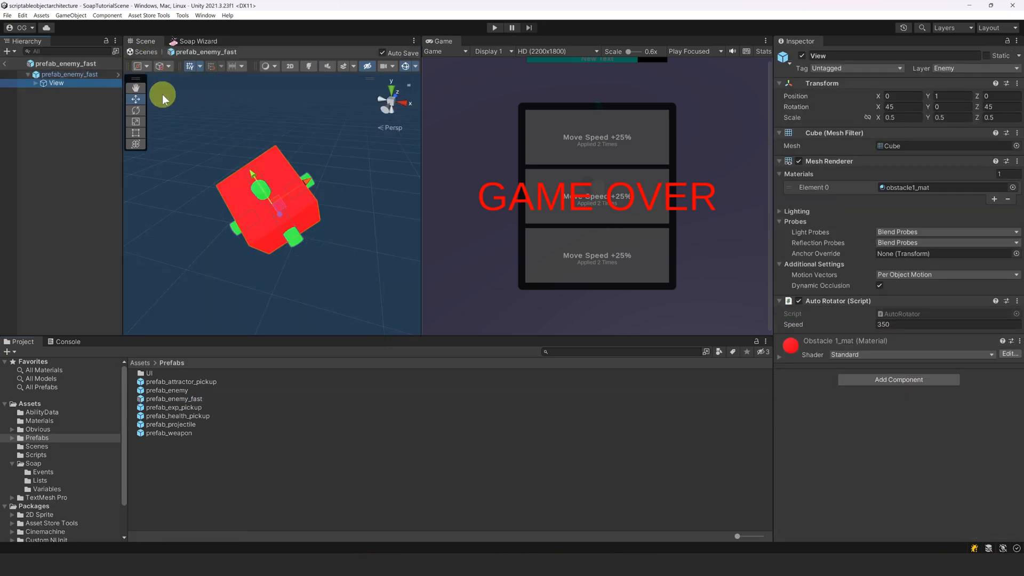
pyautogui.click(1012, 188)
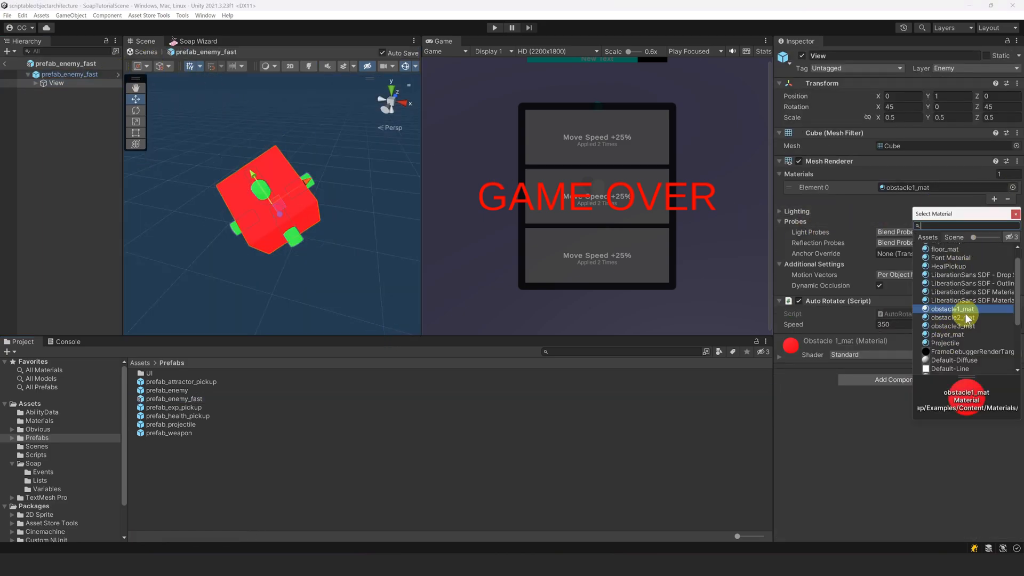
pyautogui.click(953, 325)
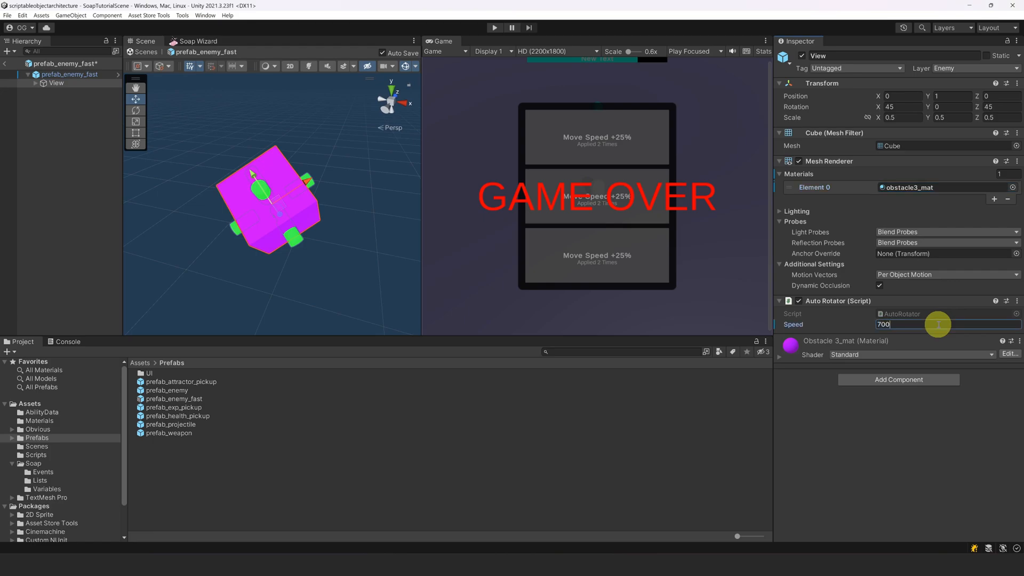
pyautogui.click(68, 73)
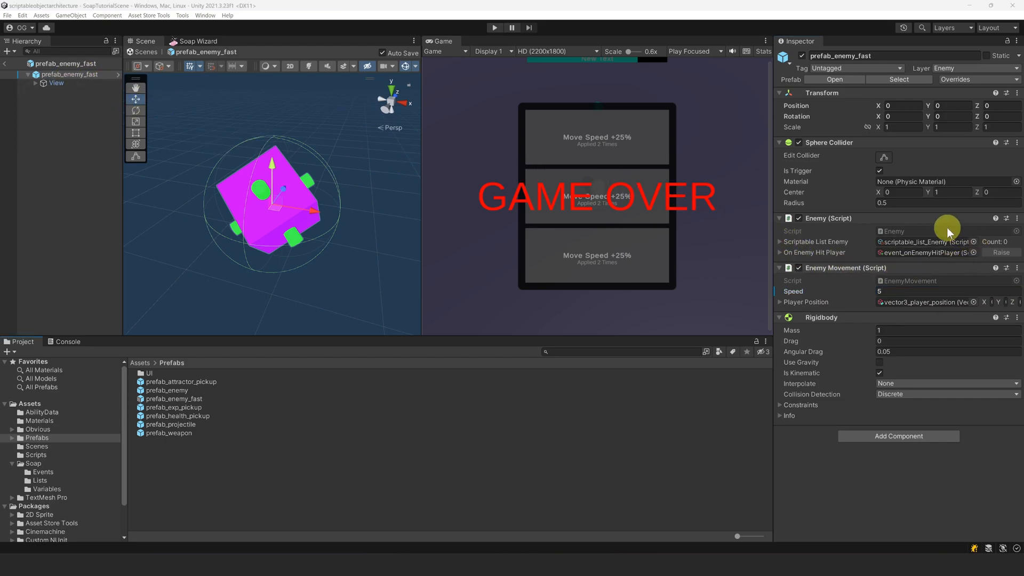
pyautogui.moveTo(559, 227)
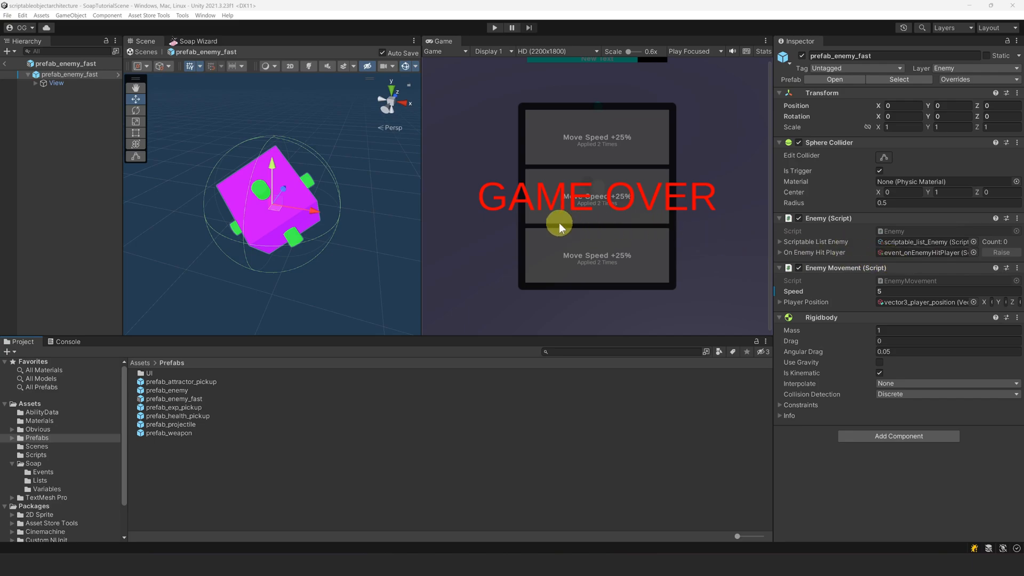
pyautogui.click(6, 64)
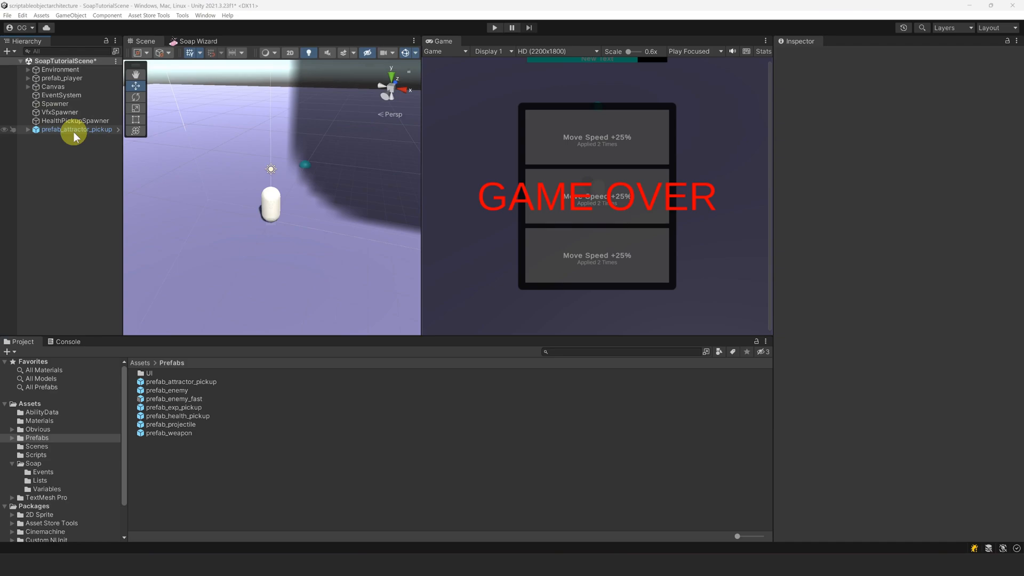
# Duplicate Spawner into ten under EnemySpawners, widening range to 10, with Spawner (7) spawning prefab_enemy_fast
pyautogui.click(54, 103)
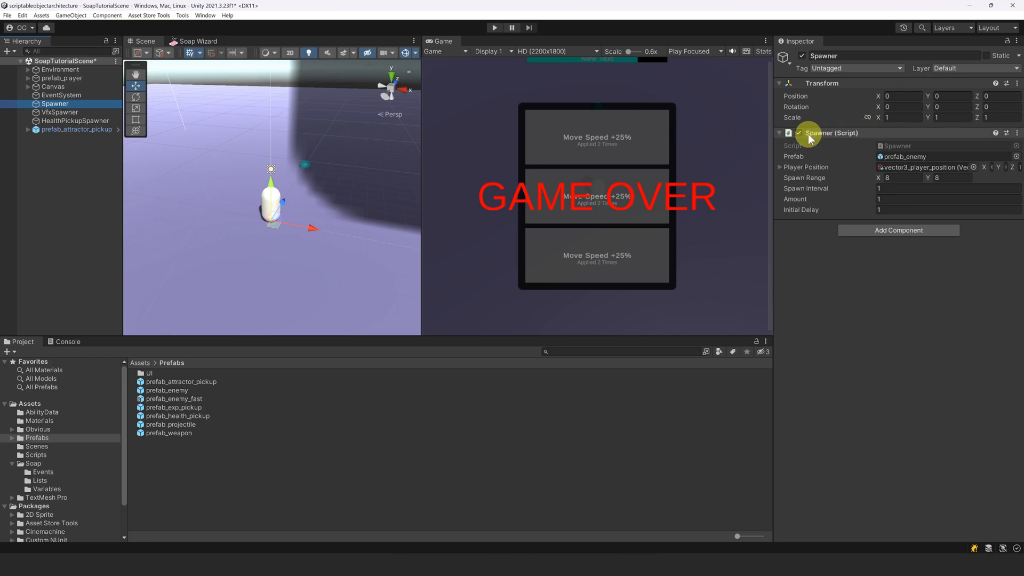
pyautogui.moveTo(866, 155)
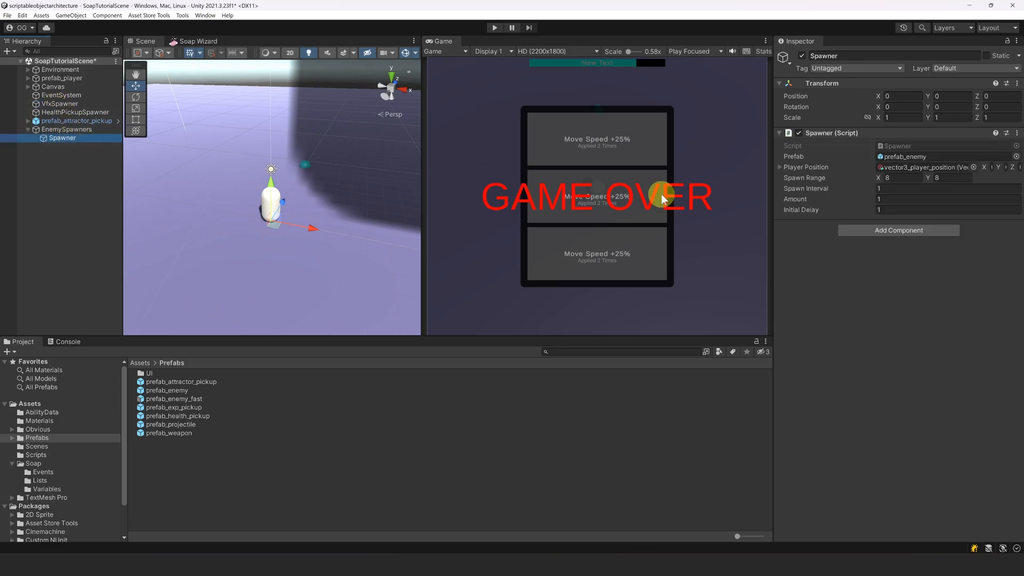
pyautogui.click(901, 178)
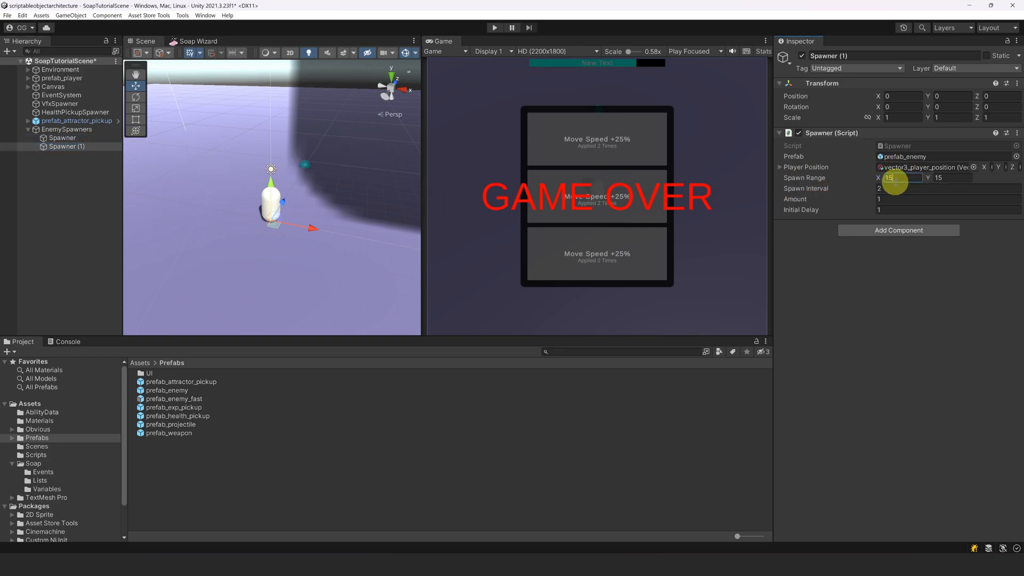
pyautogui.click(947, 210)
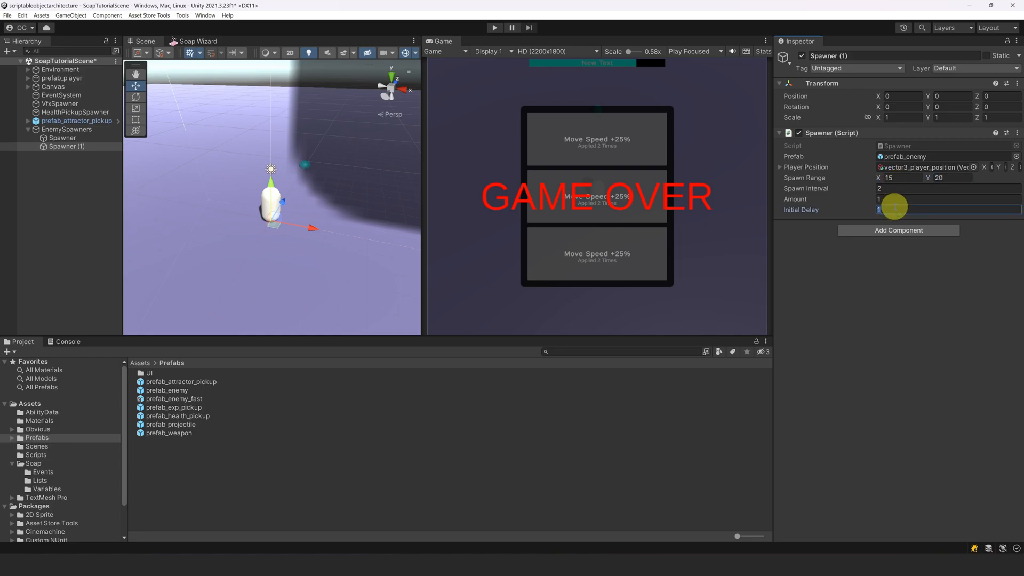
pyautogui.write('10')
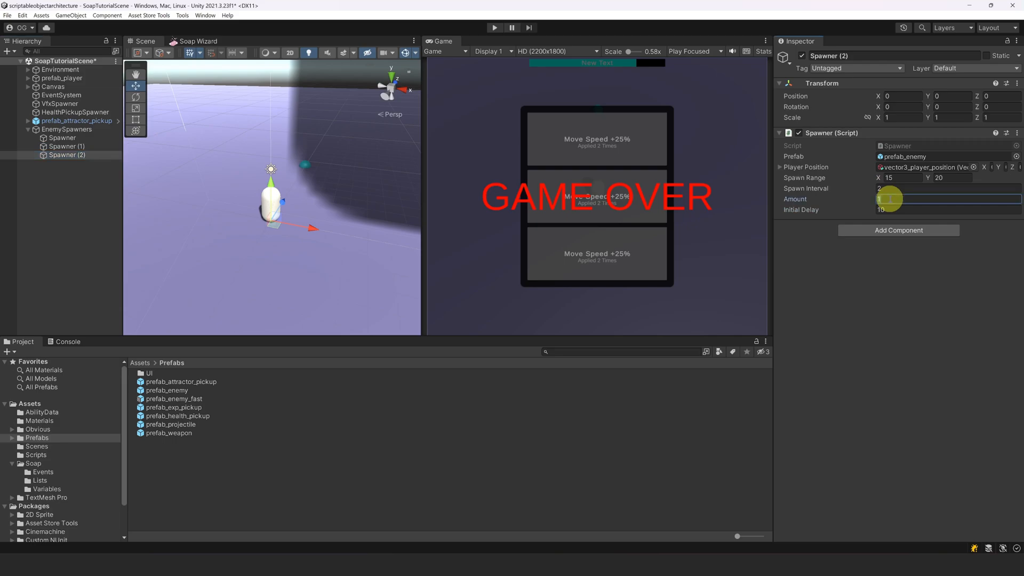
pyautogui.click(947, 210)
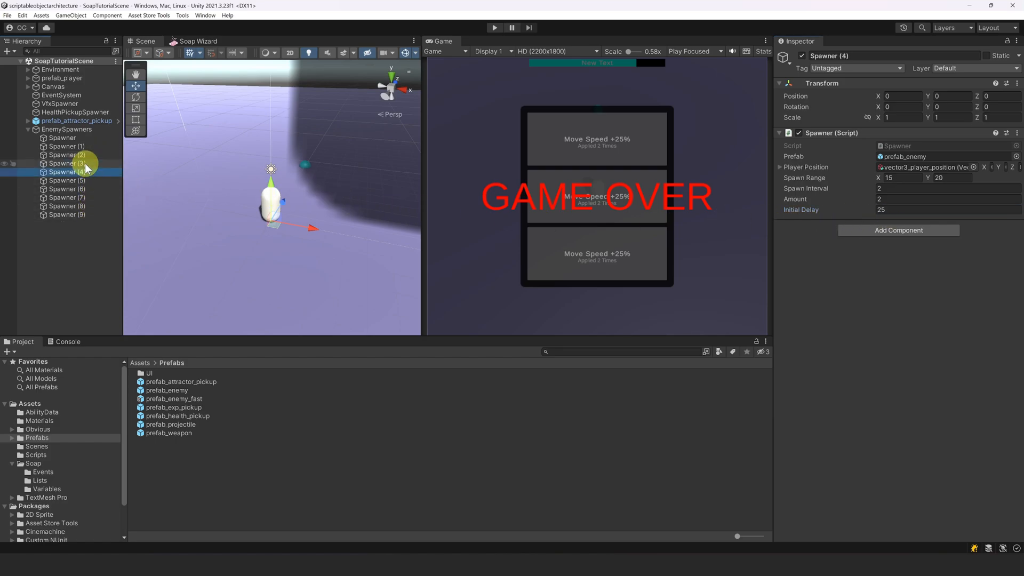
pyautogui.click(64, 188)
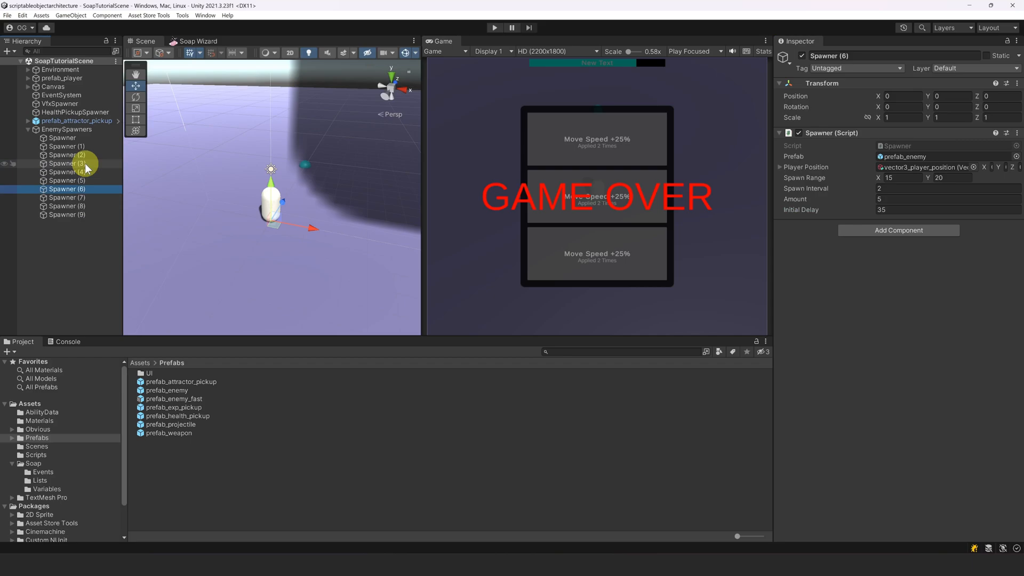
pyautogui.click(64, 214)
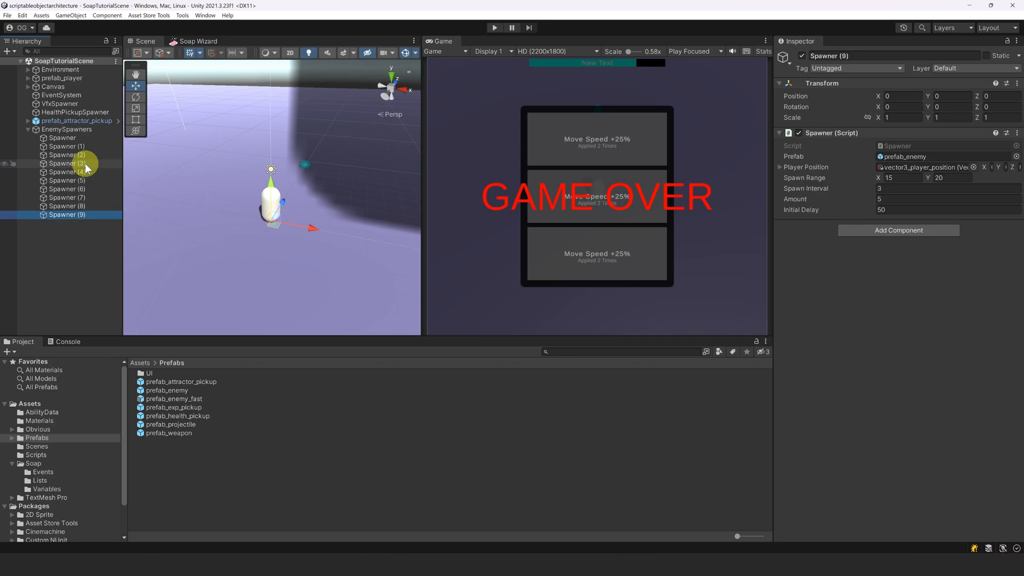
pyautogui.click(67, 197)
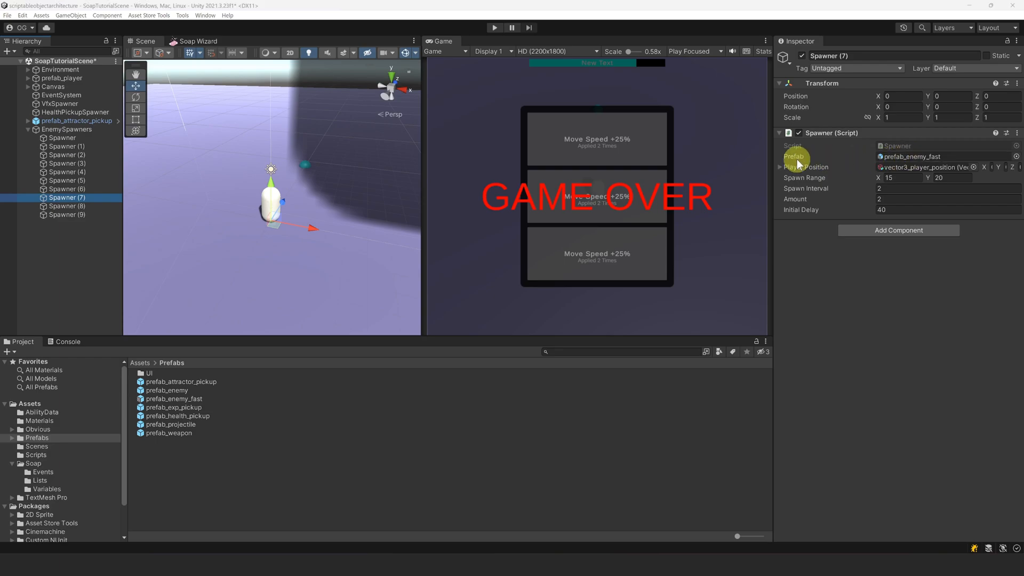
# Copy HealthPickupSpawner as AttractorPickupSpawner for prefab_attractor_pickup, range 20/25, interval 20, delay 20
pyautogui.click(76, 121)
pyautogui.write('Attractor')
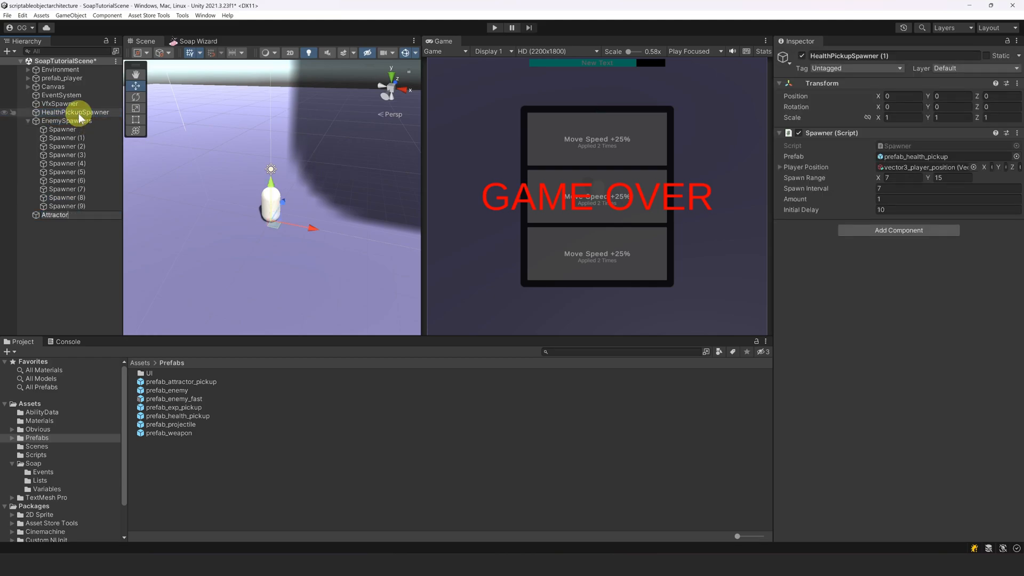
pyautogui.click(77, 215)
pyautogui.write('25')
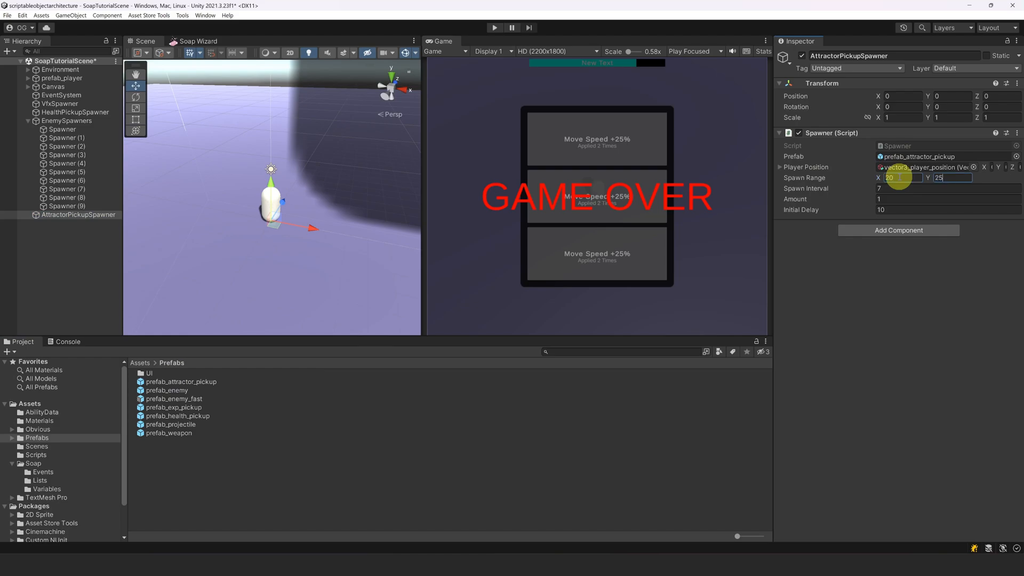
pyautogui.click(947, 188)
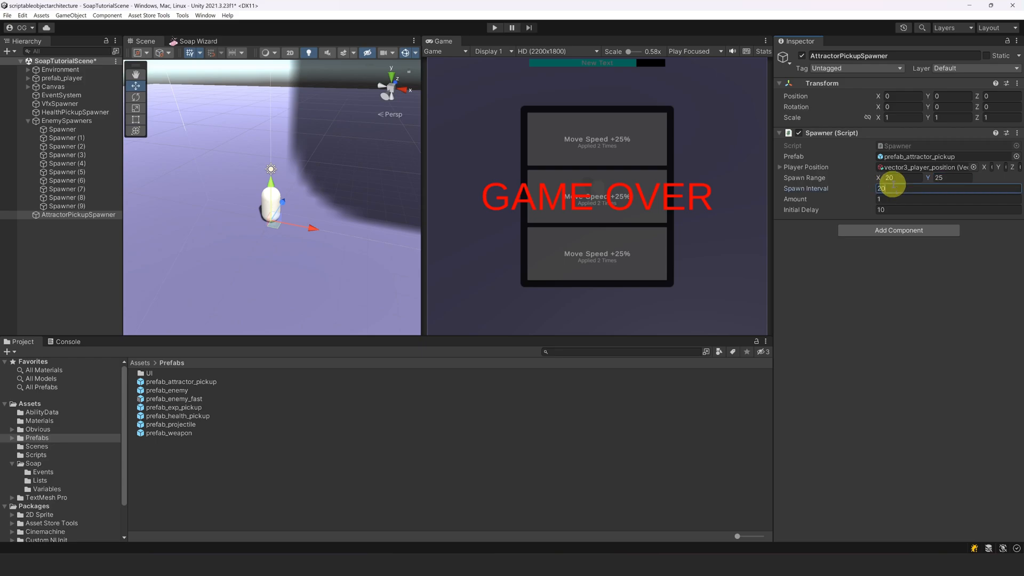
pyautogui.click(947, 210)
pyautogui.write('20')
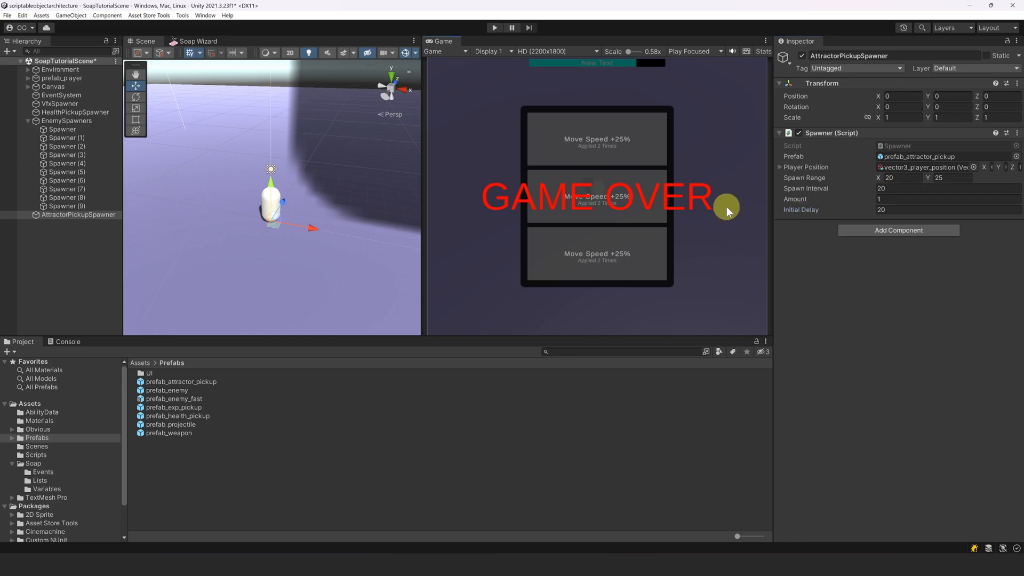
pyautogui.moveTo(519, 177)
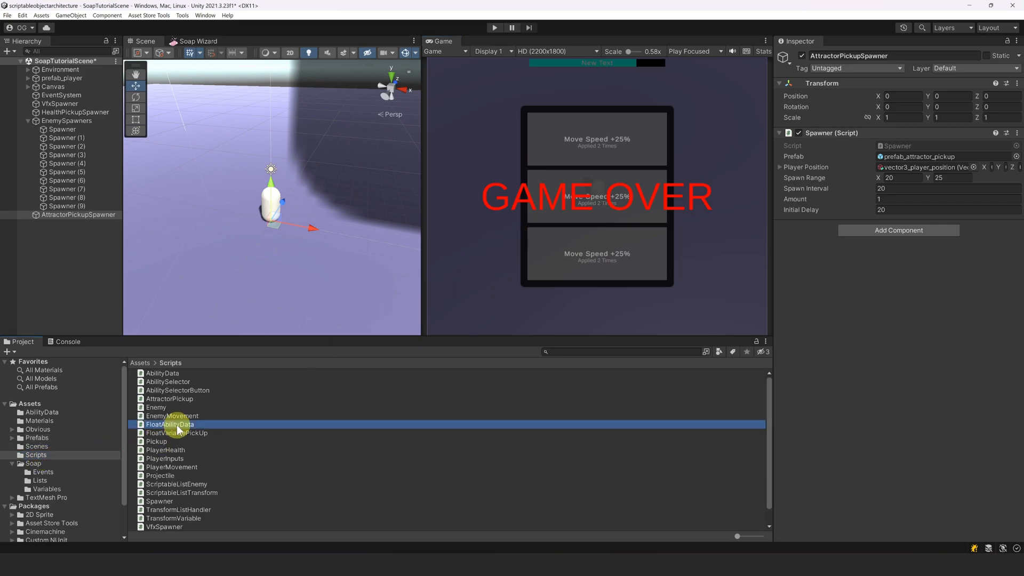
# Add a [ContextMenu("Apply")] attribute above Apply() in FloatAbilityData.cs, then return to Unity
pyautogui.doubleClick(170, 424)
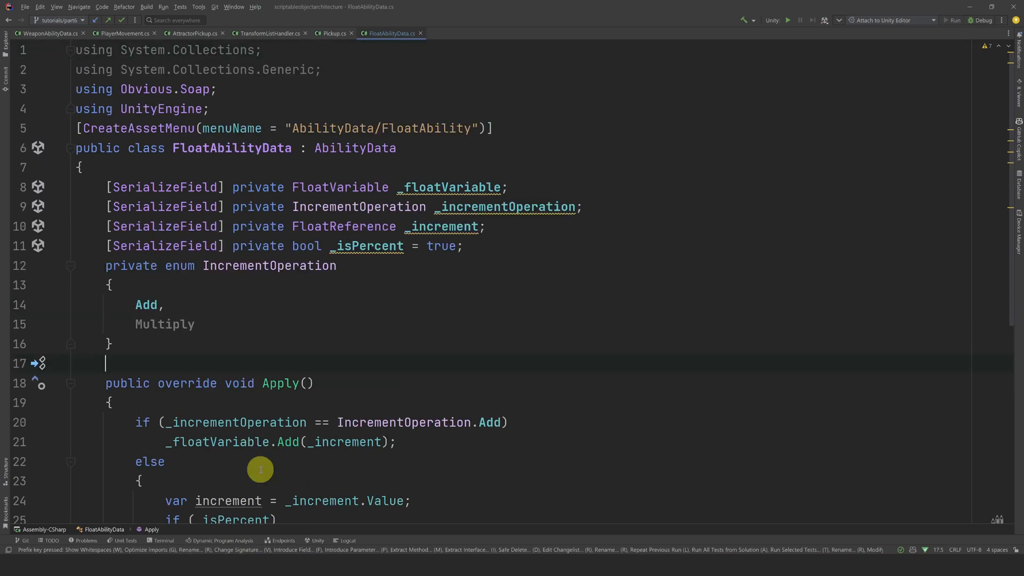
pyautogui.scroll(-3)
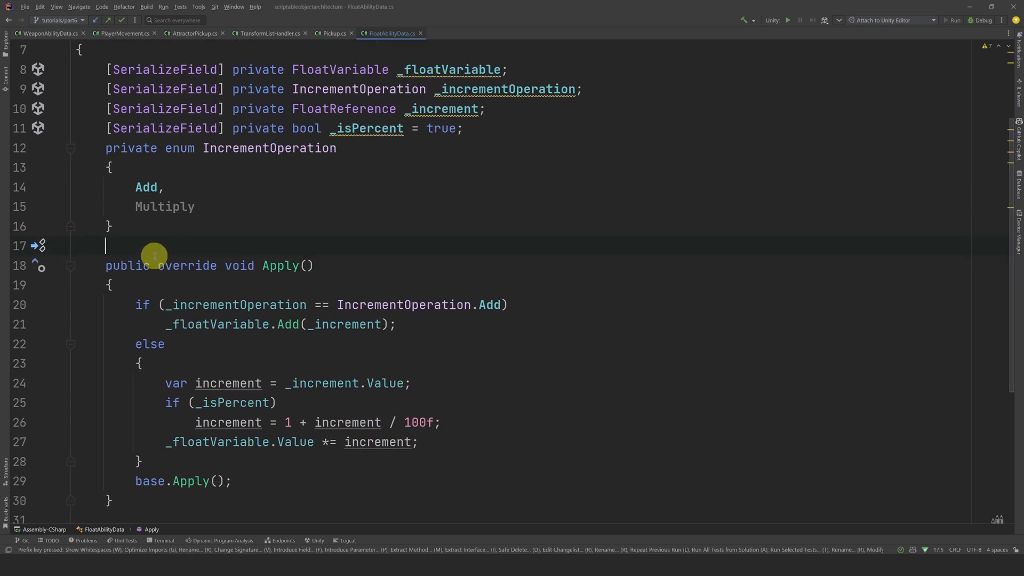
pyautogui.write('[ContextMenu("Apply')
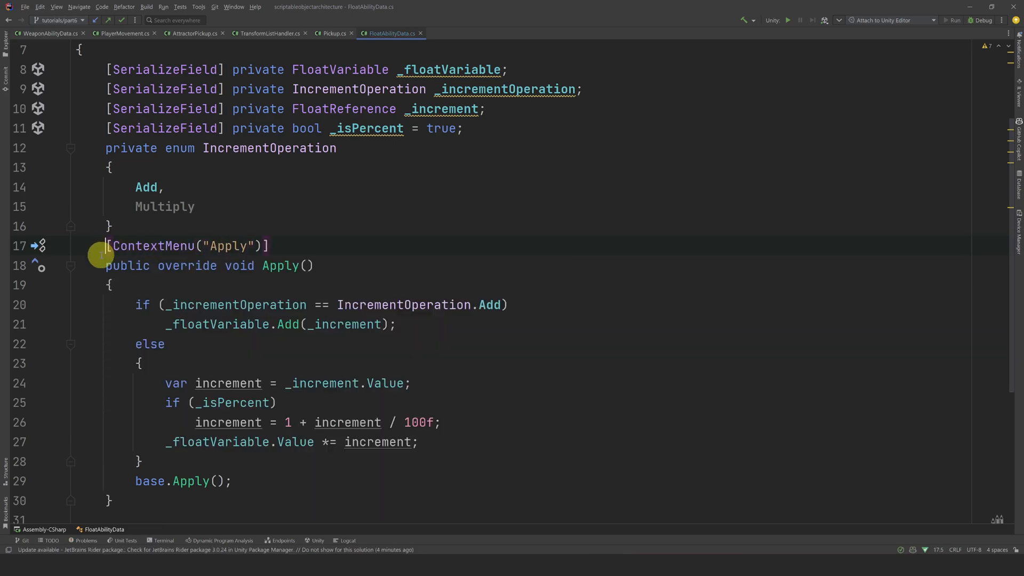
pyautogui.click(314, 265)
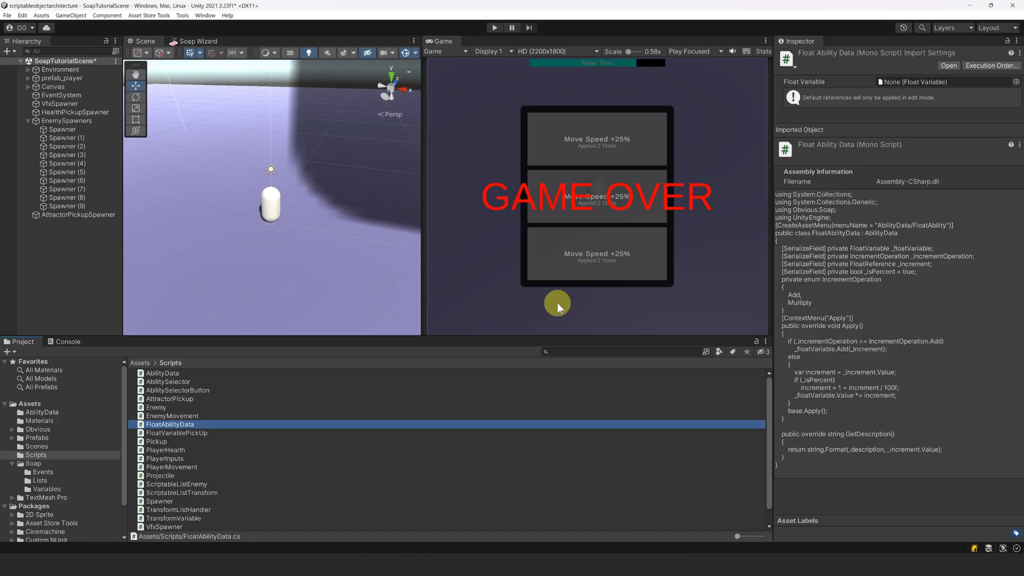
# Enter play mode and run Apply on ability_fireRate from its Inspector context menu
pyautogui.click(495, 27)
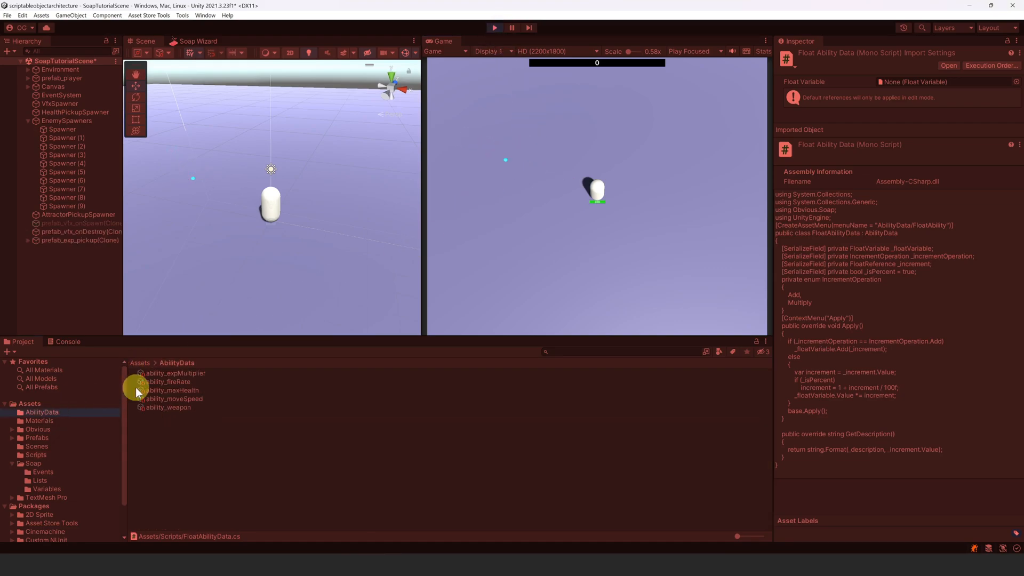
pyautogui.click(168, 382)
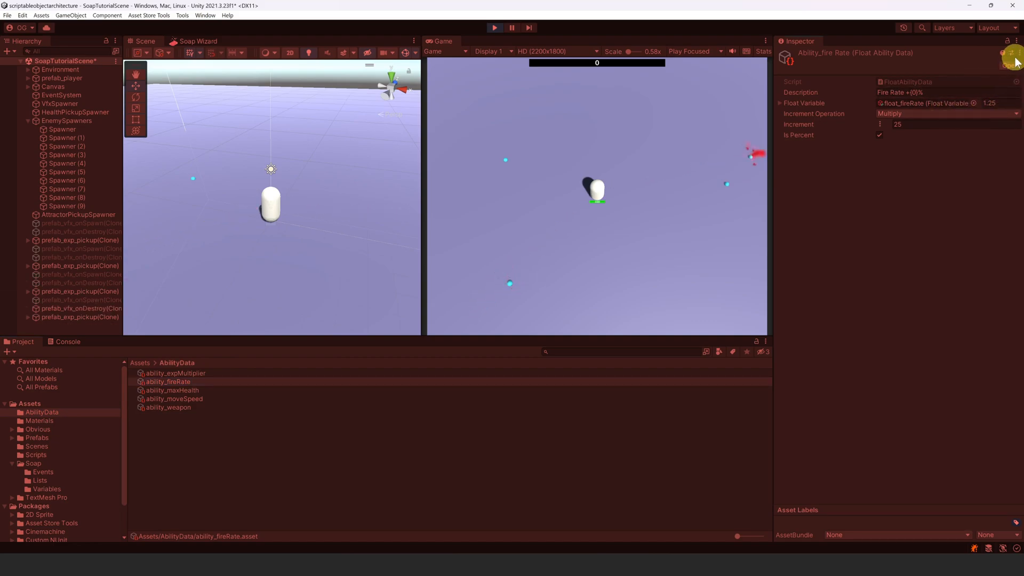
pyautogui.click(1016, 52)
pyautogui.write('Debug')
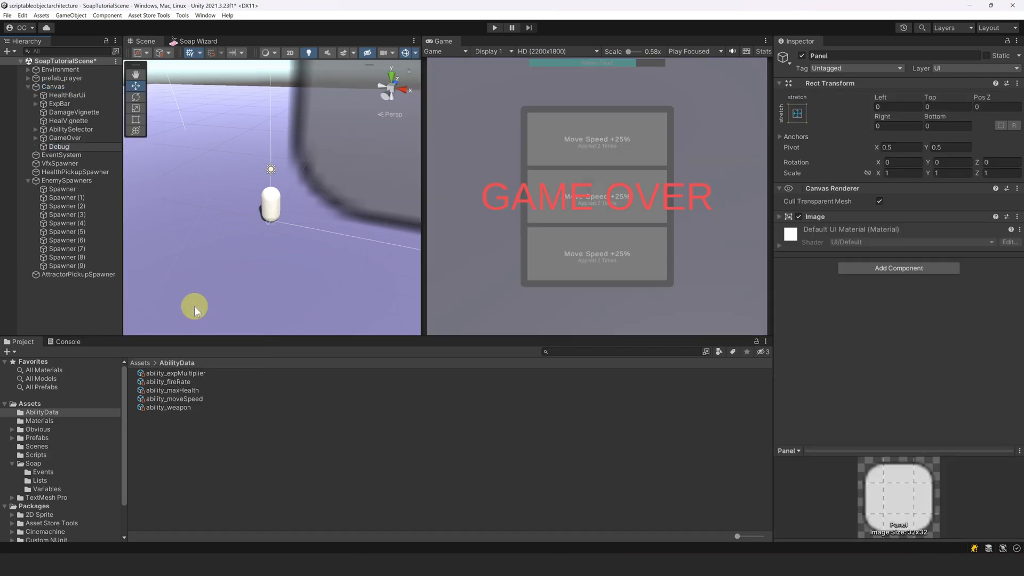
# Name the panel DebugPanel, size it 400, and add a vertical layout controlling child size
pyautogui.click(62, 146)
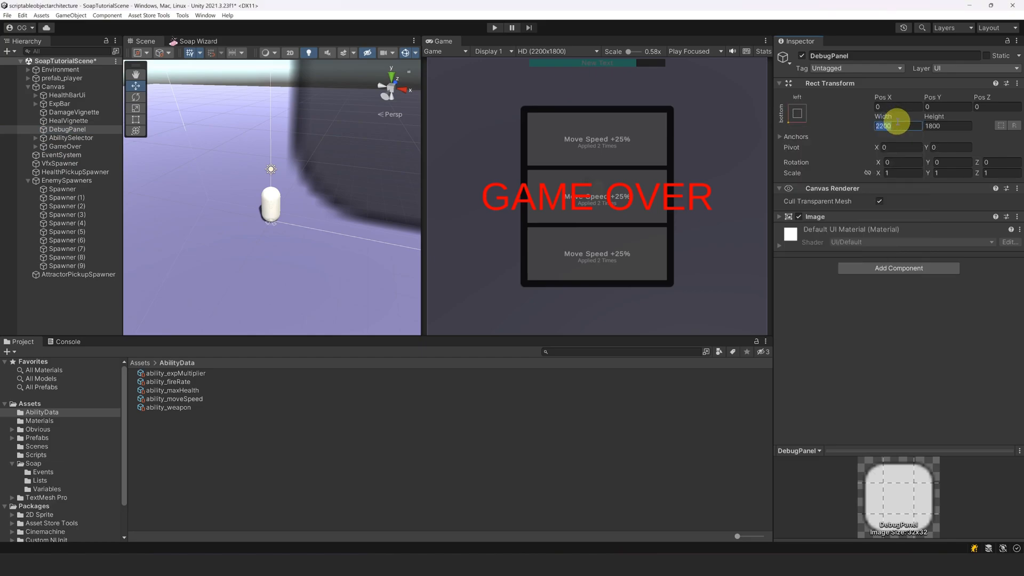
pyautogui.write('400')
pyautogui.write('ver')
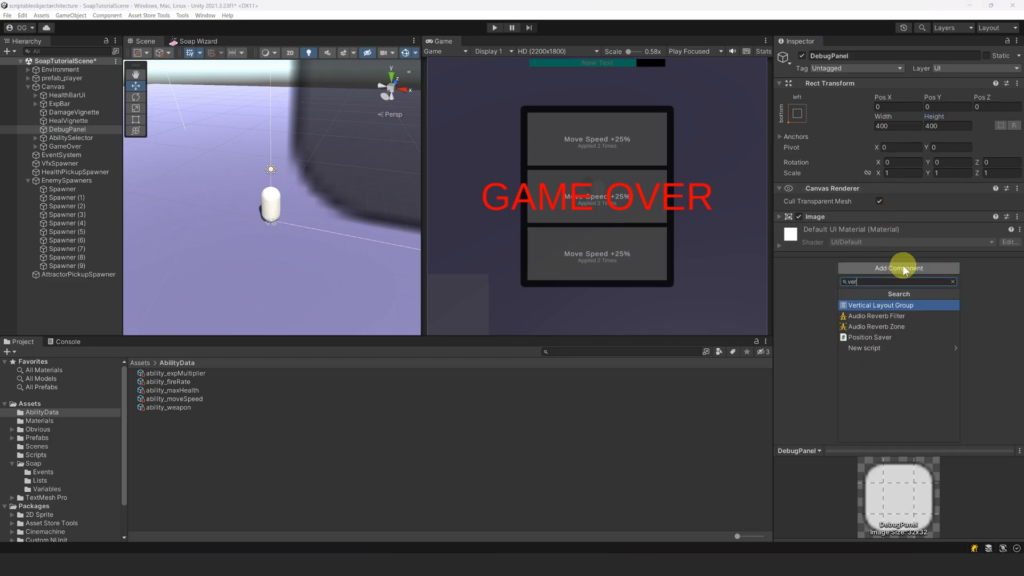
pyautogui.click(878, 305)
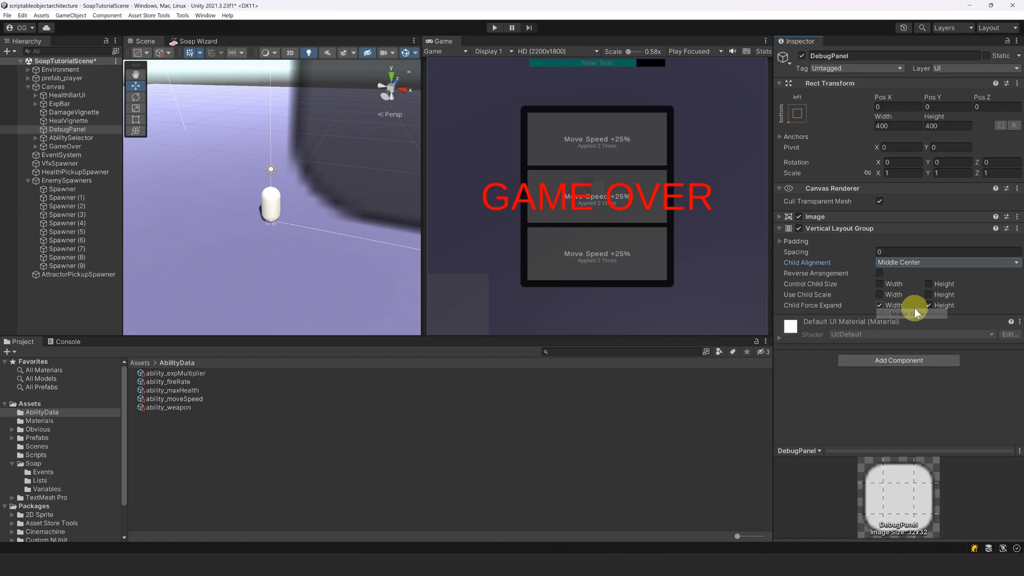
pyautogui.click(928, 283)
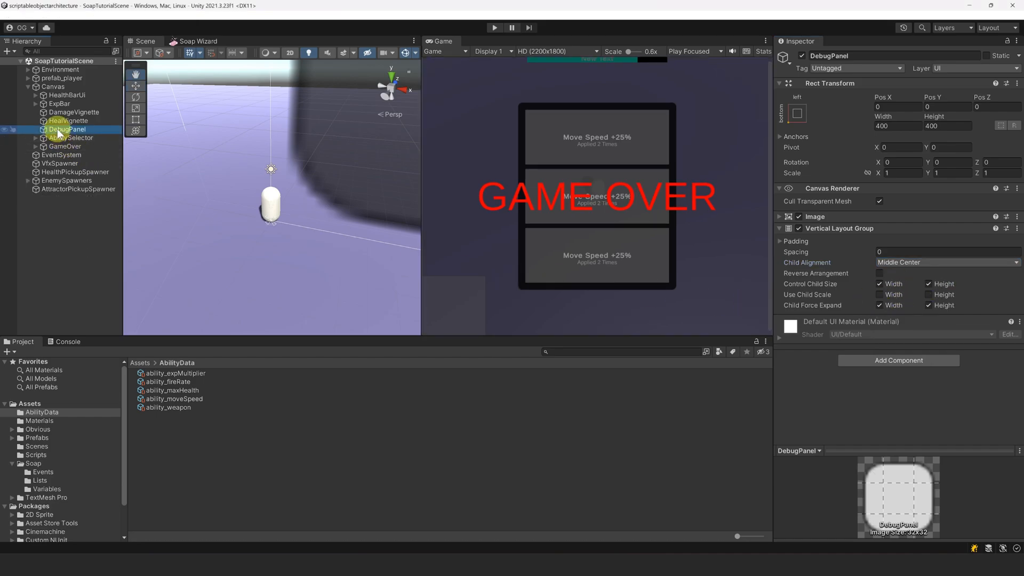
# Add a TextMeshPro button inside DebugPanel, edit its label, and make the label auto-size
pyautogui.rightClick(65, 128)
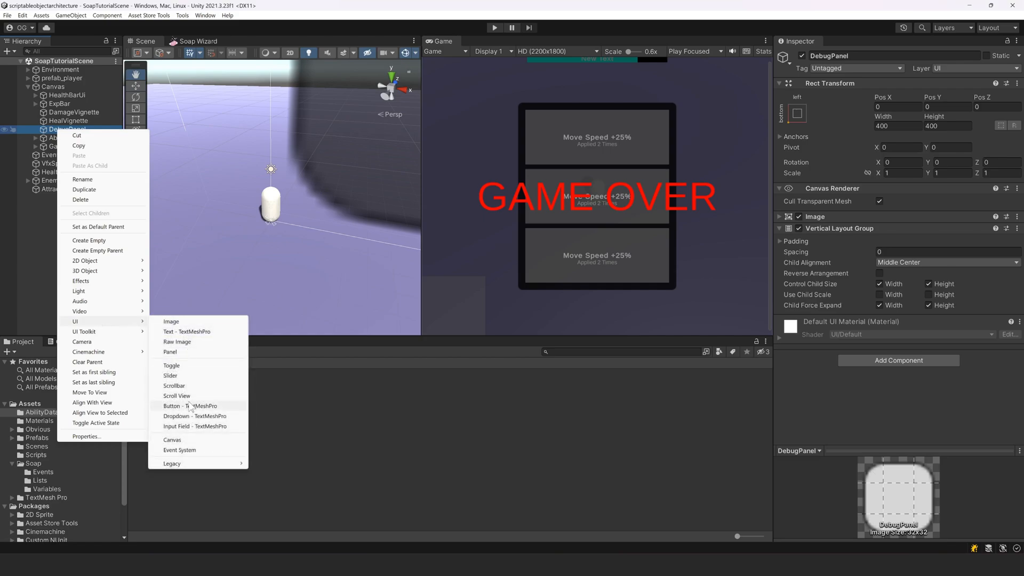
pyautogui.click(190, 406)
pyautogui.write('Move')
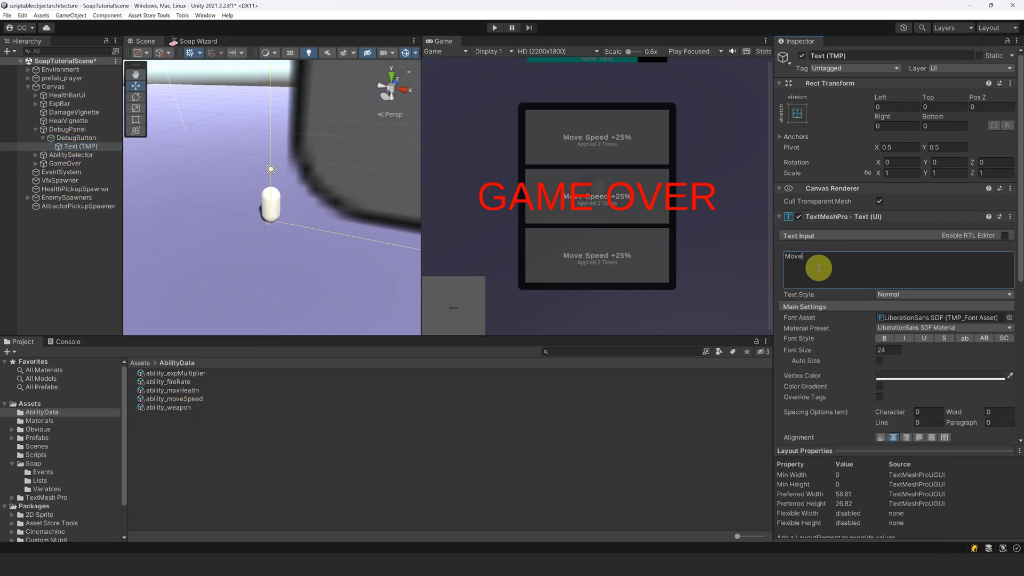
pyautogui.click(879, 360)
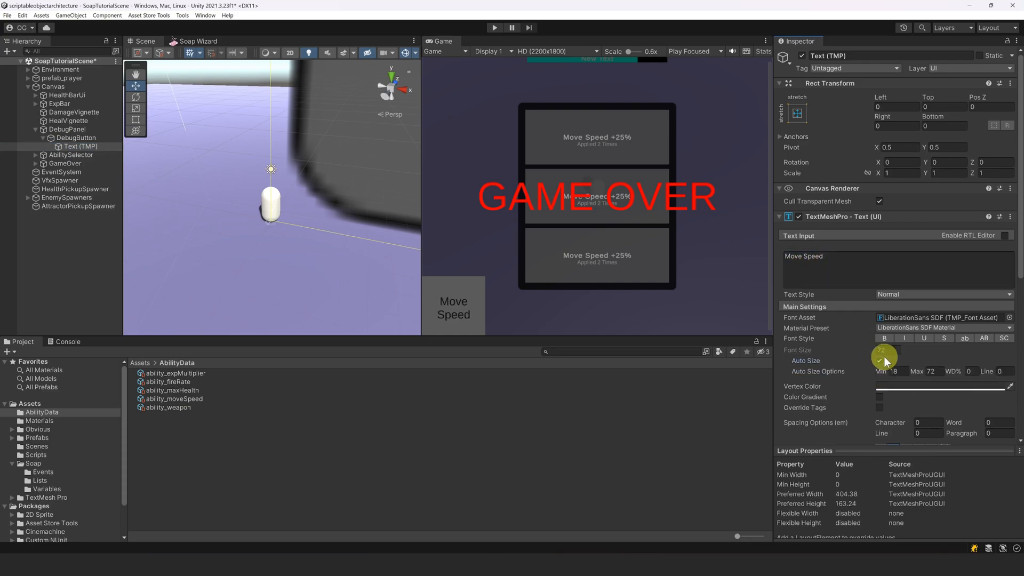
pyautogui.click(66, 138)
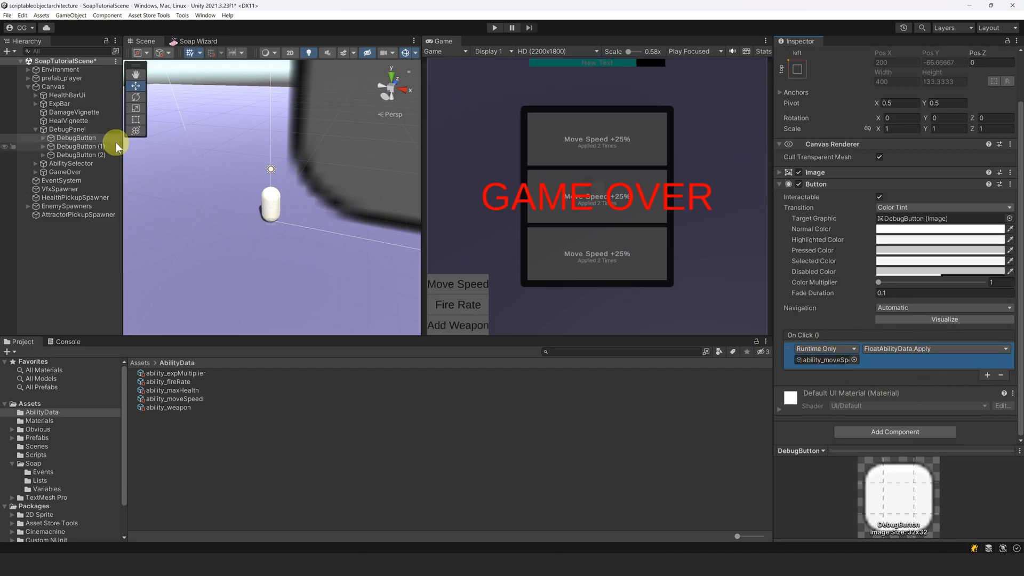
# Make the Level Up button call FloatVariable.Add with 10000 on float_experience
pyautogui.click(81, 146)
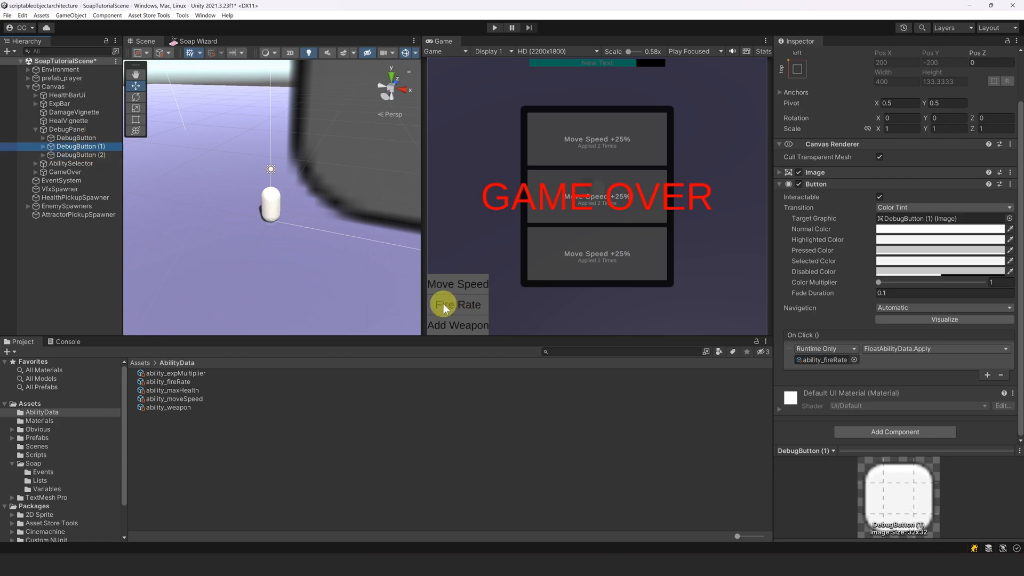
pyautogui.moveTo(447, 330)
pyautogui.write('Le')
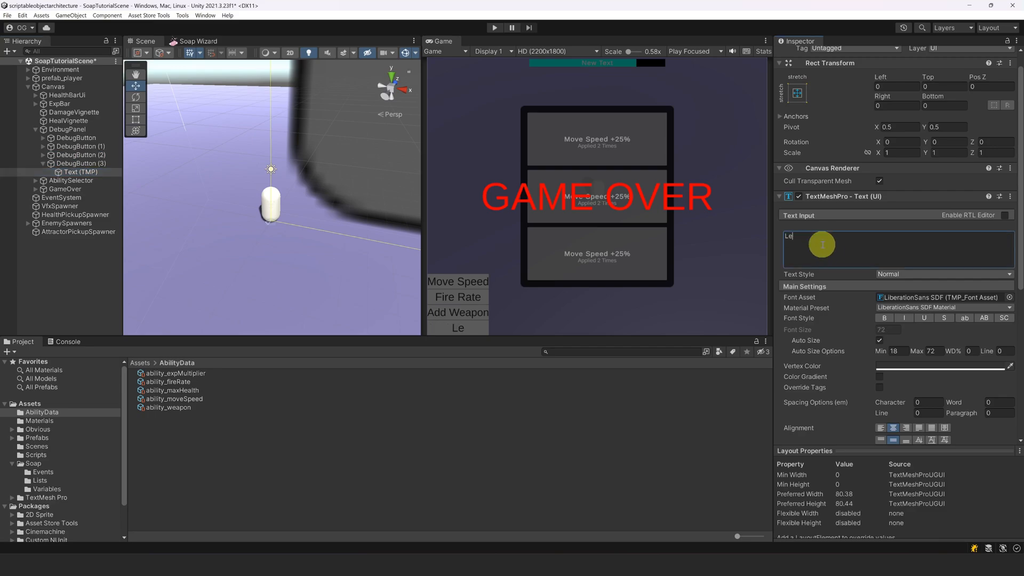
pyautogui.click(81, 163)
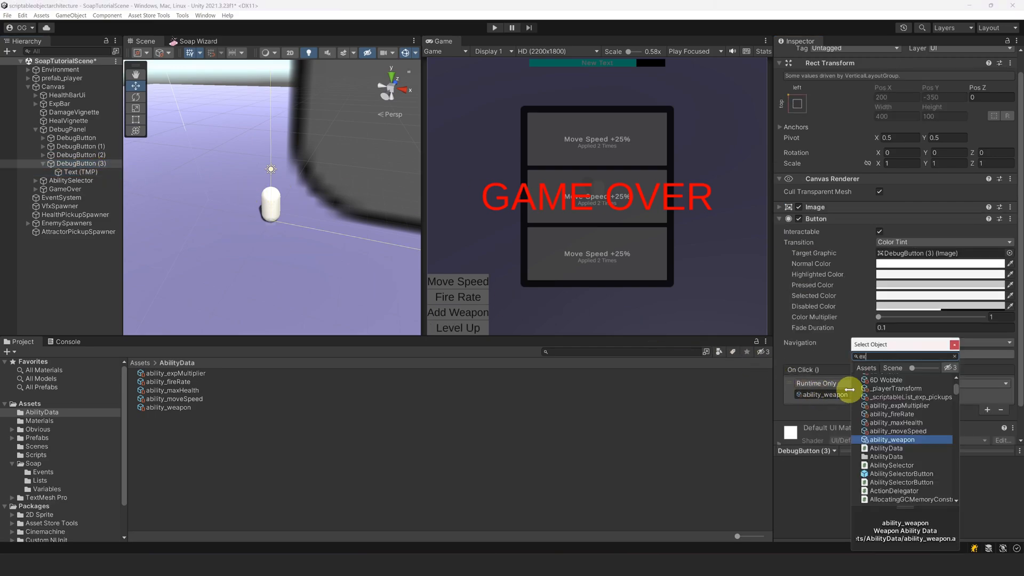
pyautogui.click(890, 439)
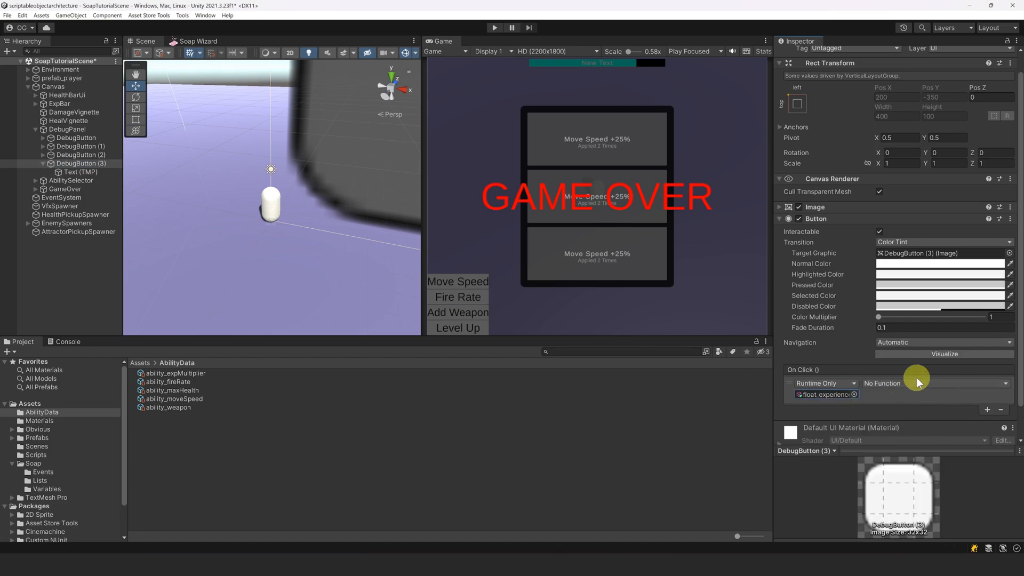
pyautogui.click(934, 383)
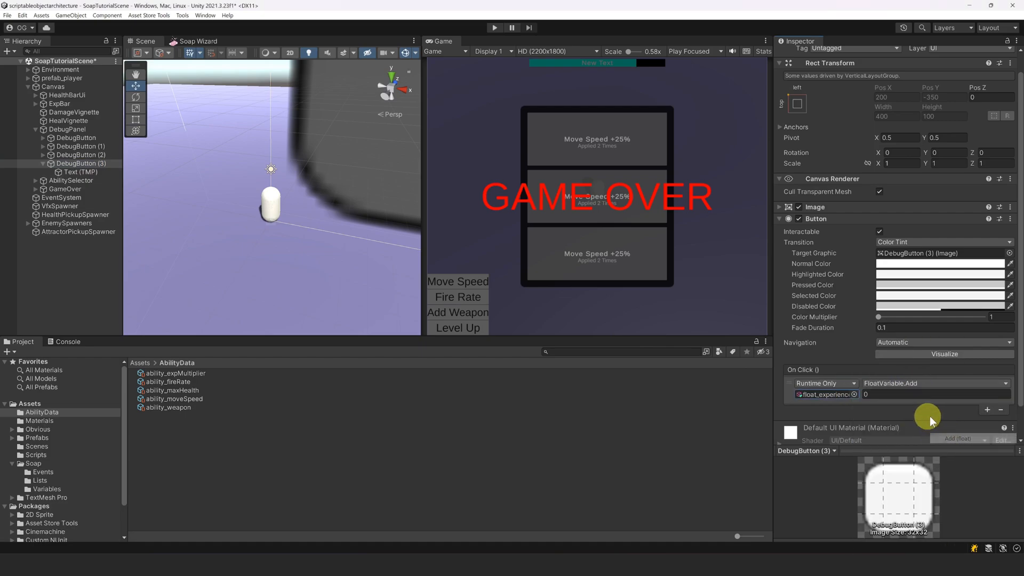
pyautogui.write('10000')
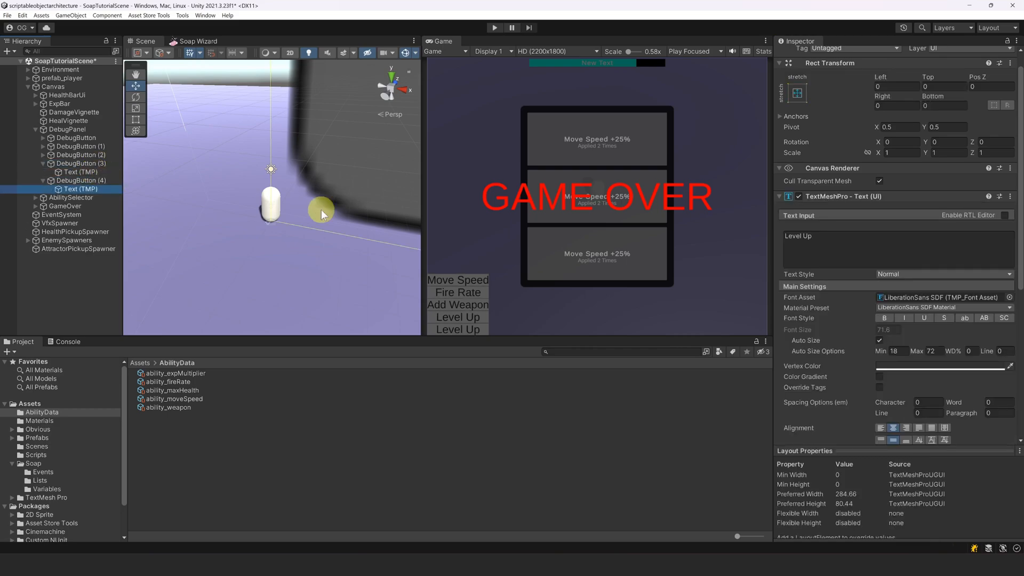
# Label the fifth button Heal and make it add to float_player_health
pyautogui.write('Heal')
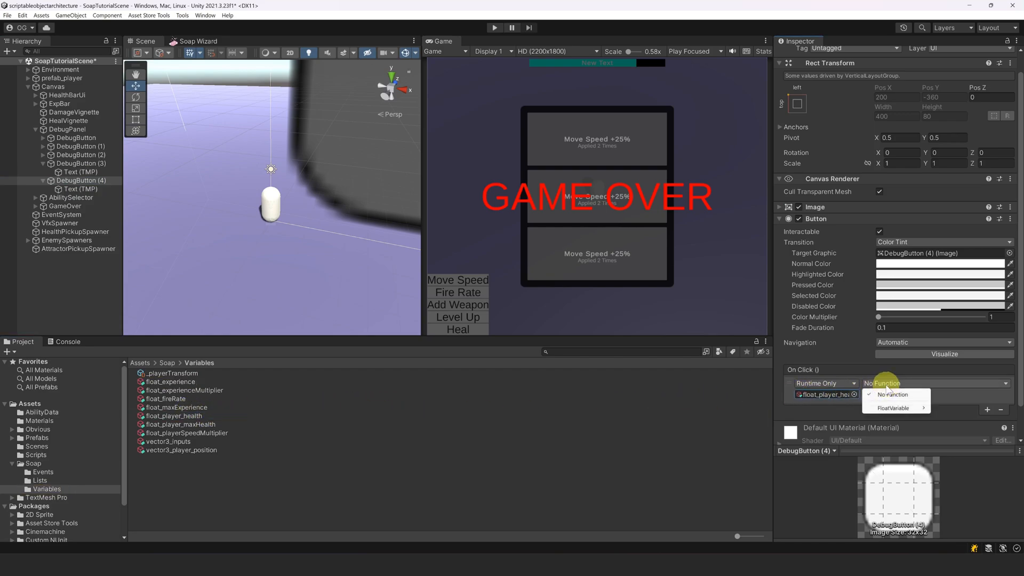
pyautogui.click(895, 408)
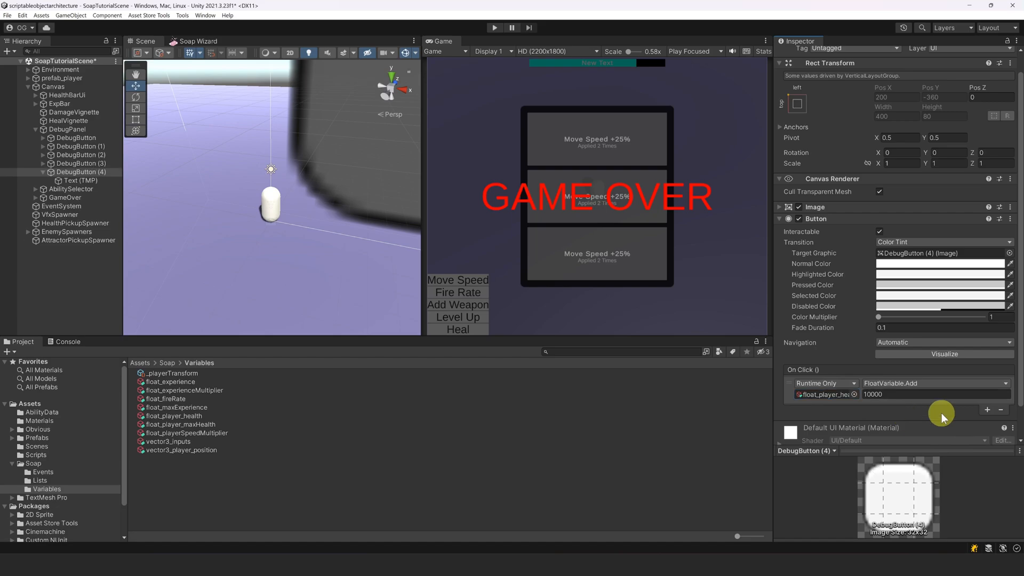
pyautogui.moveTo(796, 361)
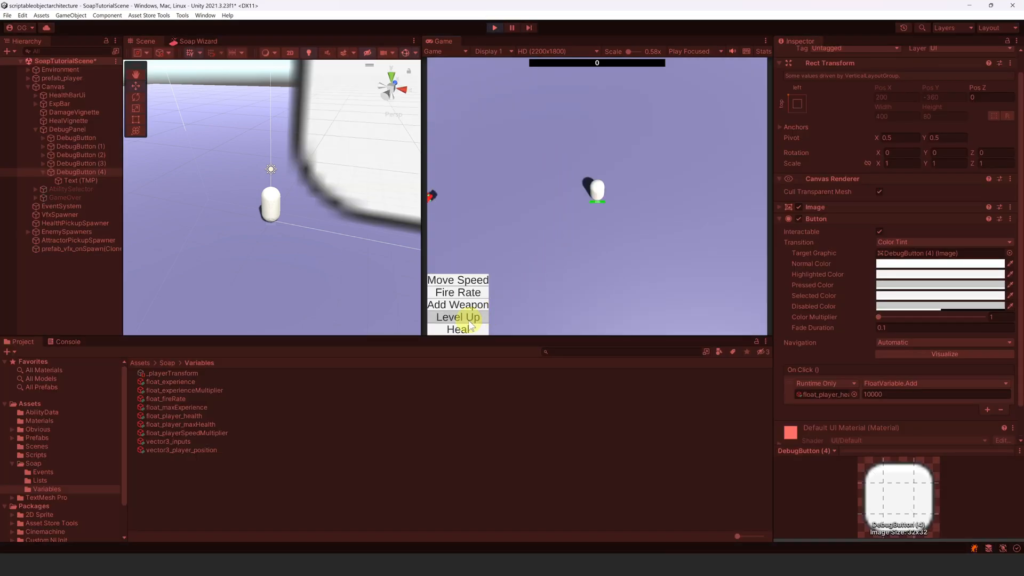
# Click the Level Up and Fire Rate debug buttons in the Game view
pyautogui.click(457, 317)
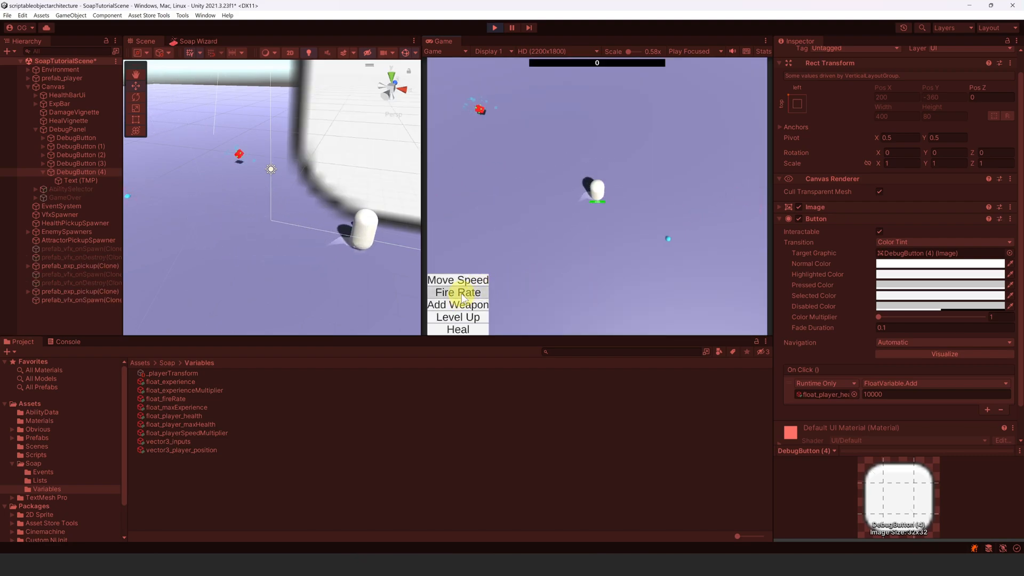
pyautogui.click(456, 291)
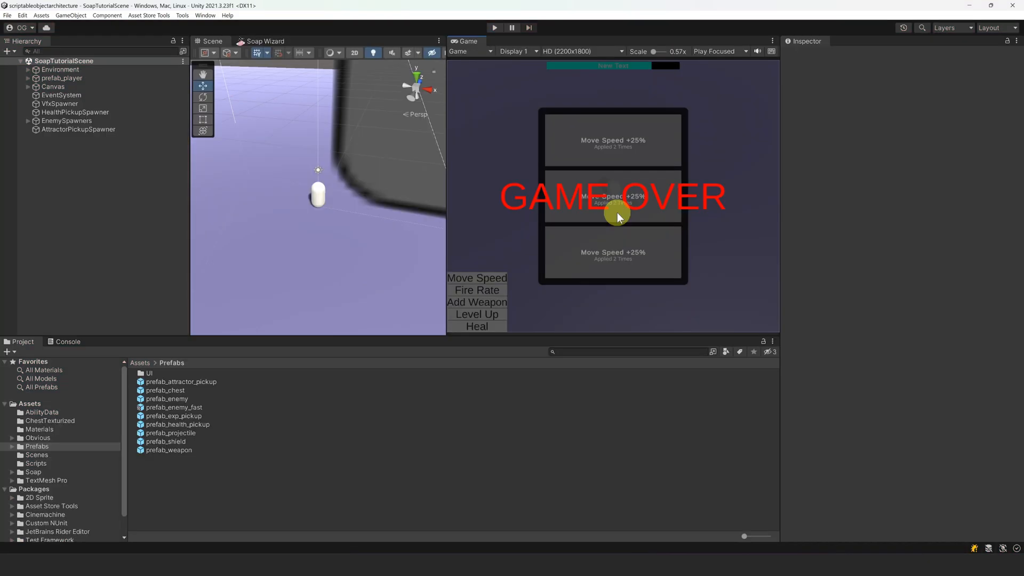
pyautogui.moveTo(428, 349)
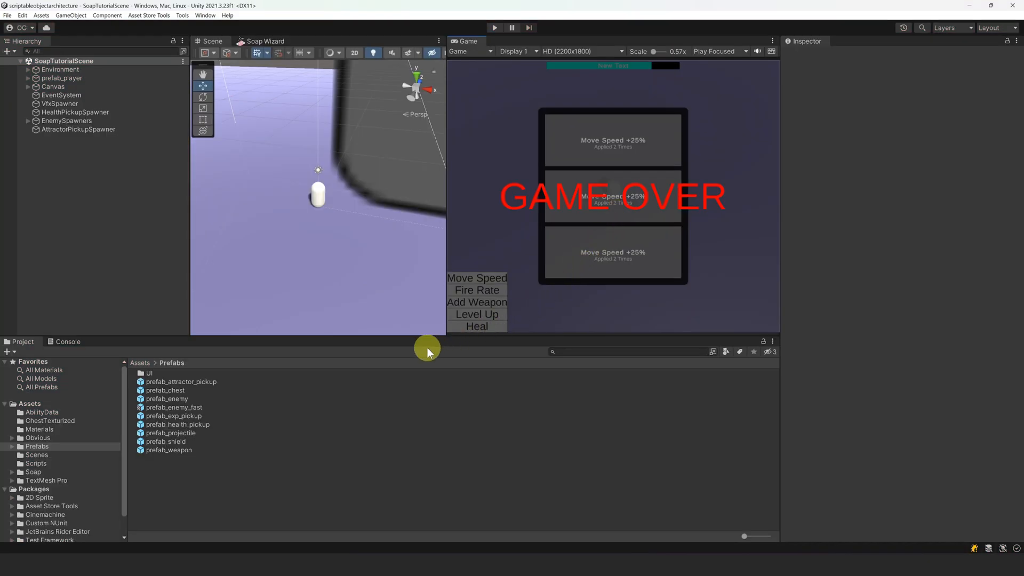
pyautogui.moveTo(192, 372)
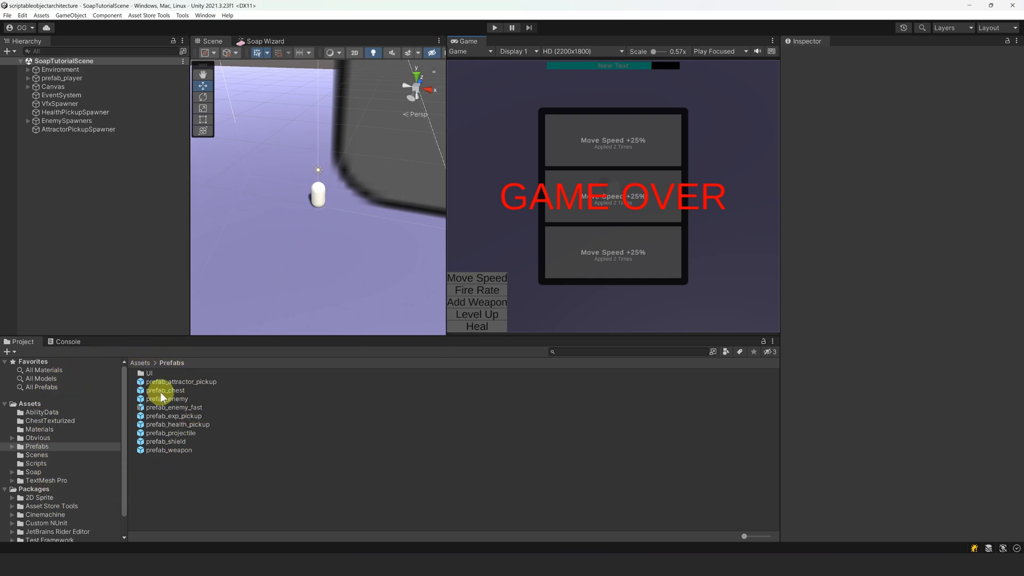
# Inspect prefab_chest and ability_shield, open the chest prefab to locate its mesh, then exit
pyautogui.click(166, 390)
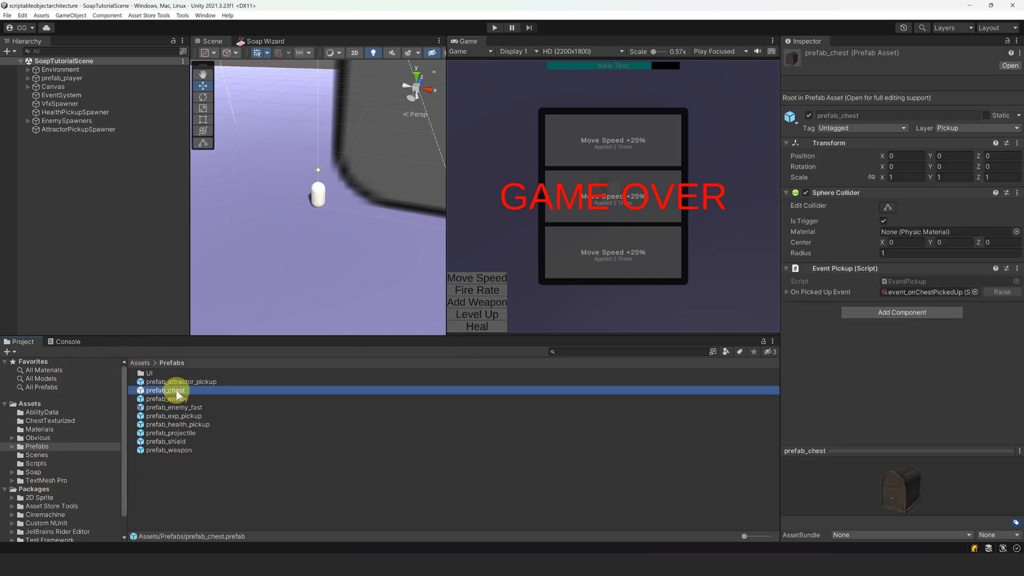
pyautogui.click(41, 412)
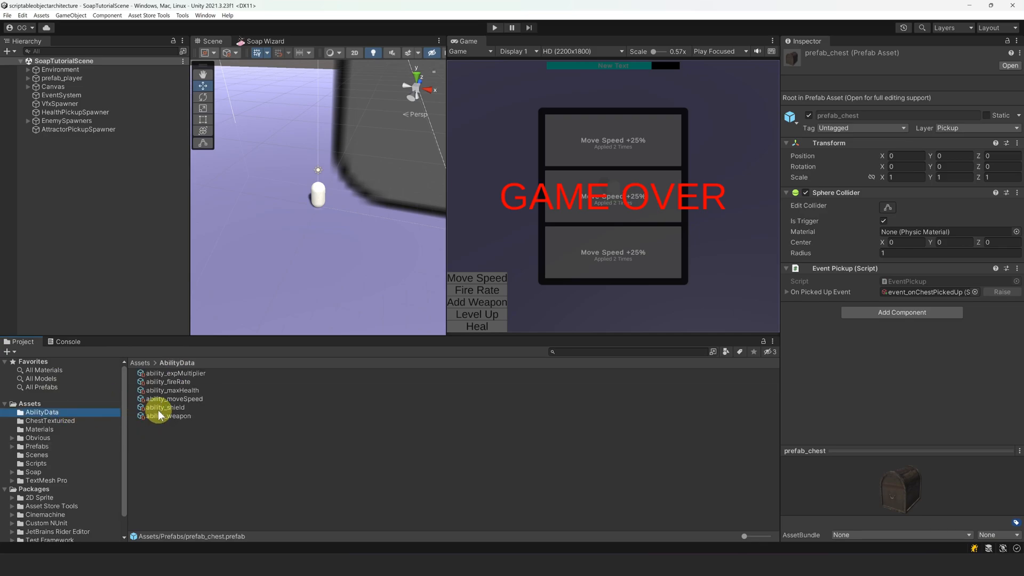
pyautogui.click(165, 407)
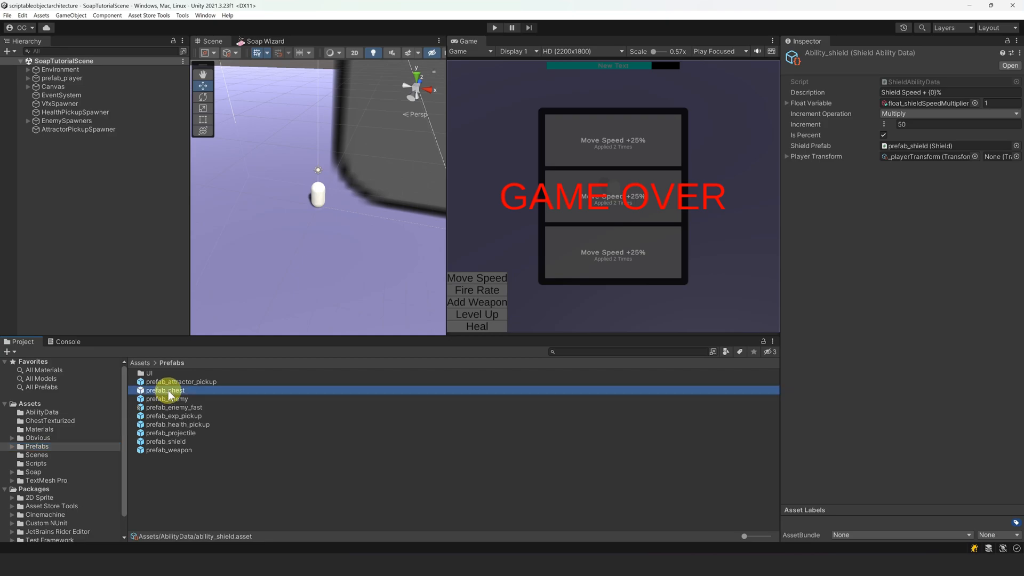
pyautogui.doubleClick(166, 390)
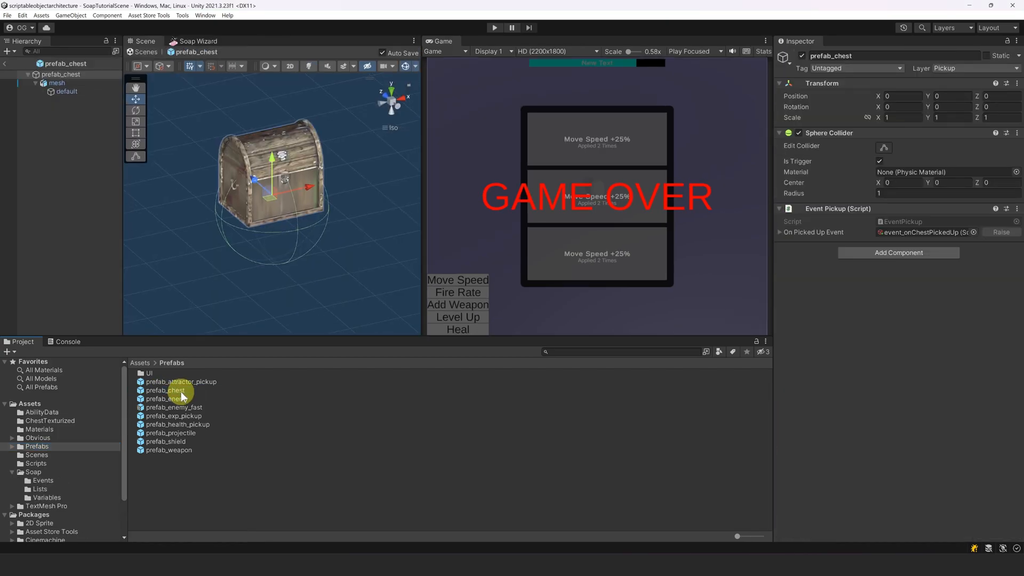
pyautogui.click(57, 84)
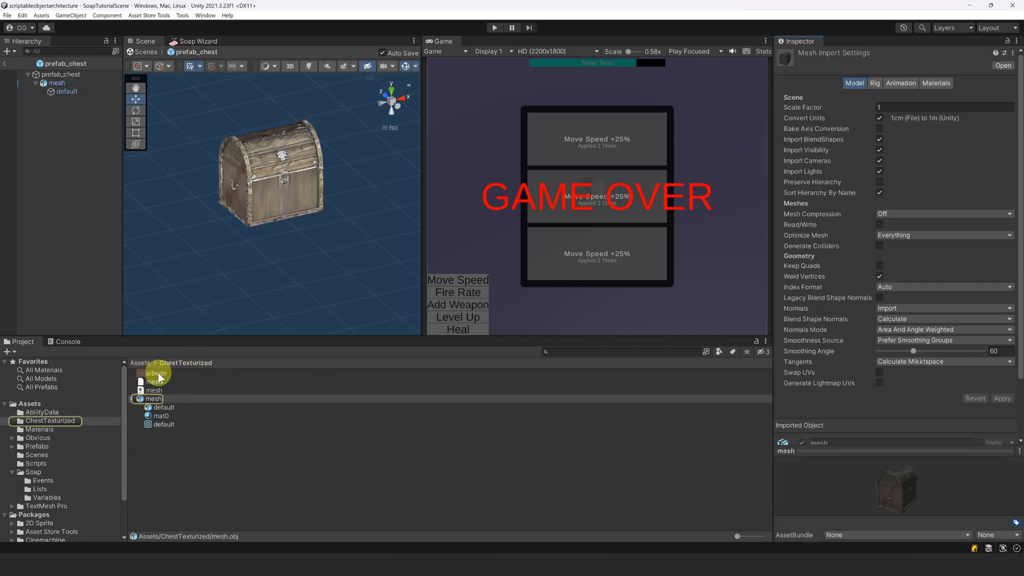
pyautogui.click(153, 398)
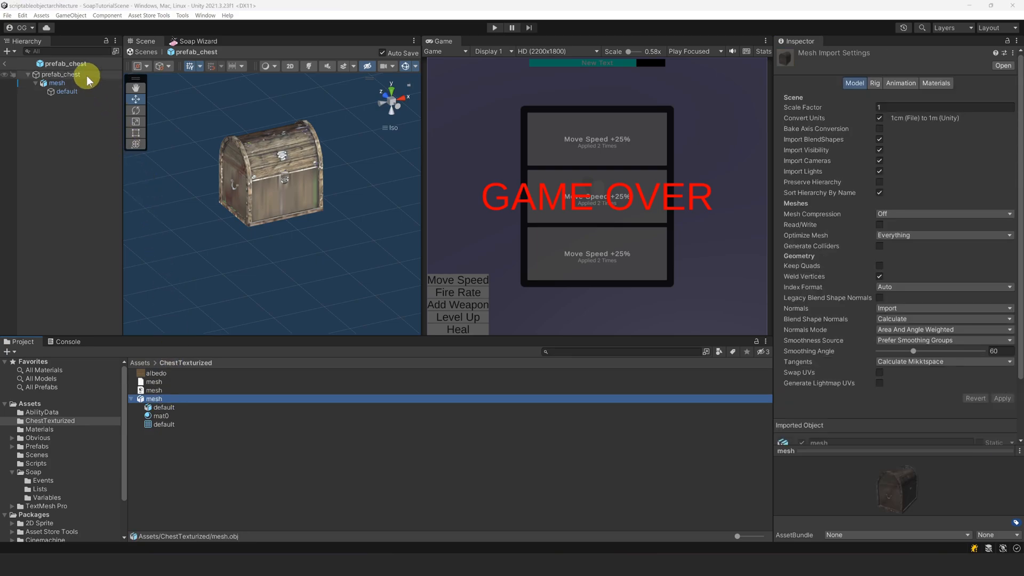
pyautogui.click(60, 74)
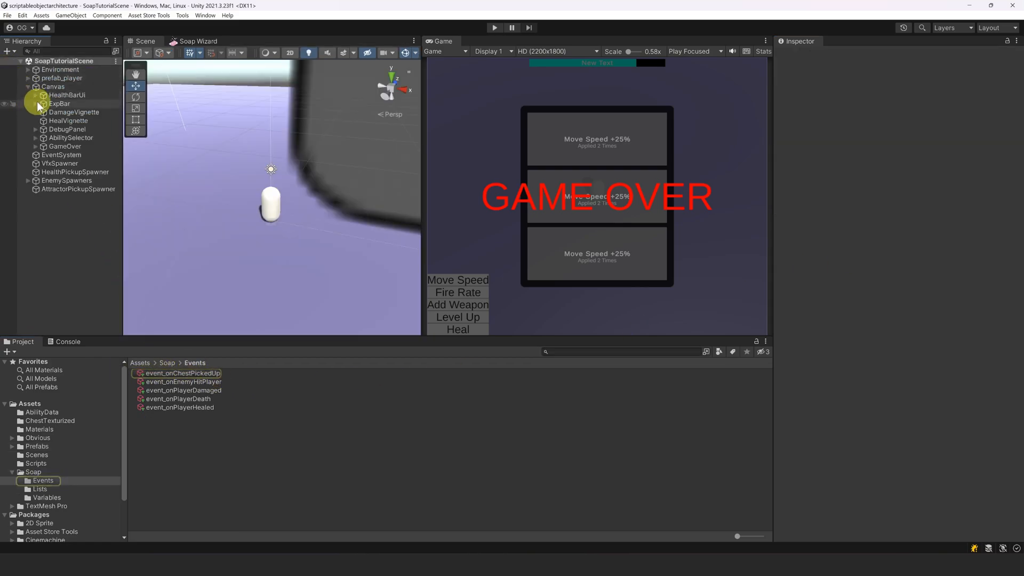
# Give AbilitySelector a listener on event_onChestPickedUp that calls GameObject.SetActive with the box ticked
pyautogui.click(71, 138)
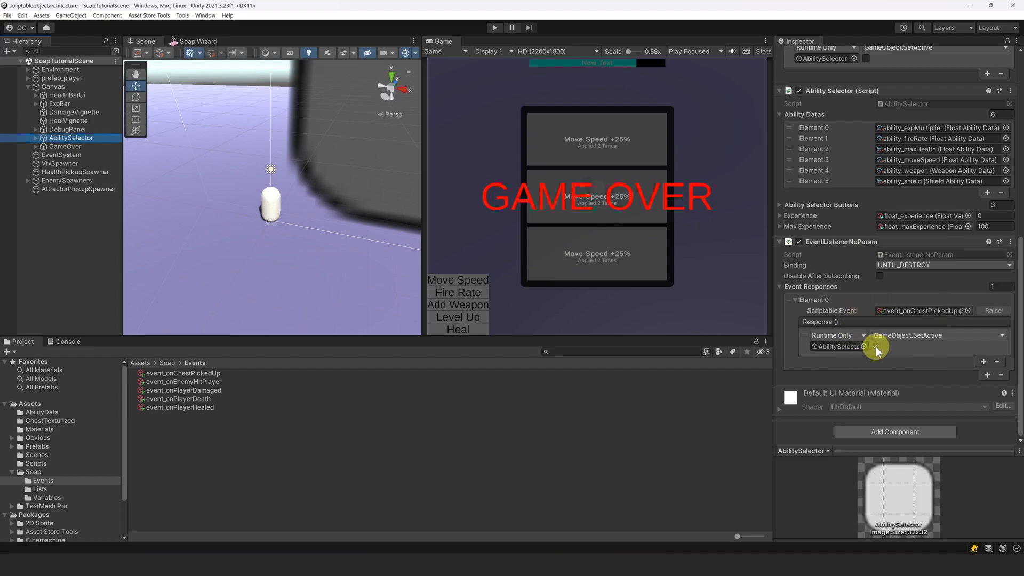
pyautogui.click(875, 347)
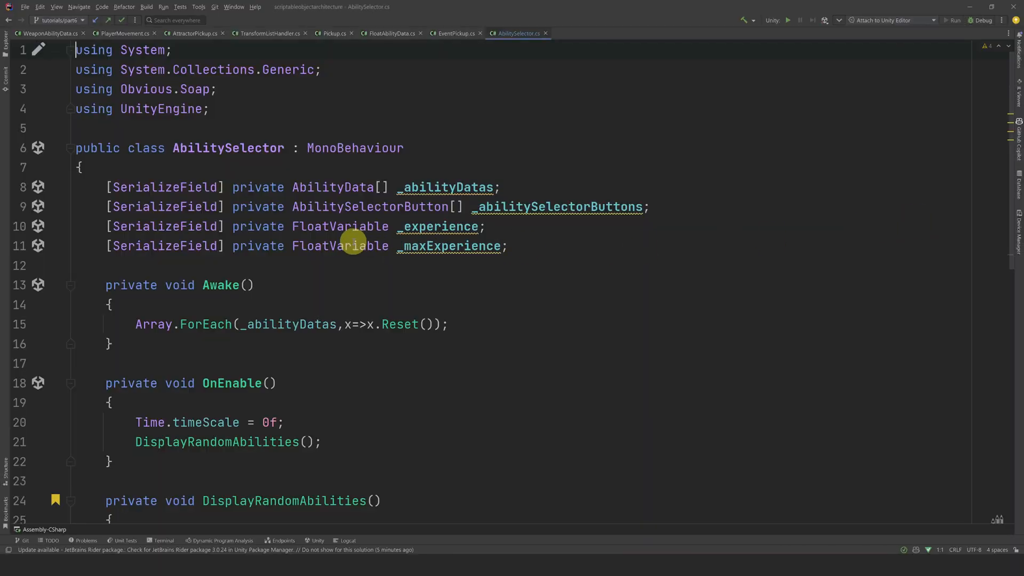
# Type a comment starting '//disa' after gameObject.SetActive(false) in DisplayRandomAbilities
pyautogui.scroll(-3)
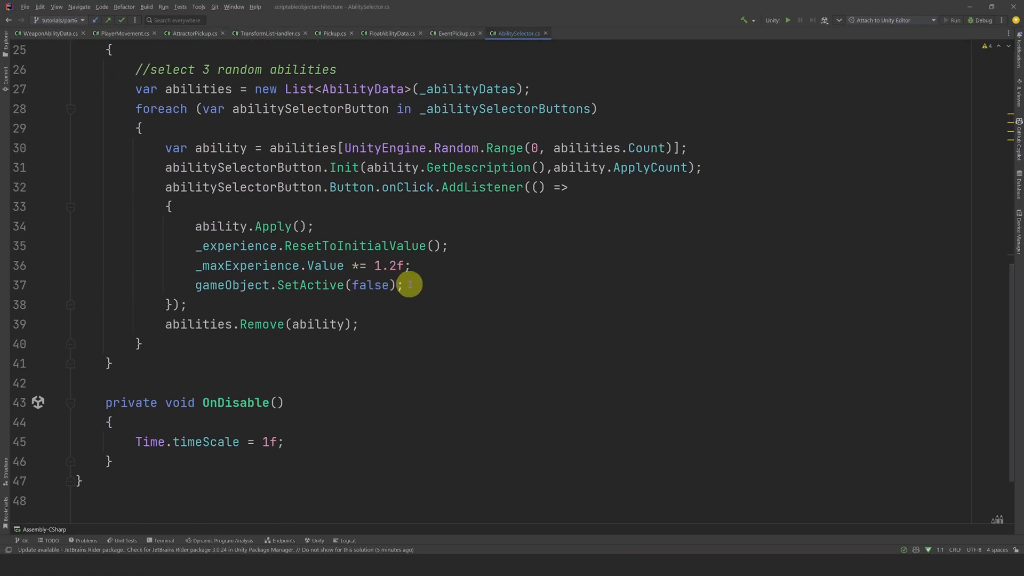
pyautogui.write('//disa')
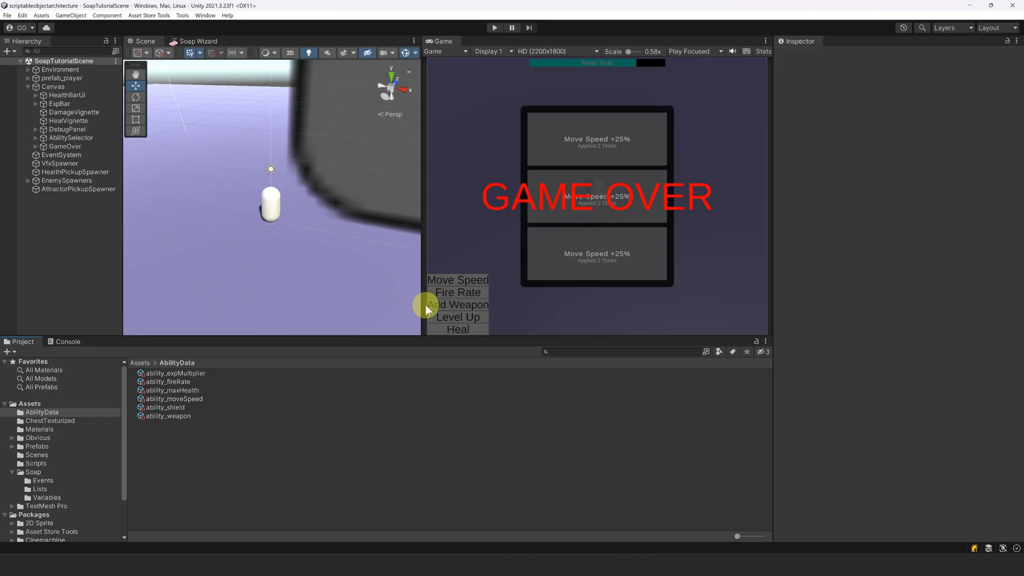
# Select ability_shield and open it in a floating Properties window
pyautogui.click(166, 407)
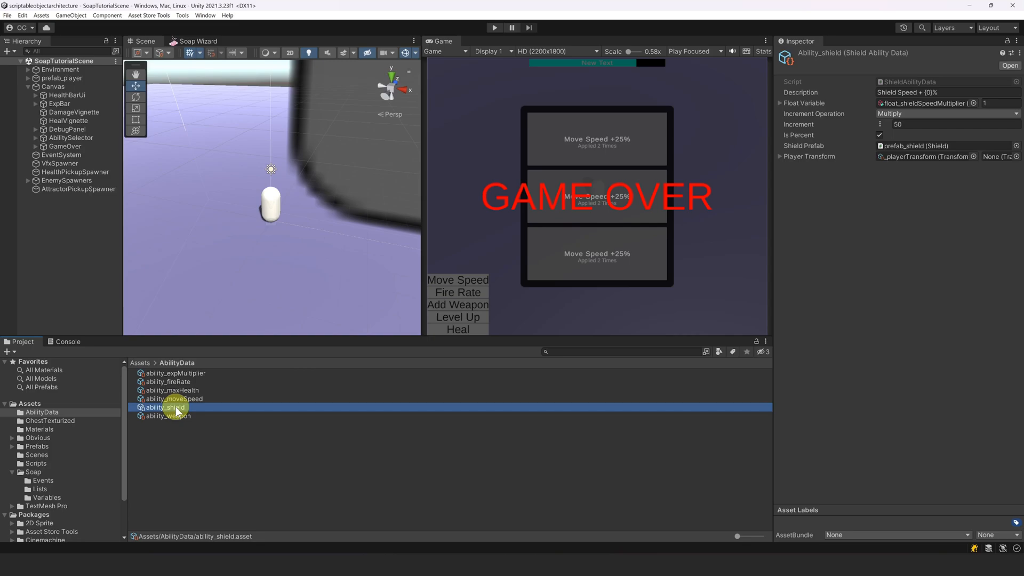
pyautogui.doubleClick(165, 407)
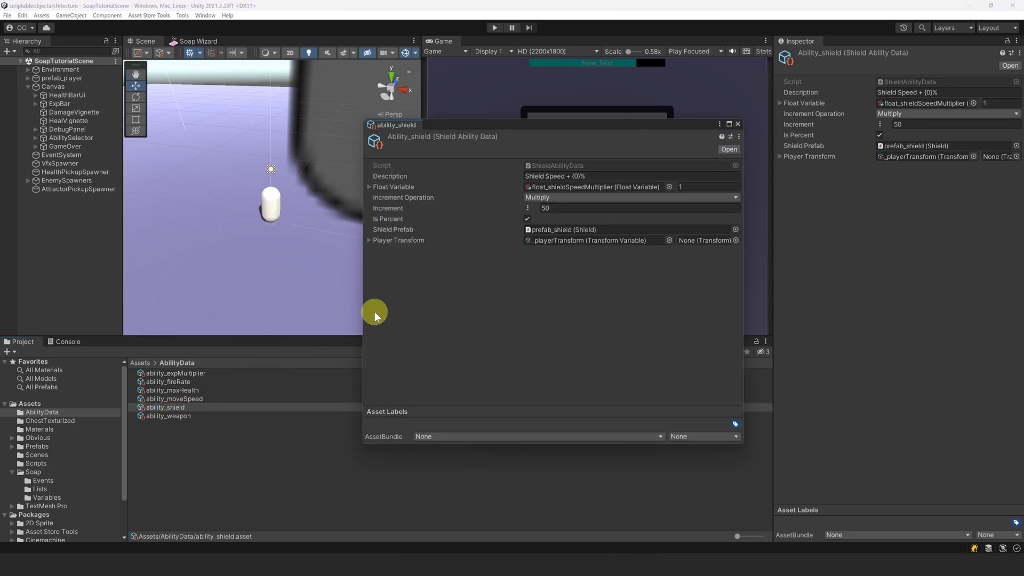
pyautogui.moveTo(485, 266)
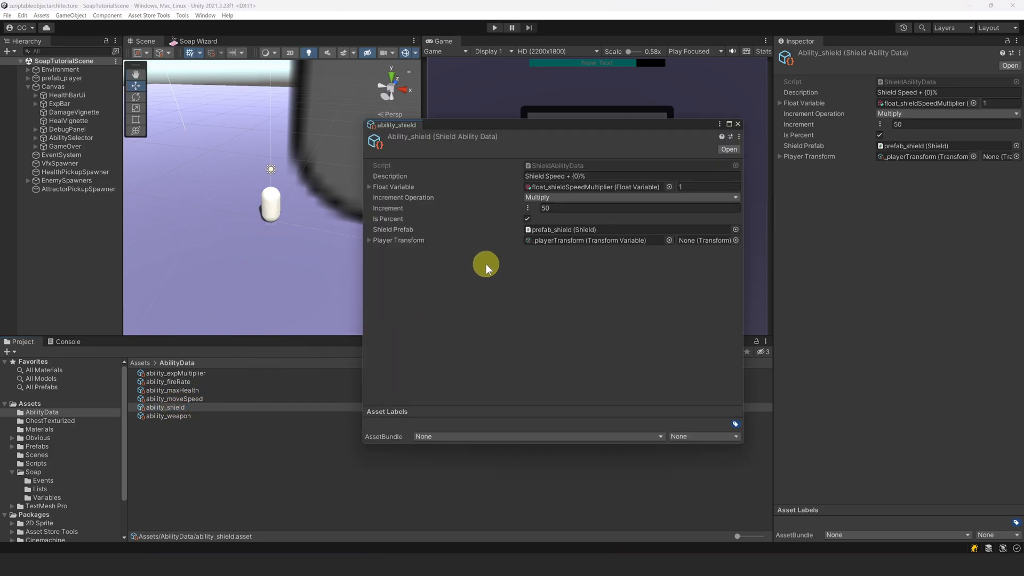
pyautogui.moveTo(515, 248)
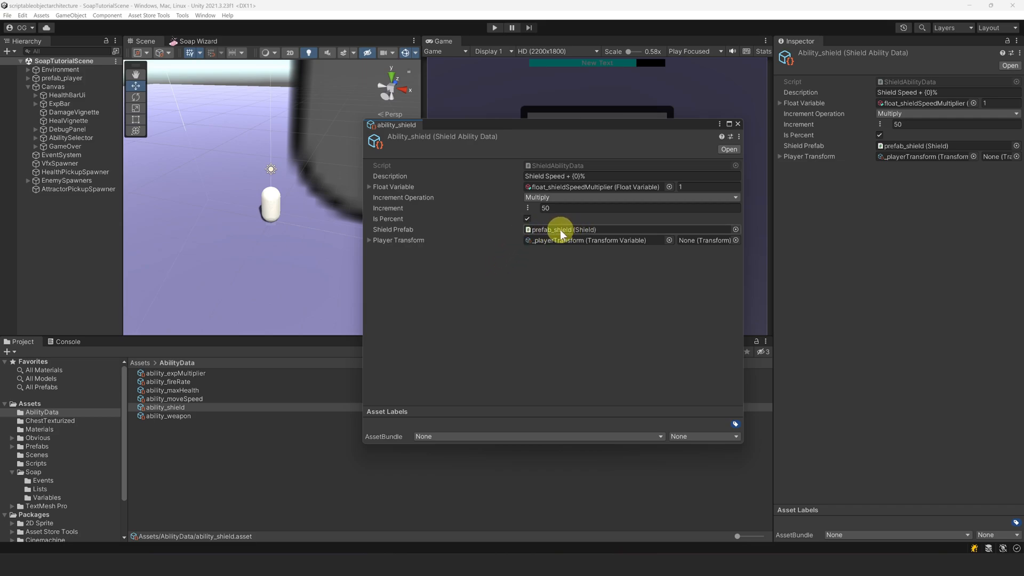
pyautogui.moveTo(582, 195)
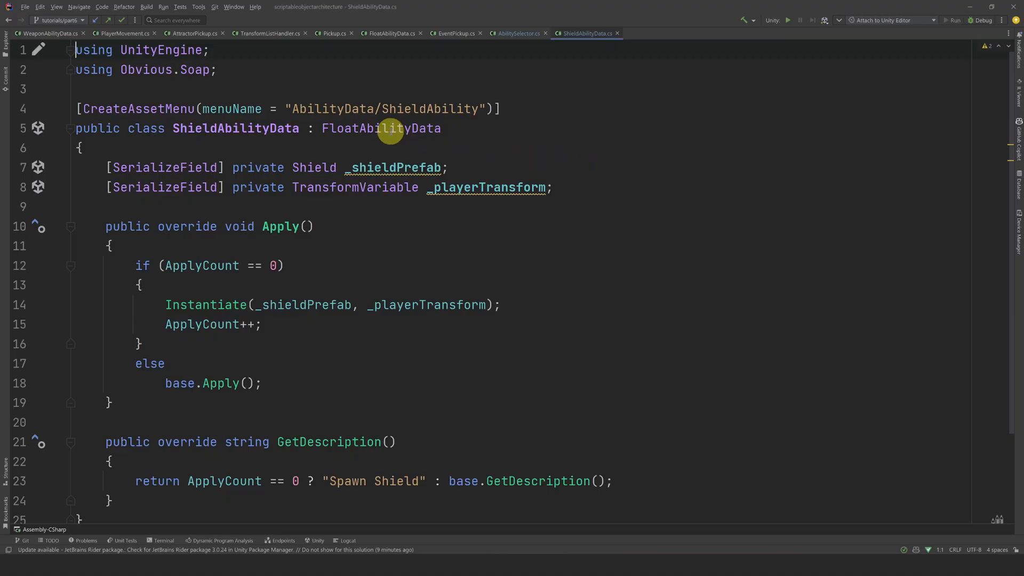
# Comment the ApplyCount == 0 branch in ShieldAbilityData.cs with '//first time applied'
pyautogui.doubleClick(381, 128)
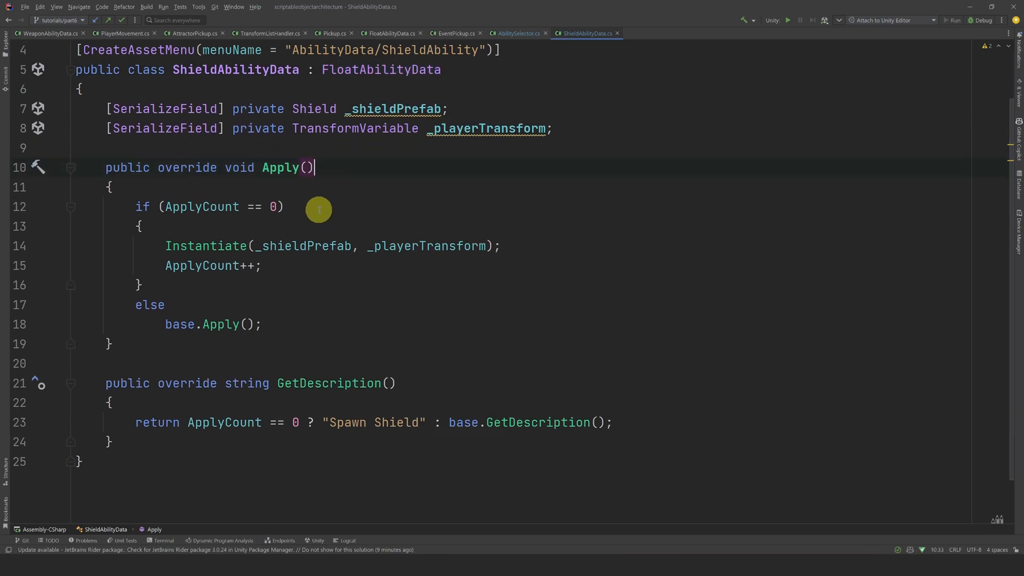
pyautogui.write('//')
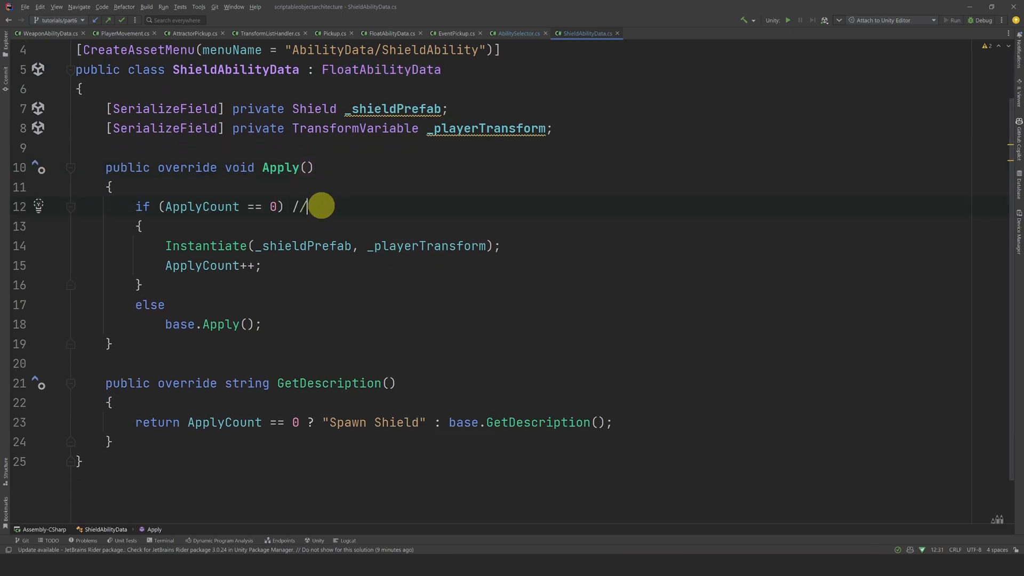
pyautogui.write('first')
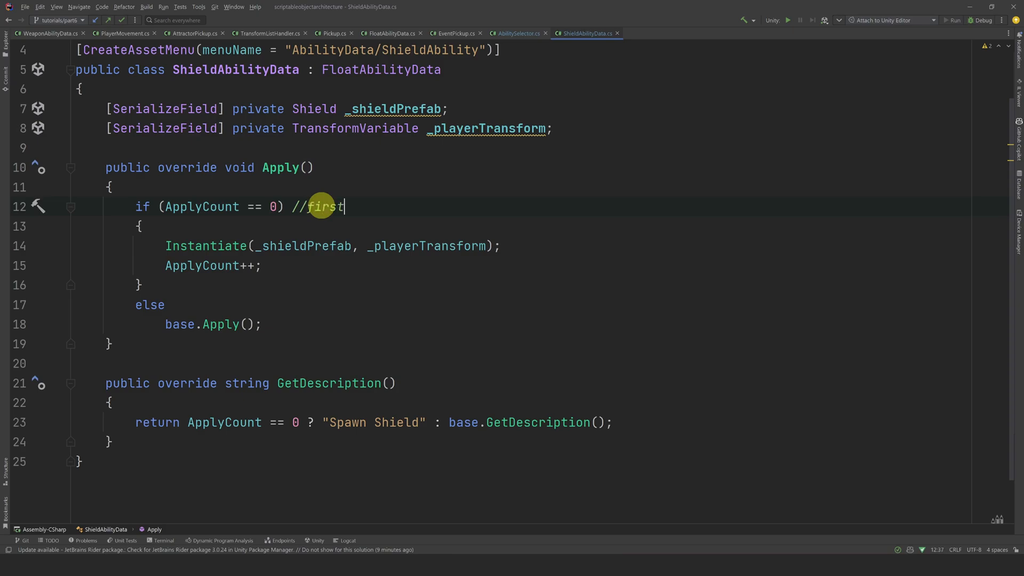
pyautogui.write('time applied')
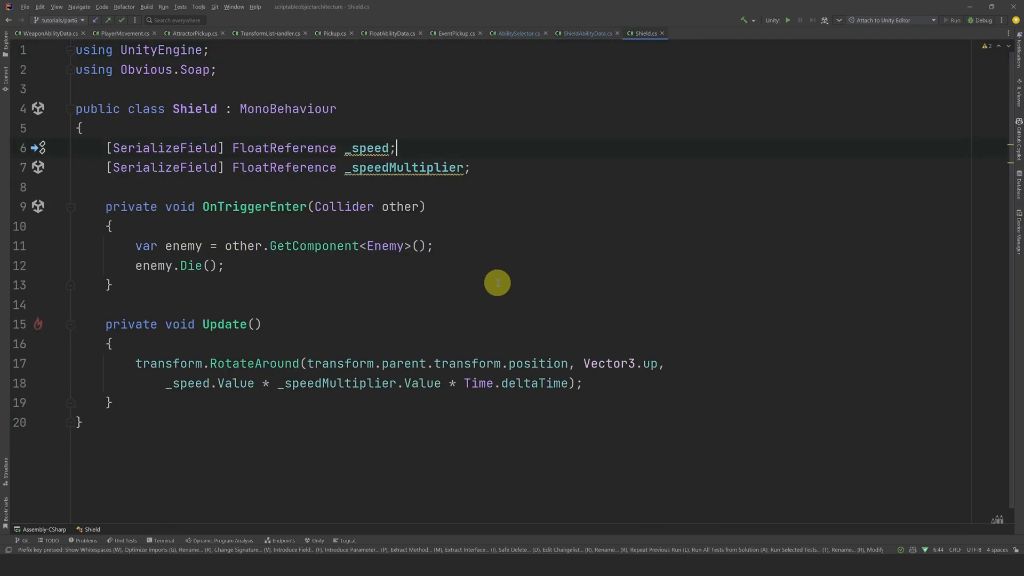
pyautogui.moveTo(411, 160)
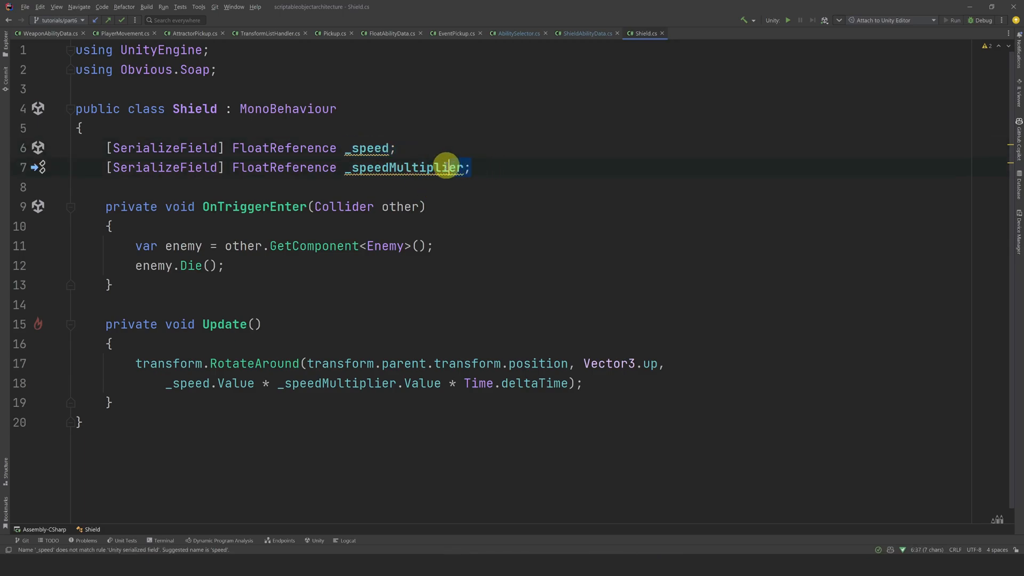
pyautogui.doubleClick(407, 167)
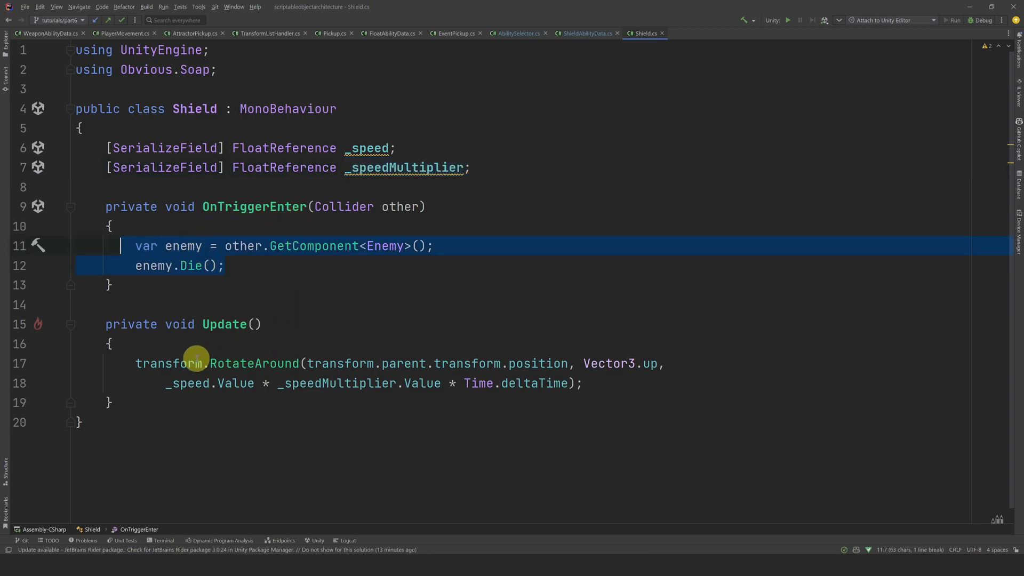
pyautogui.click(579, 383)
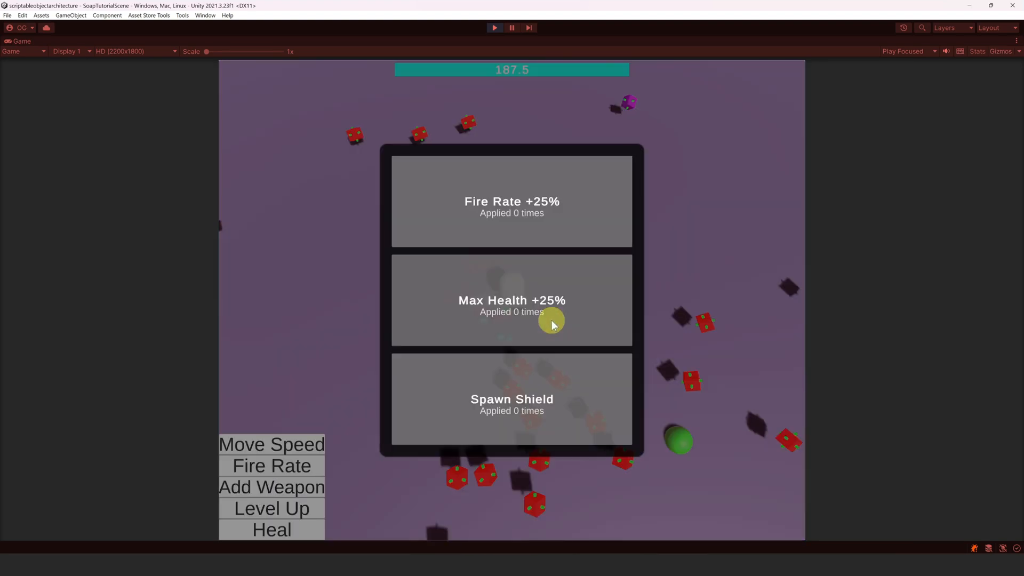
# Pick Spawn Shield from the ability selector, then the Shield Speed + 50% upgrade
pyautogui.click(511, 300)
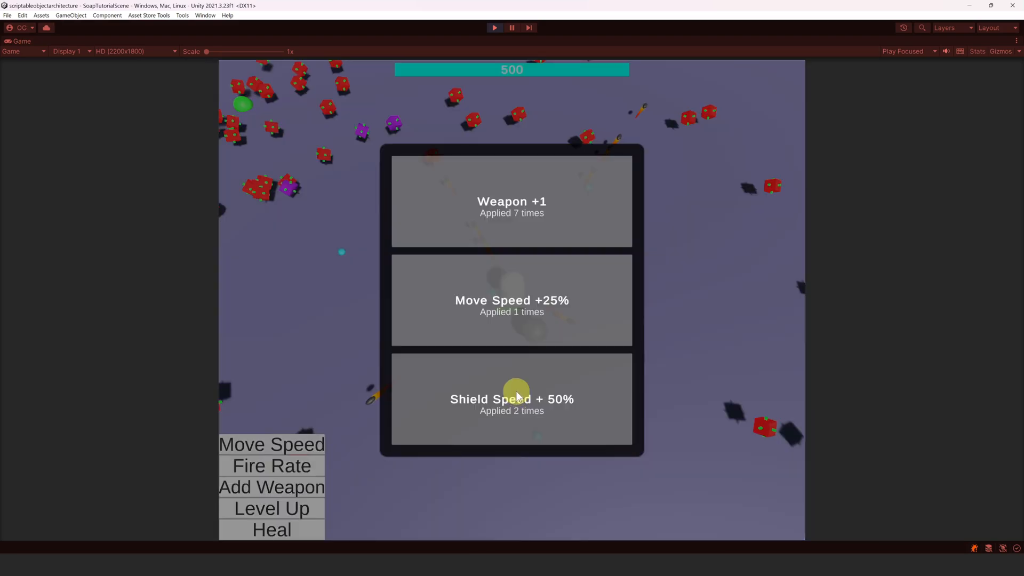
pyautogui.click(512, 399)
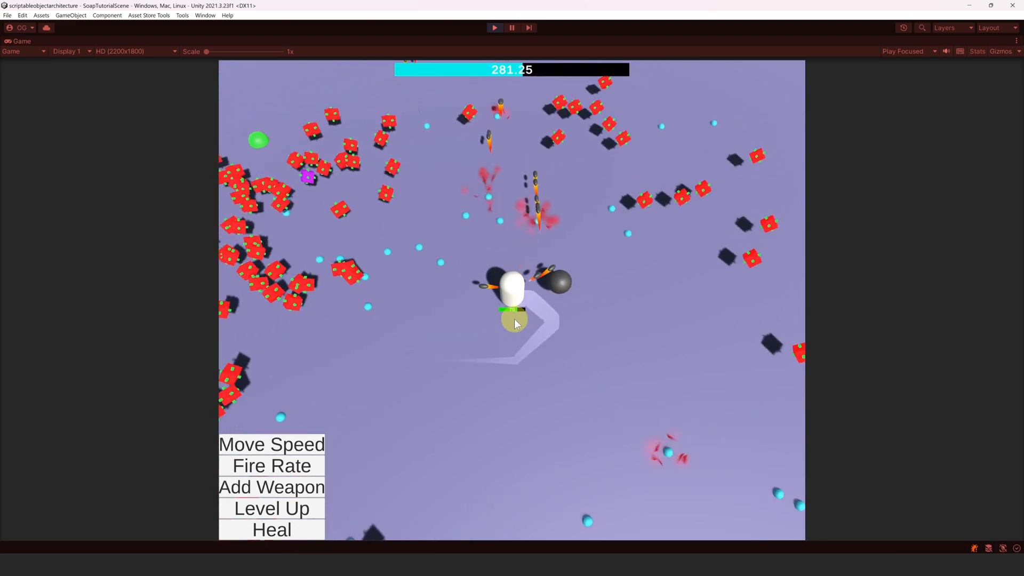